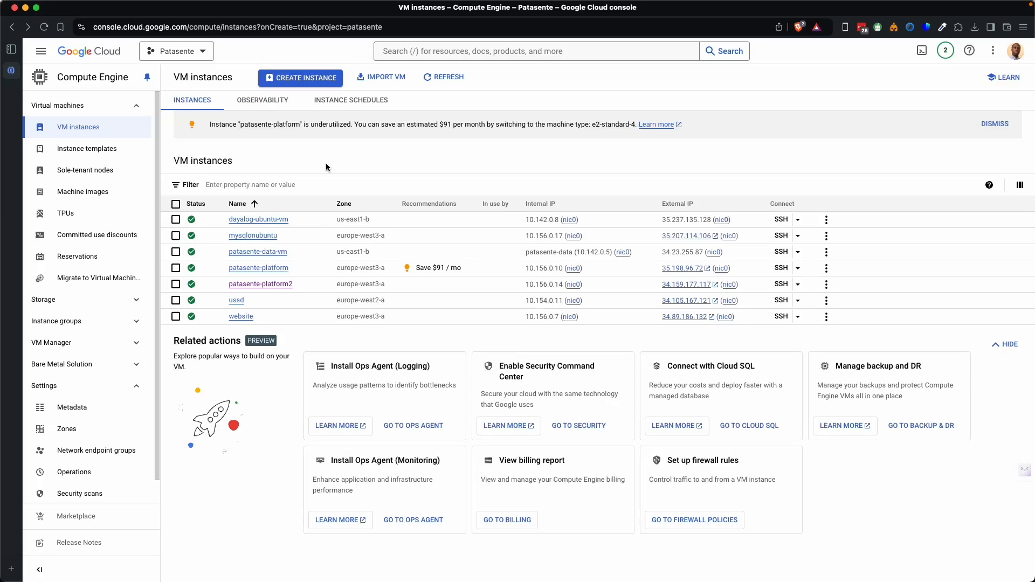
mouse_move(289, 160)
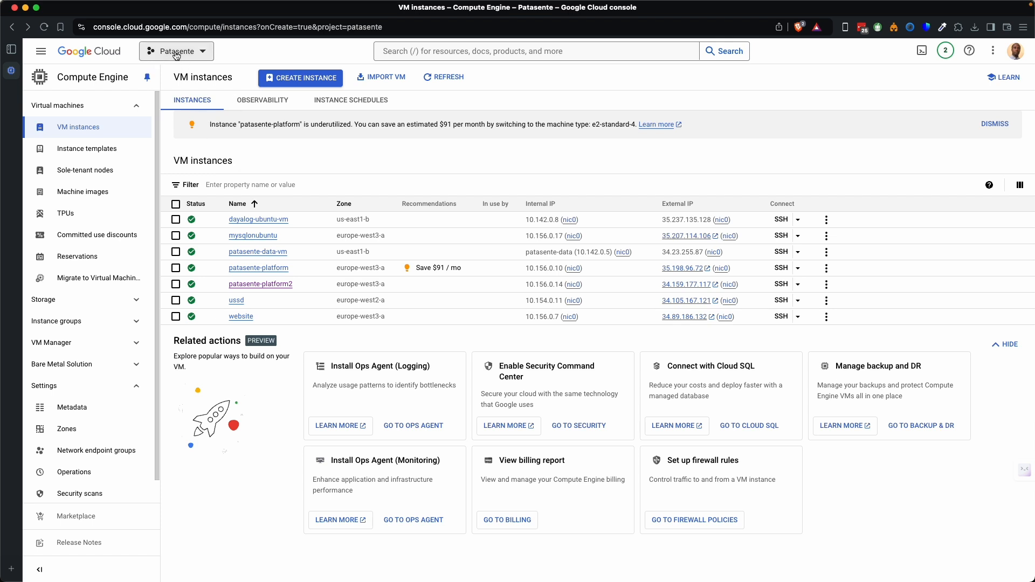
mouse_move(1019, 50)
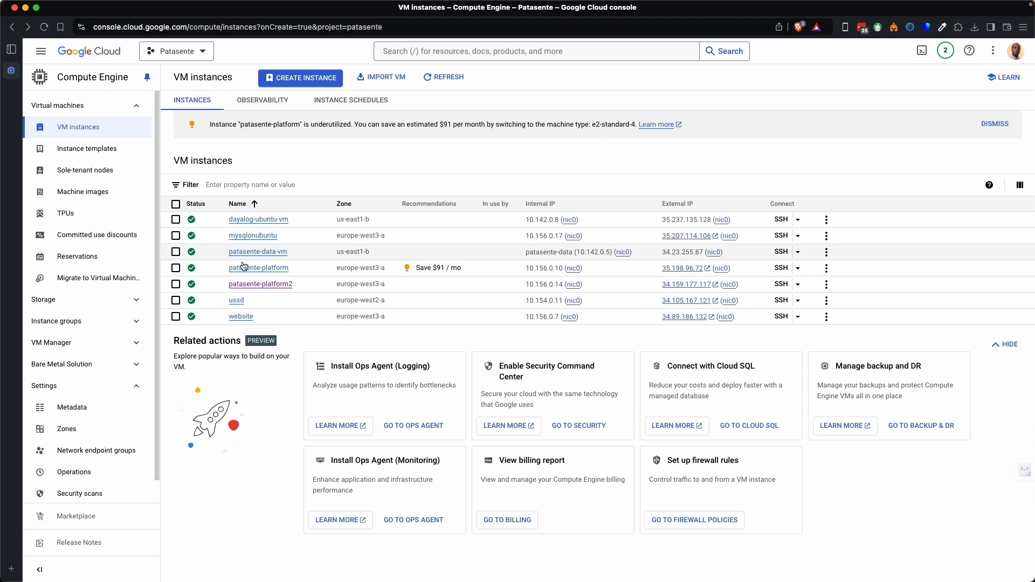
mouse_move(252, 228)
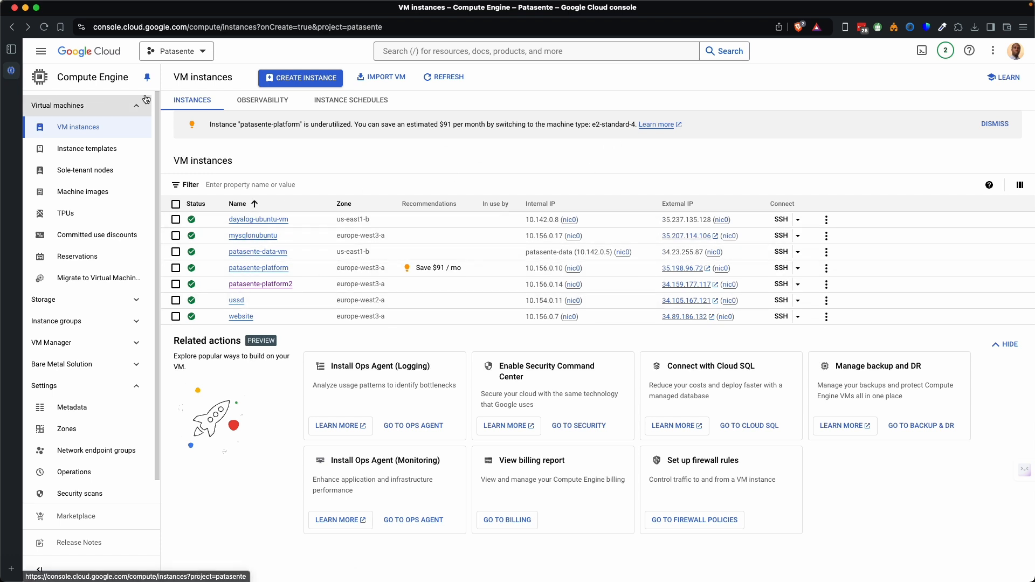
mouse_move(178, 87)
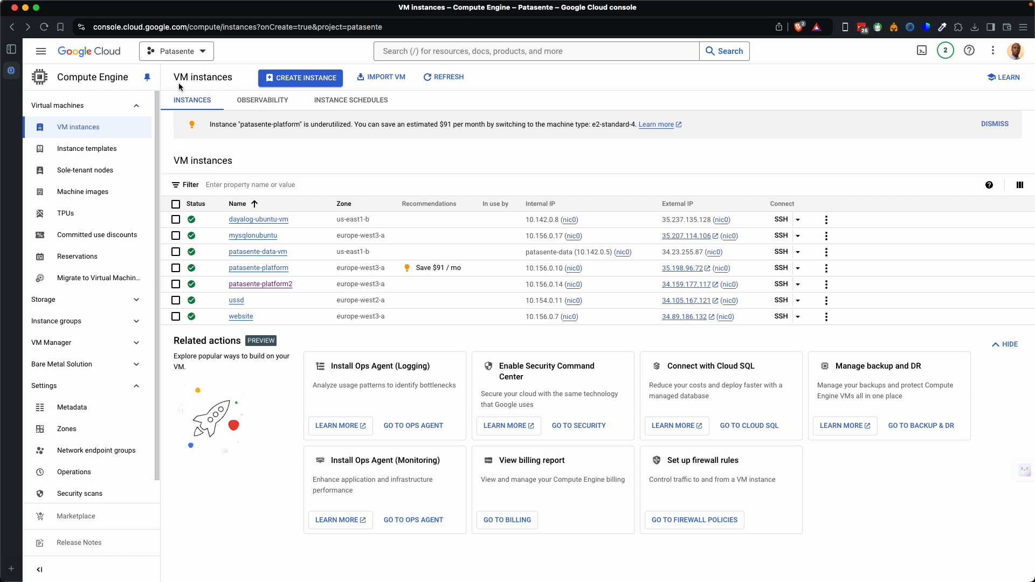
mouse_move(117, 108)
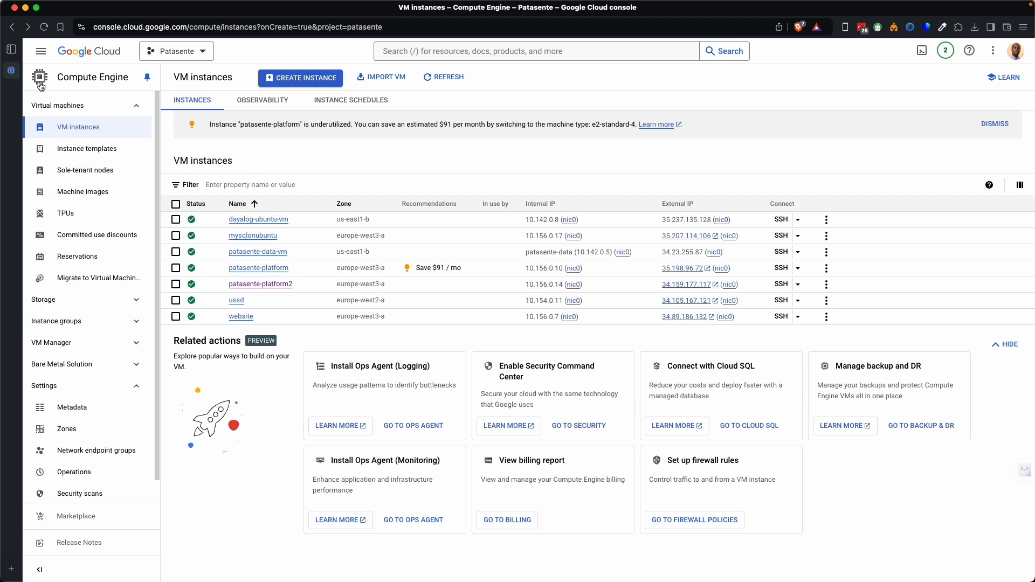
- Start a new VM instance and name it demo-binji
click(40, 51)
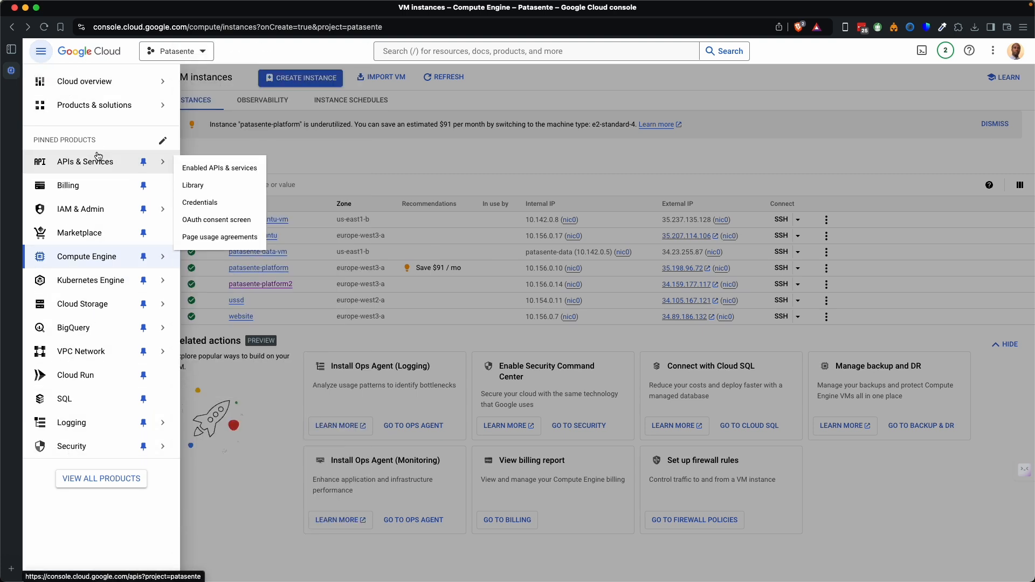
mouse_move(86, 256)
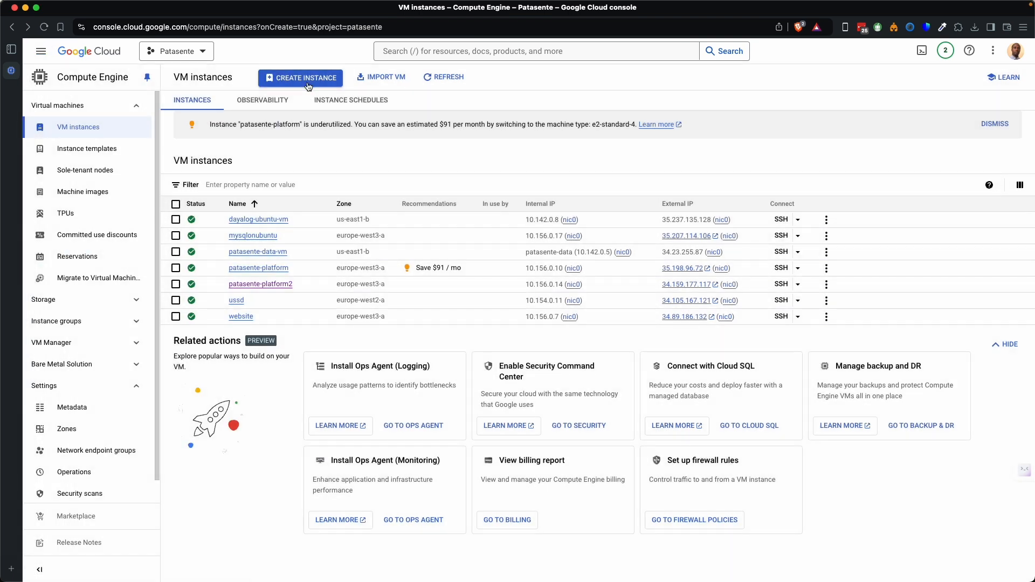
click(299, 78)
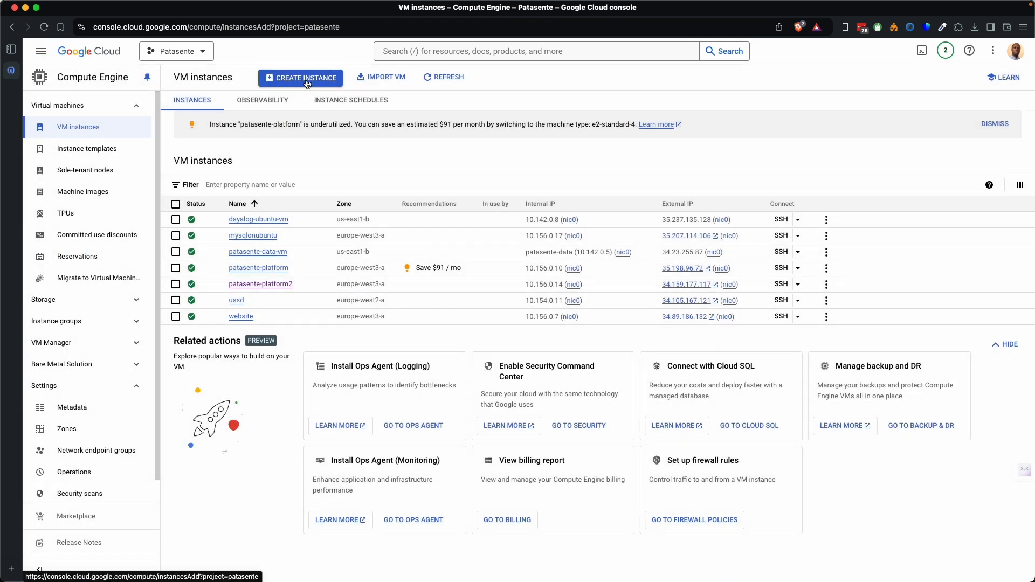
click(300, 78)
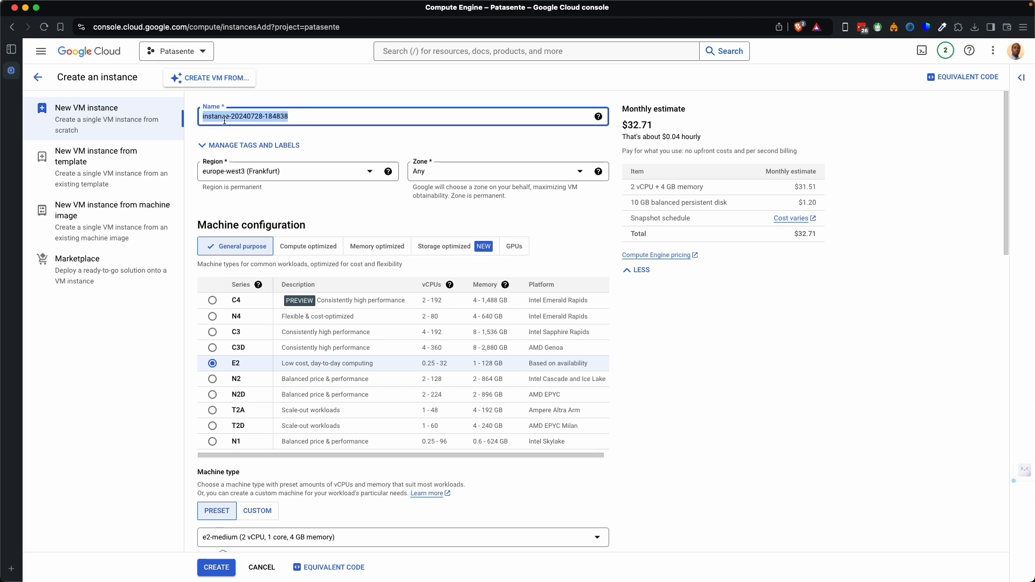
text(demo-binji)
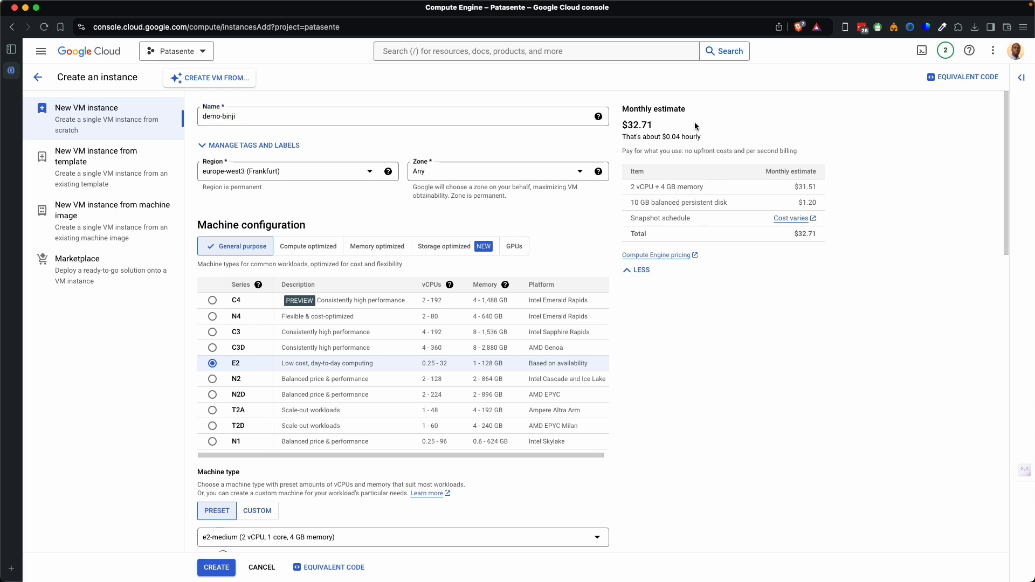
mouse_move(744, 243)
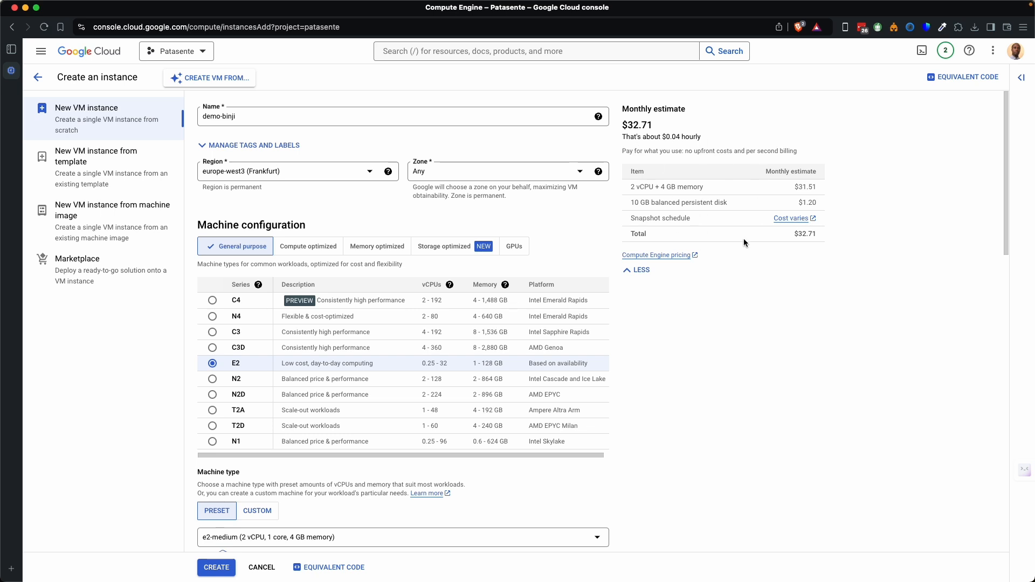
mouse_move(428, 223)
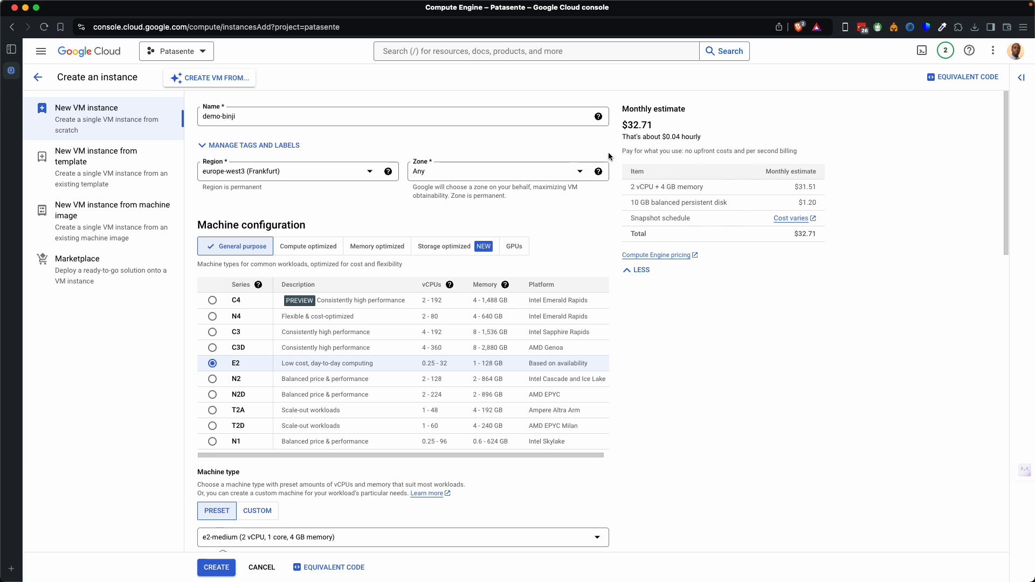
- Review the monthly estimate panel: 4 GB memory, $32.71 total per month
double_click(636, 125)
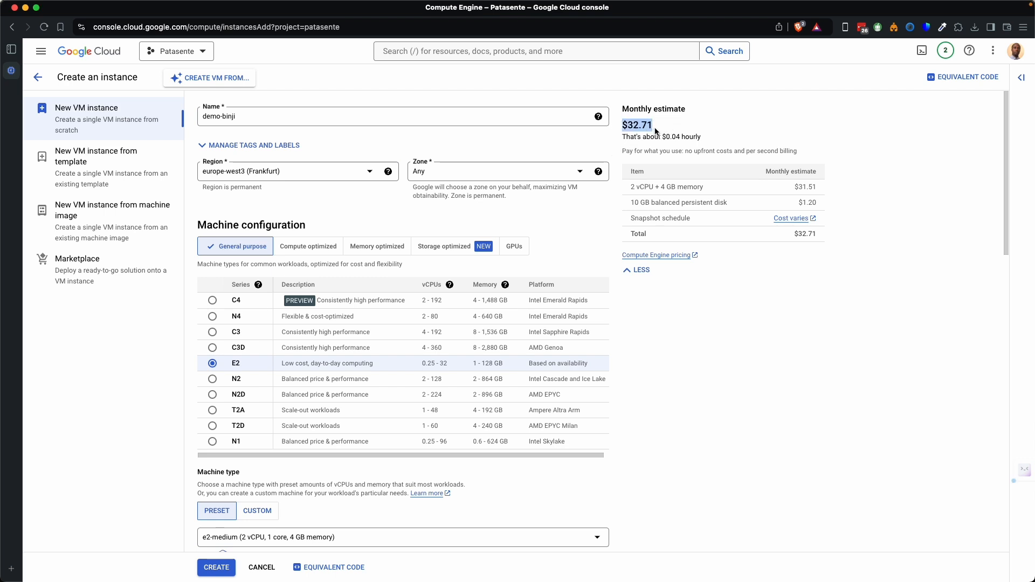
mouse_move(360, 196)
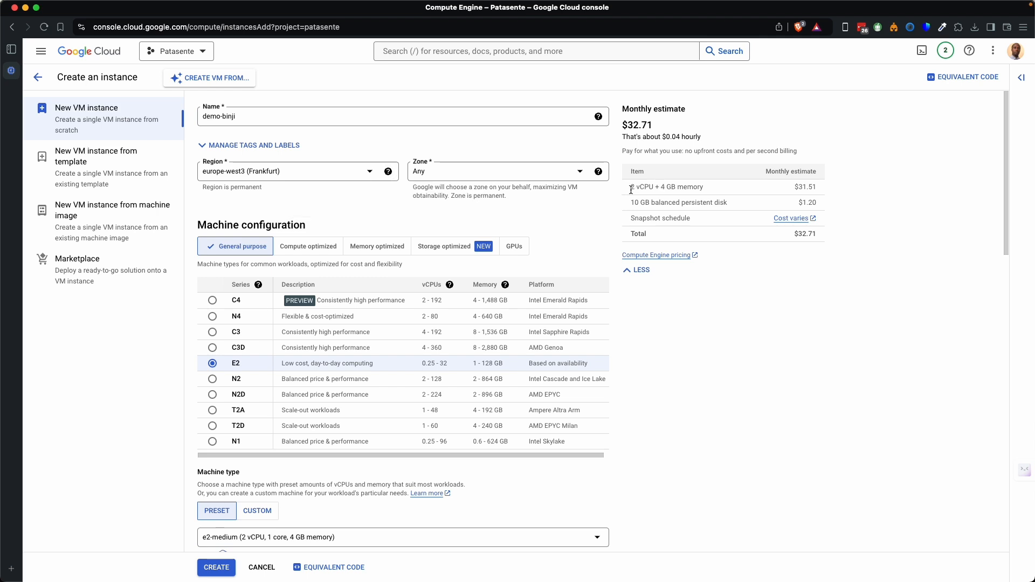
mouse_move(629, 193)
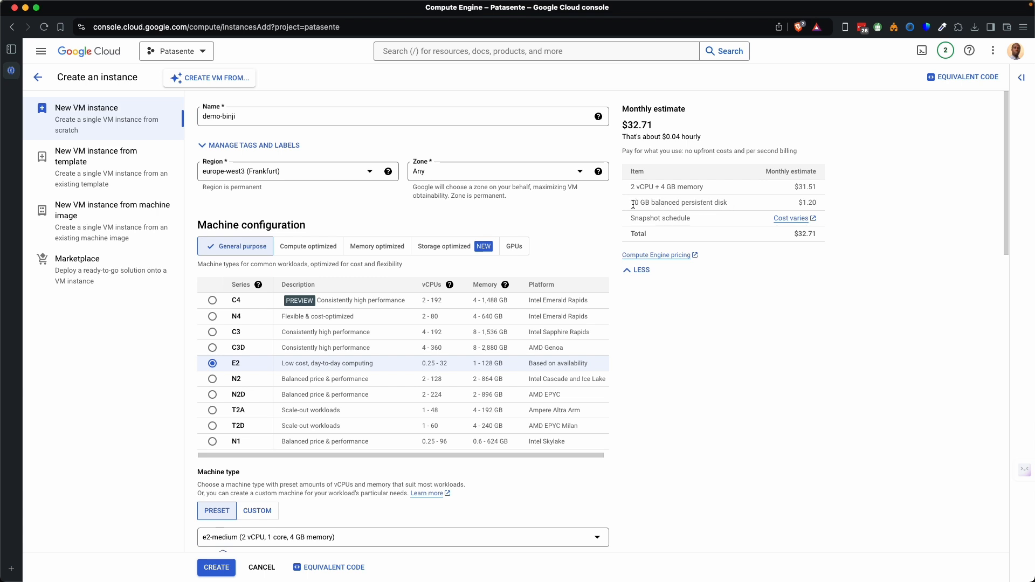
double_click(634, 203)
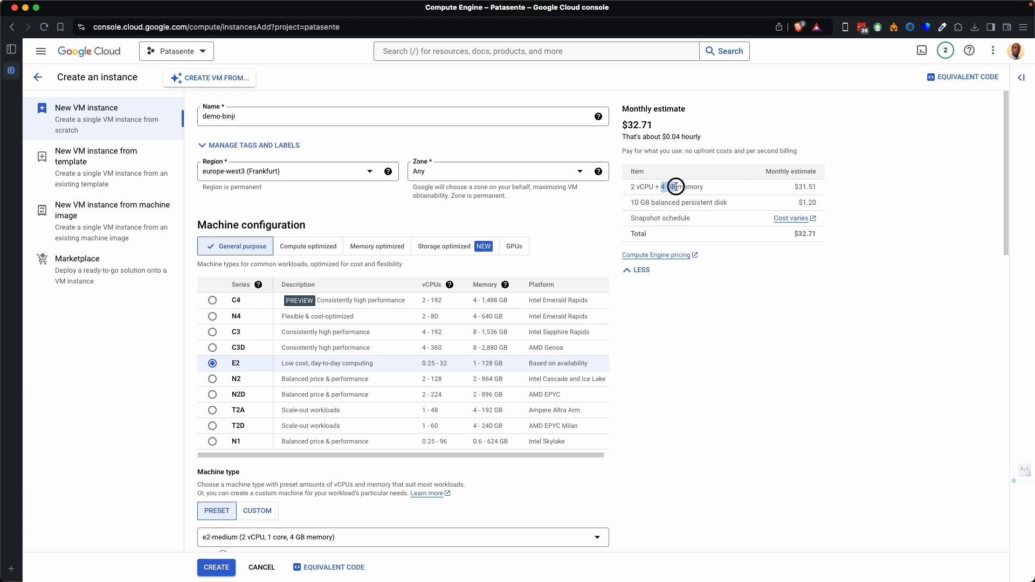
mouse_move(789, 246)
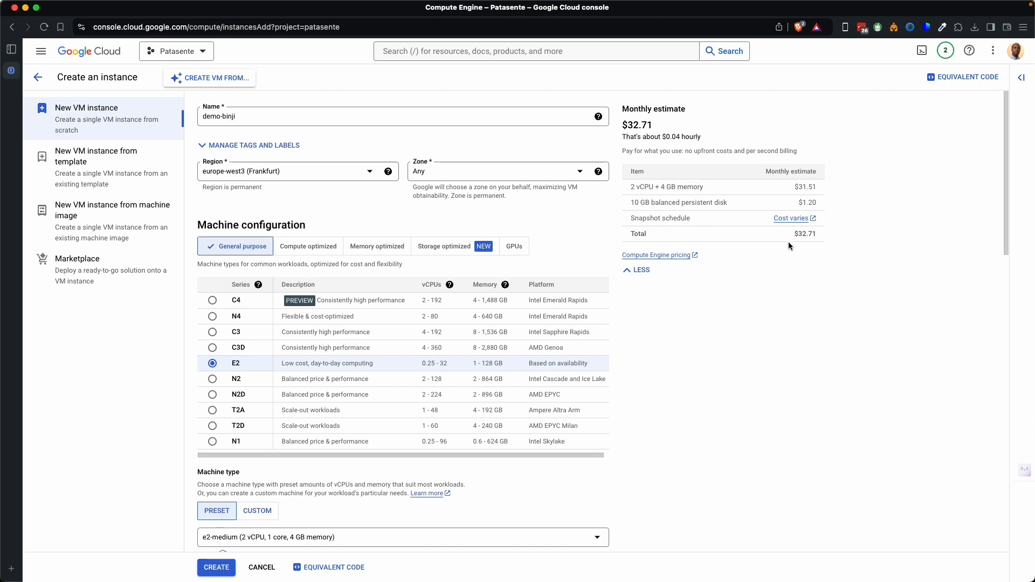
double_click(804, 234)
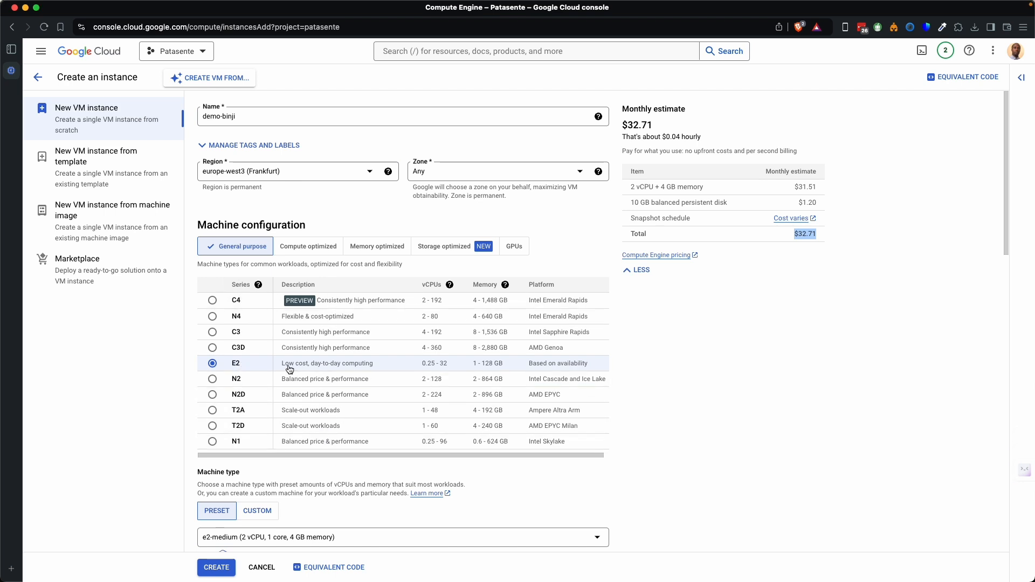
mouse_move(377, 368)
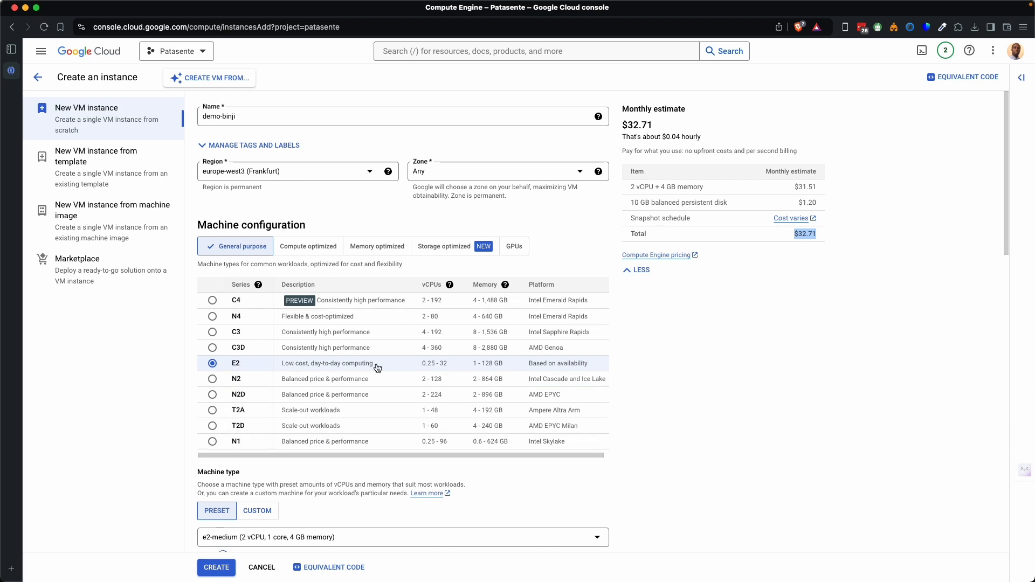
mouse_move(484, 367)
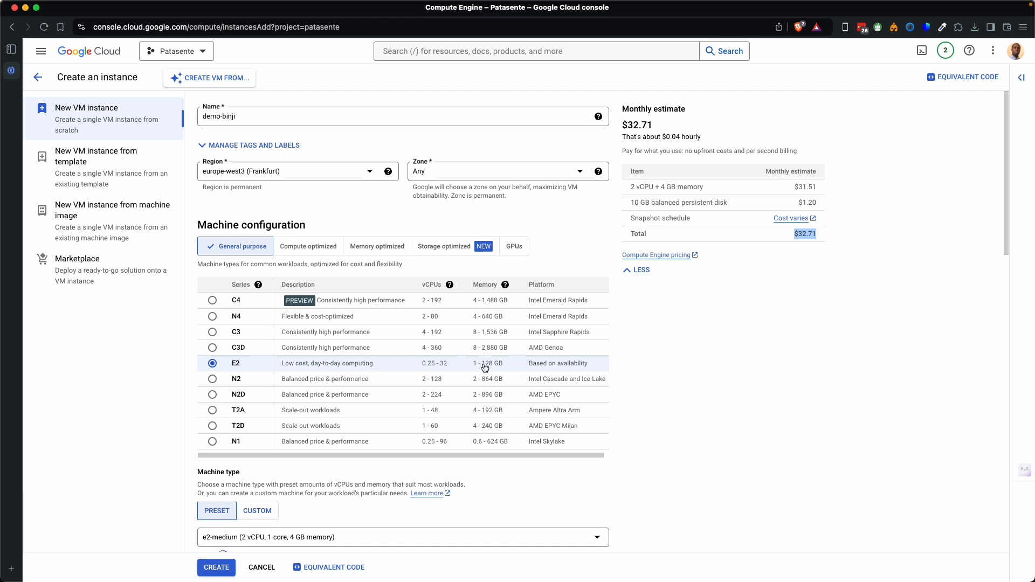
mouse_move(535, 366)
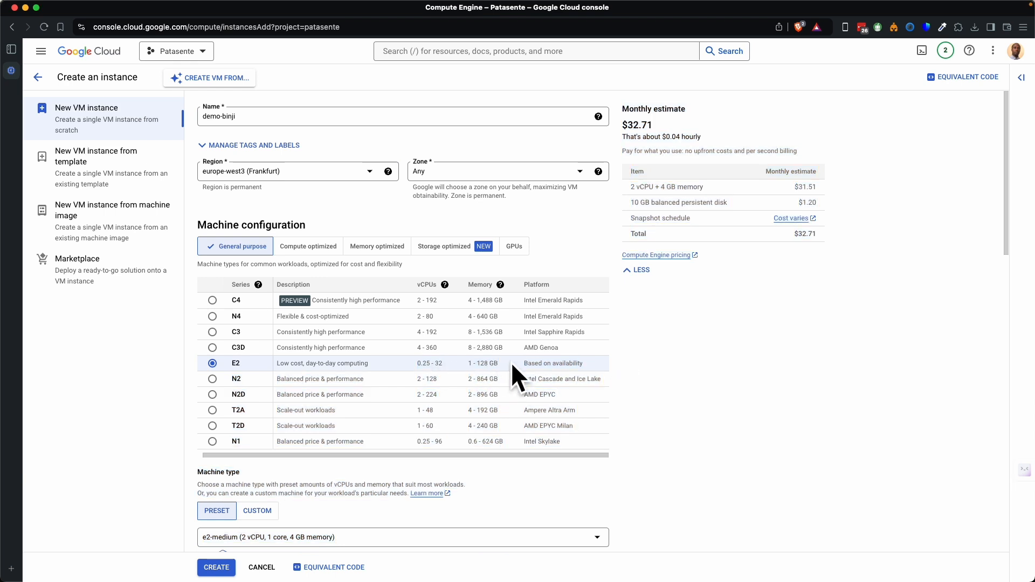
- Set the region to asia-south2 (Delhi), bringing the estimate to $30.58 monthly
click(297, 171)
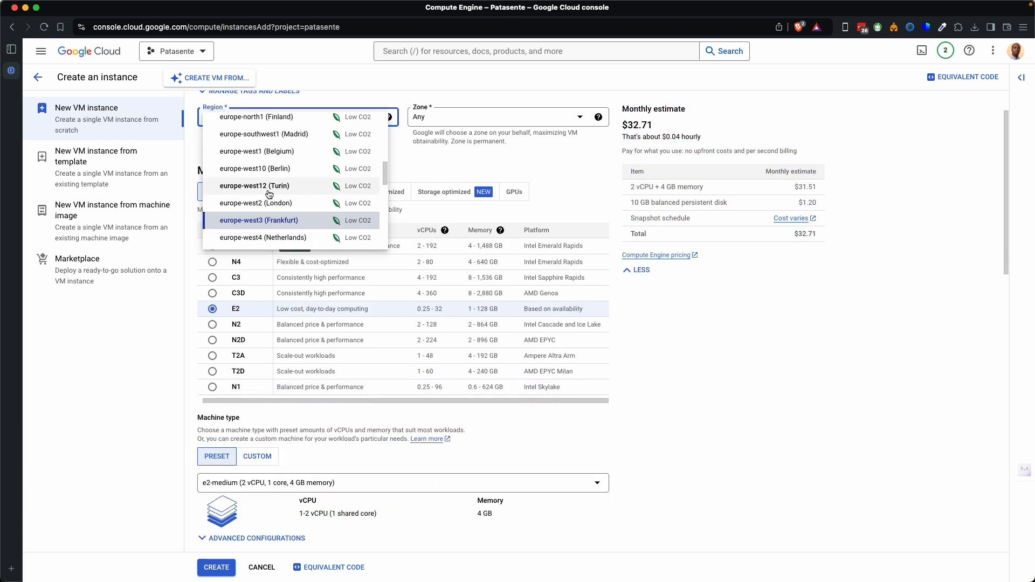
scroll(down, 3)
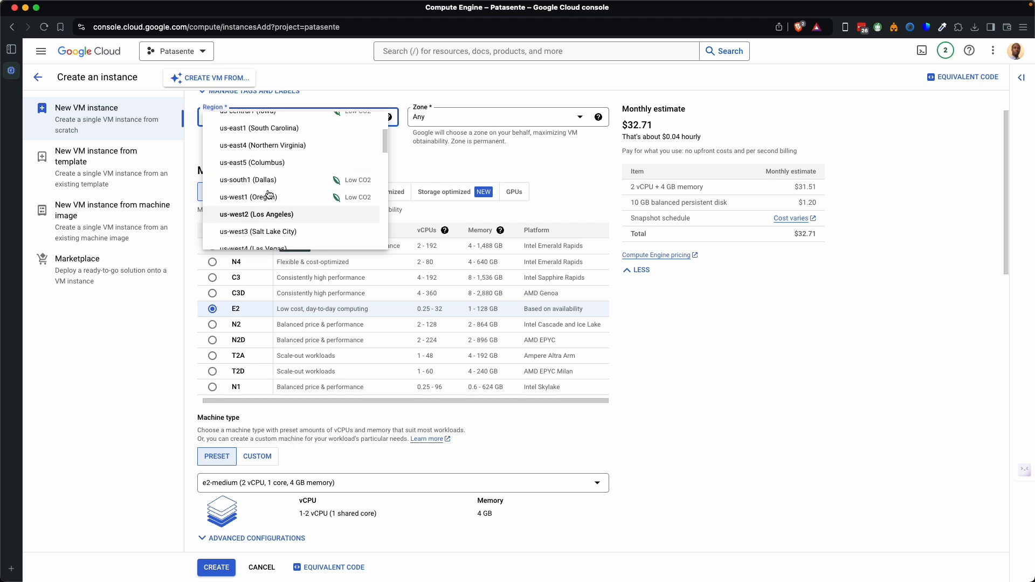
scroll(down, 3)
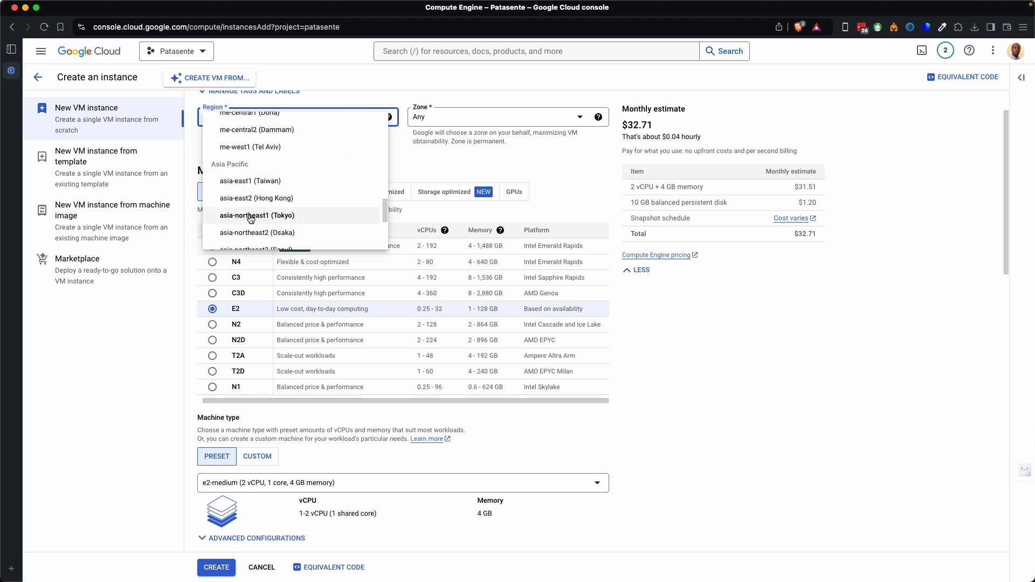
scroll(down, 3)
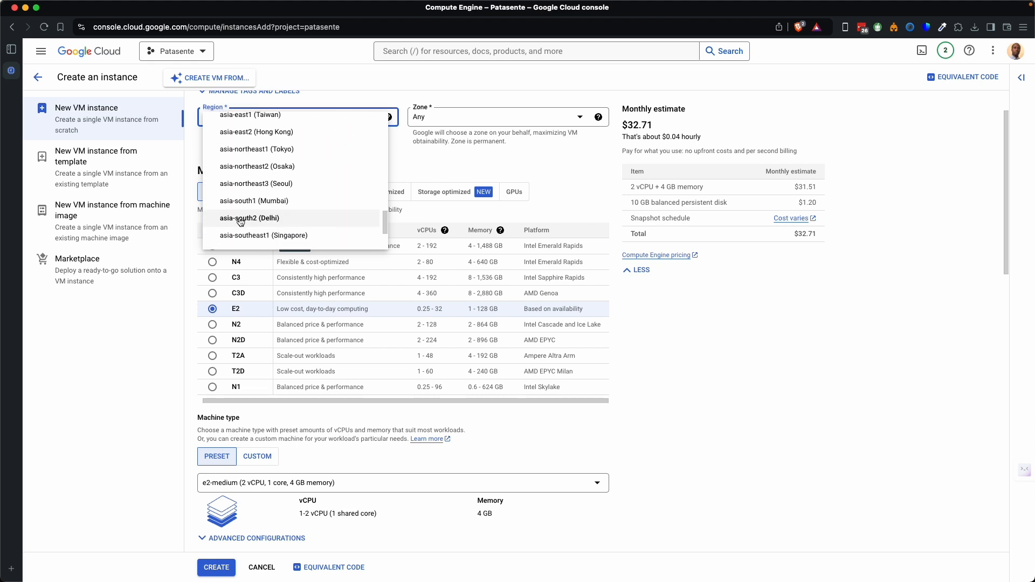
click(249, 218)
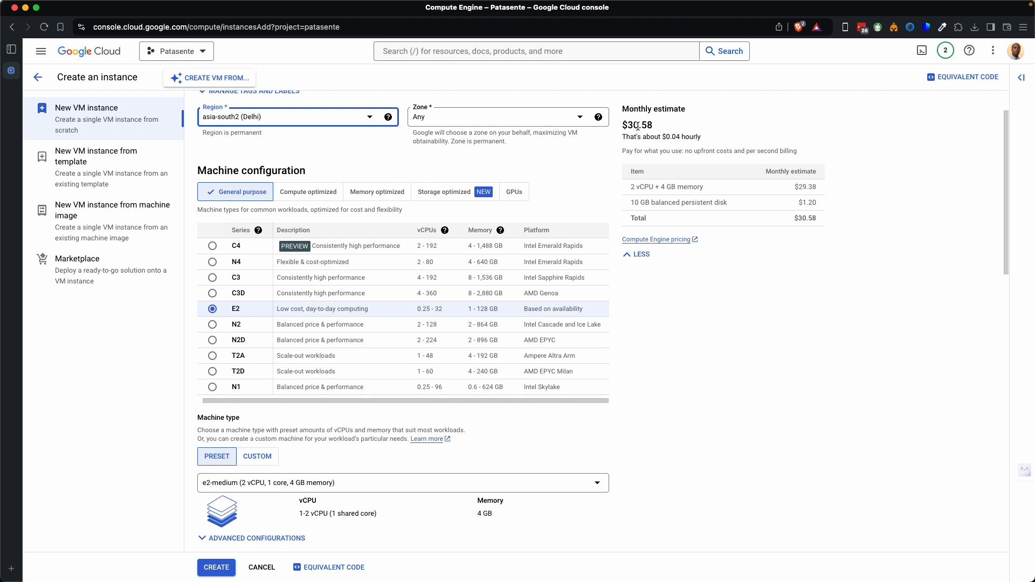
click(501, 116)
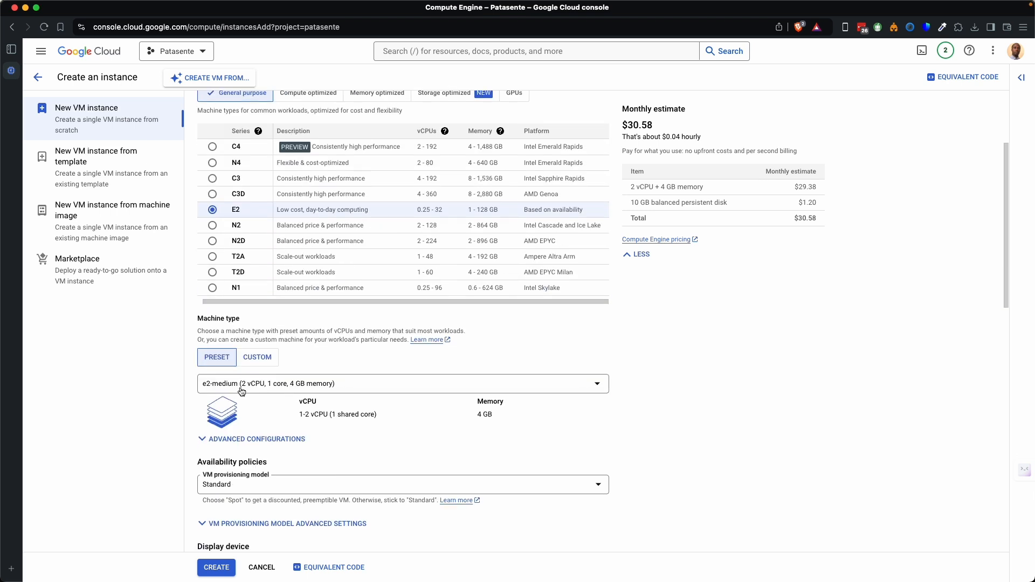
- Try a Custom machine configuration with 2 GB memory
scroll(down, 3)
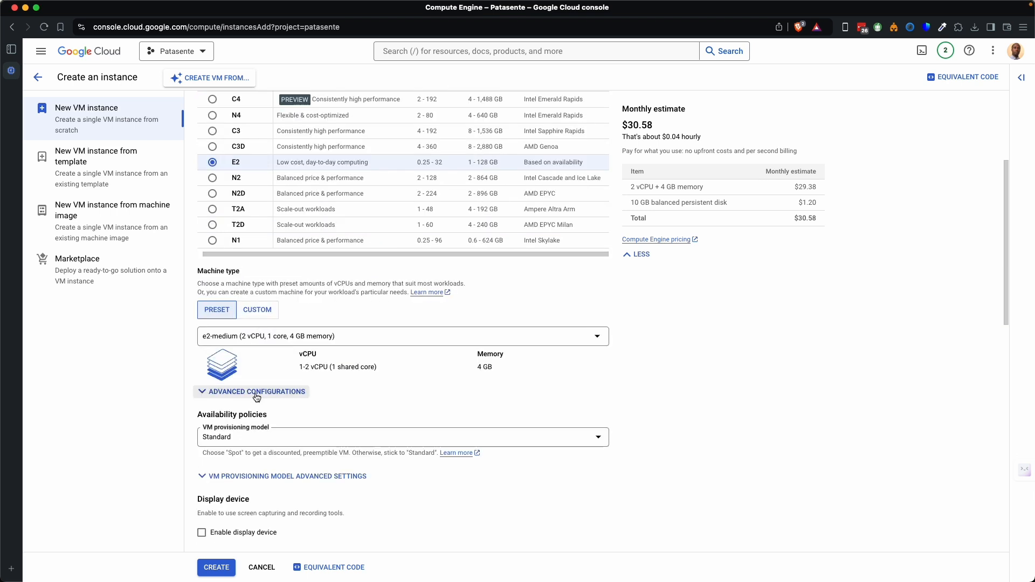
click(256, 391)
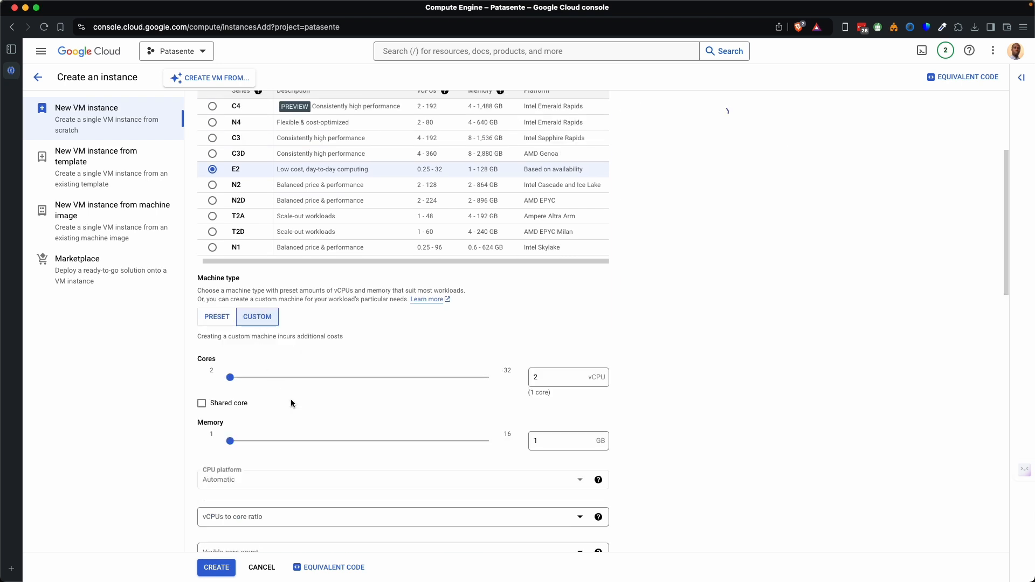
click(568, 441)
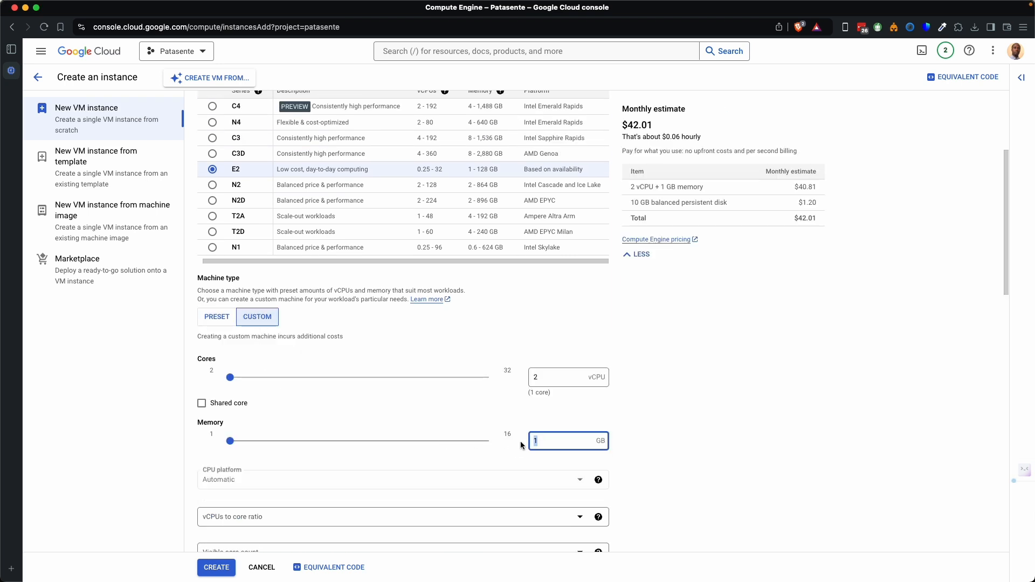
text(2)
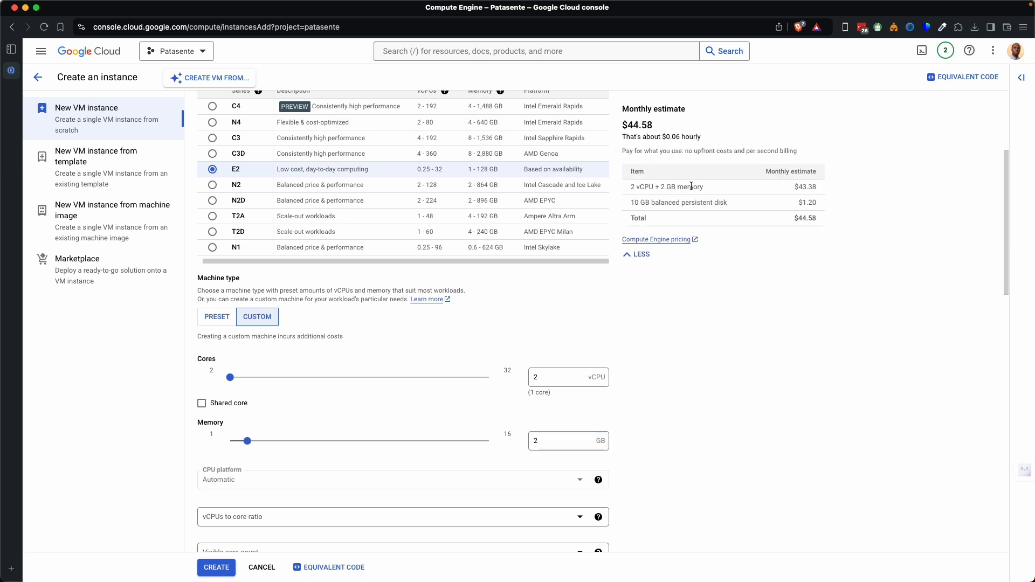
mouse_move(286, 313)
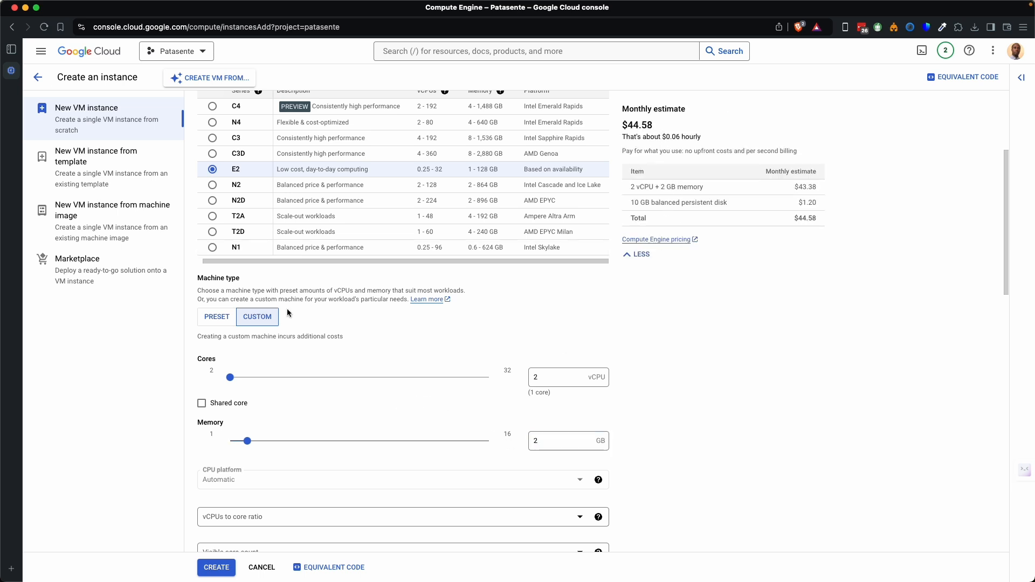
- Switch back to Preset and choose the e2-small machine type ($15.89 monthly)
click(216, 315)
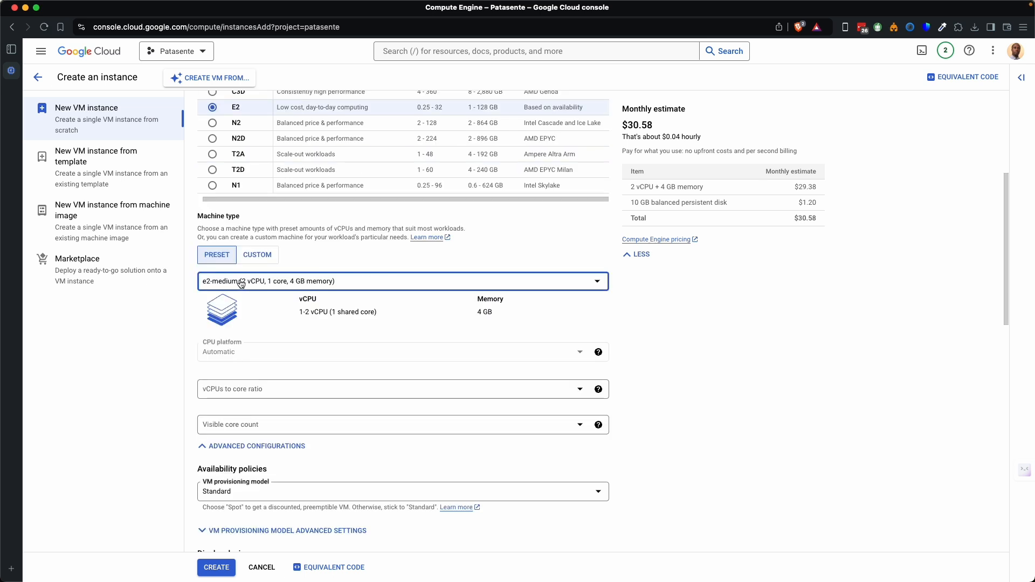
click(403, 281)
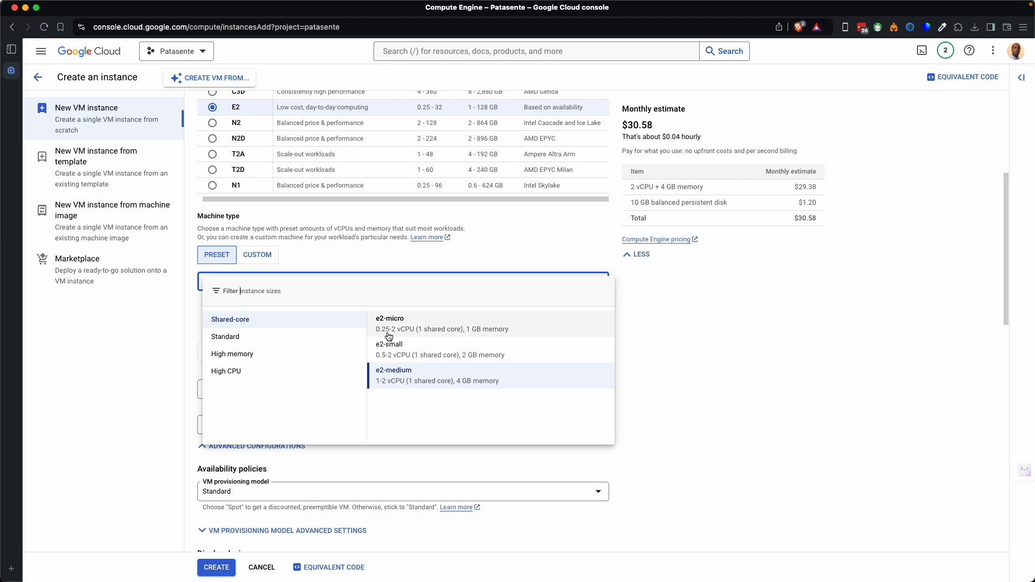
mouse_move(423, 328)
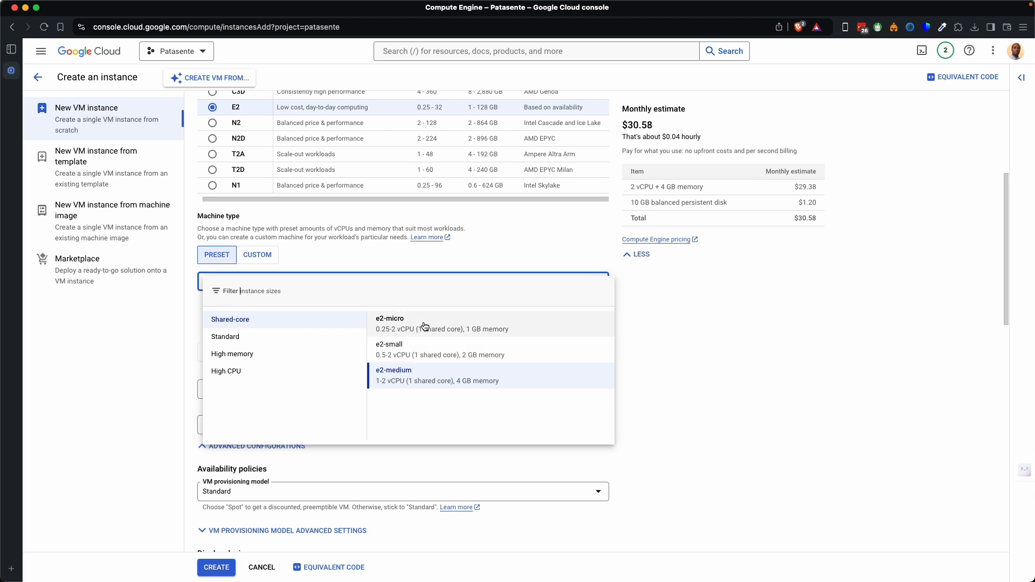
mouse_move(406, 361)
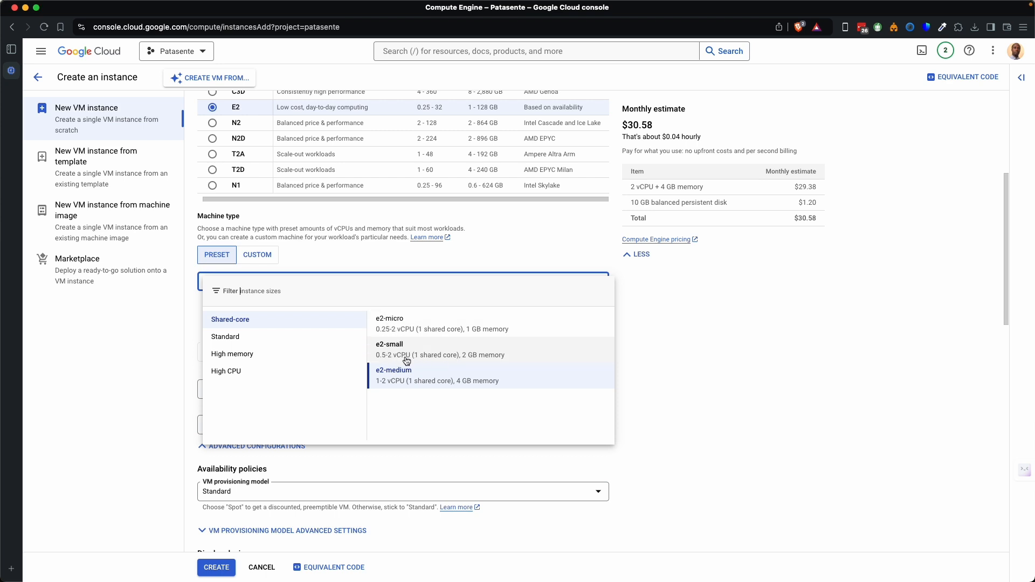
click(389, 349)
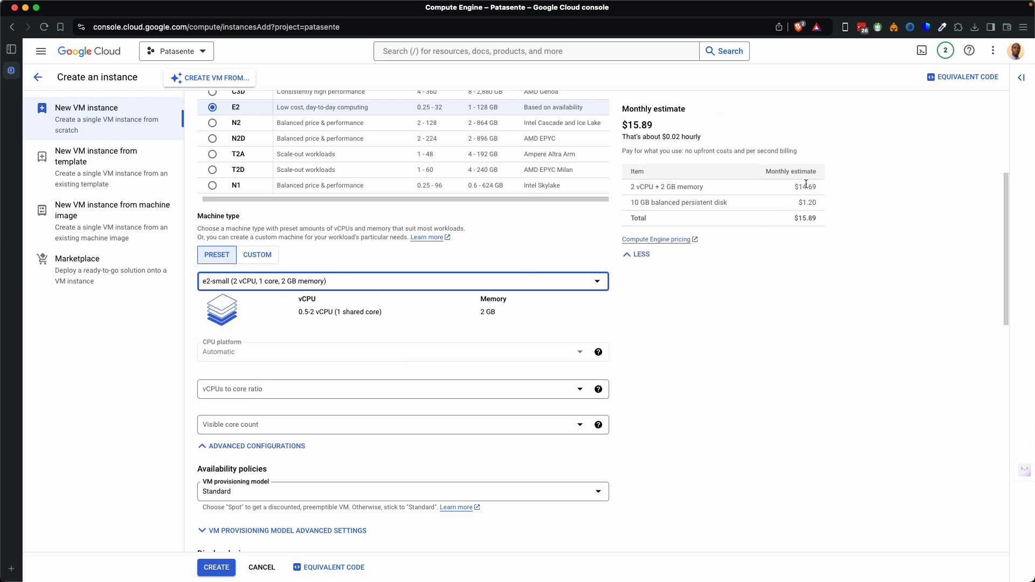
mouse_move(810, 220)
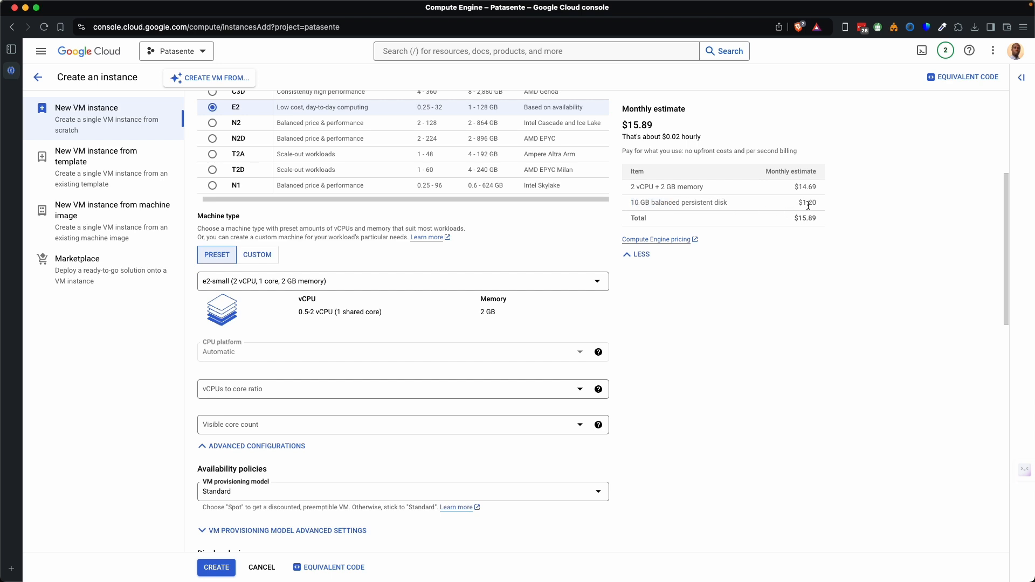
mouse_move(796, 224)
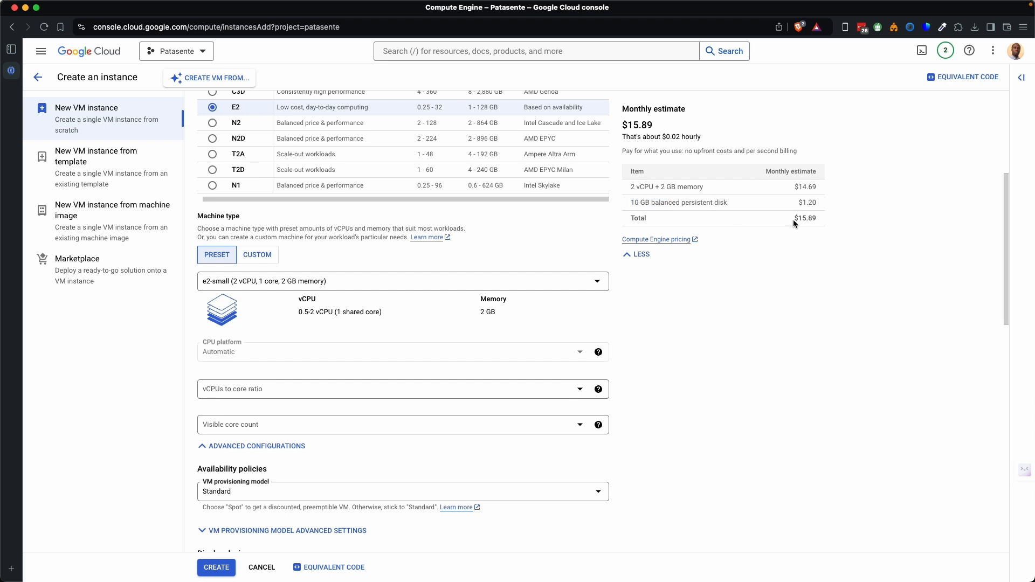
mouse_move(260, 400)
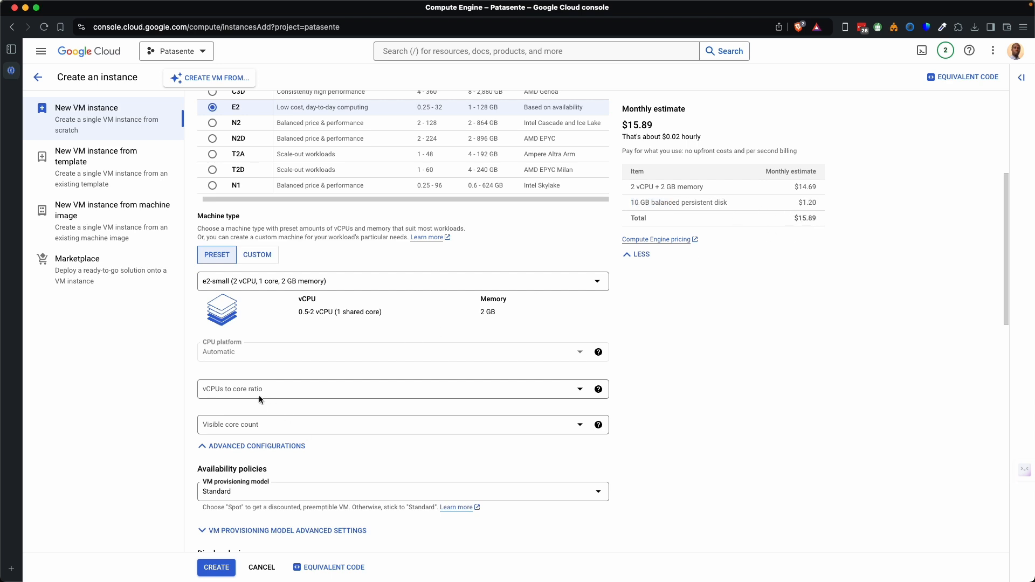
- Set the boot disk to 30 GB Ubuntu 22.04 LTS x86/64 and apply it
scroll(down, 3)
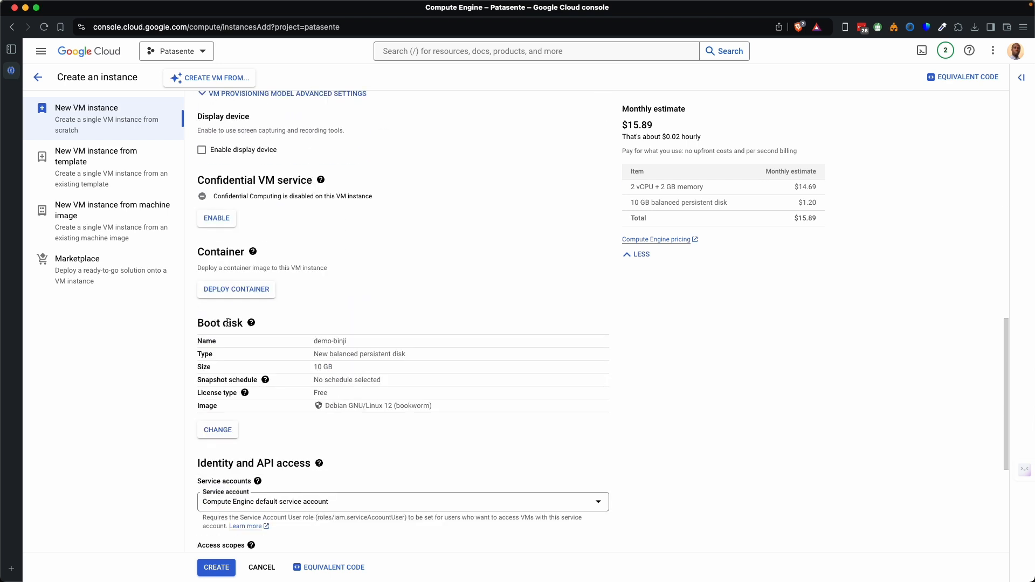
click(216, 431)
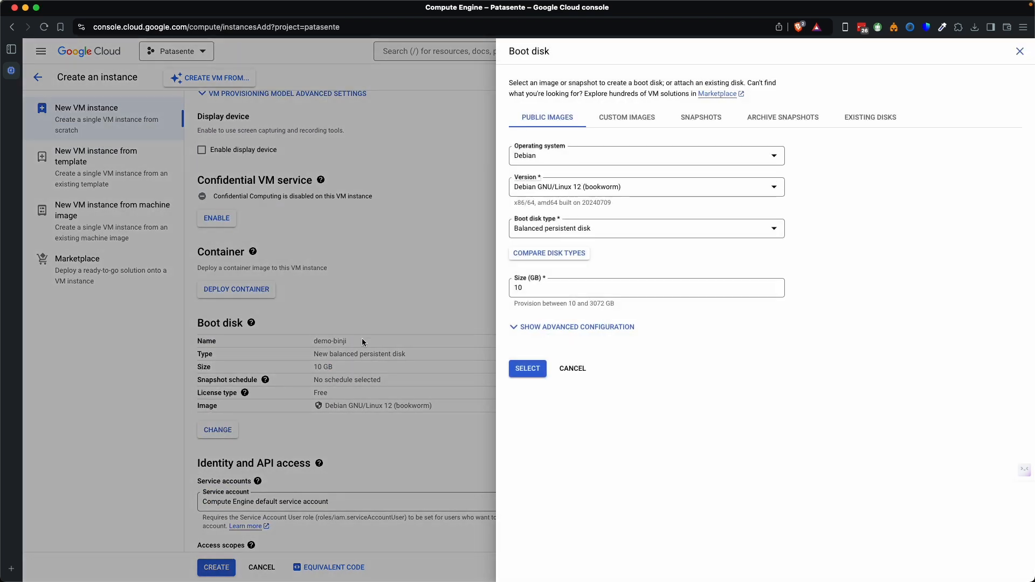
text(30)
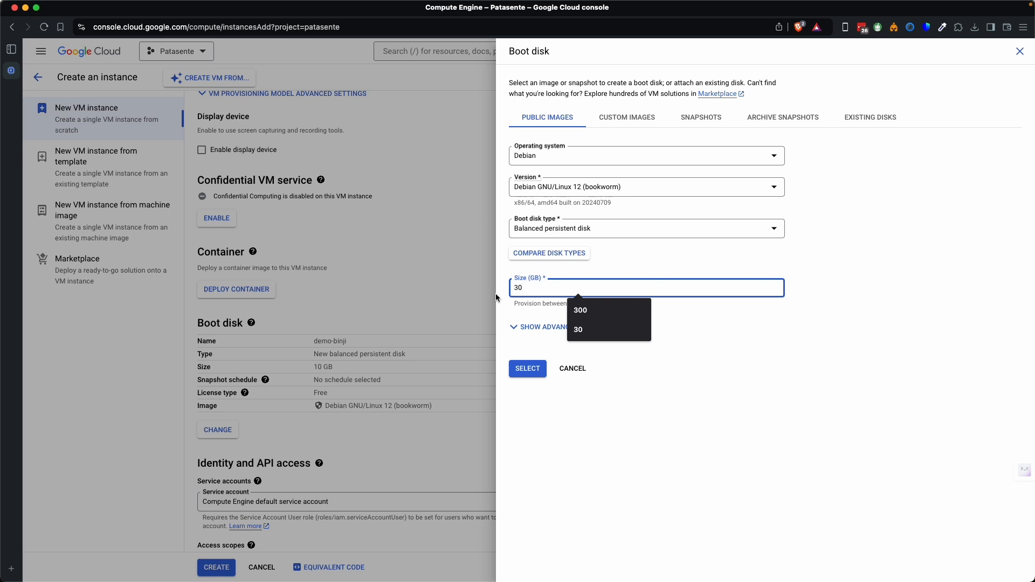
click(645, 155)
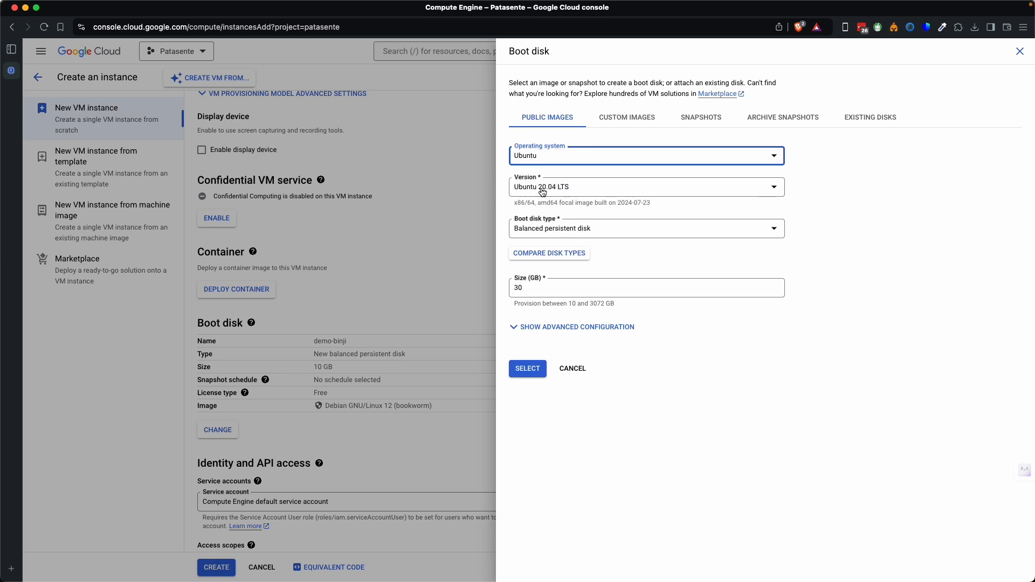
click(646, 187)
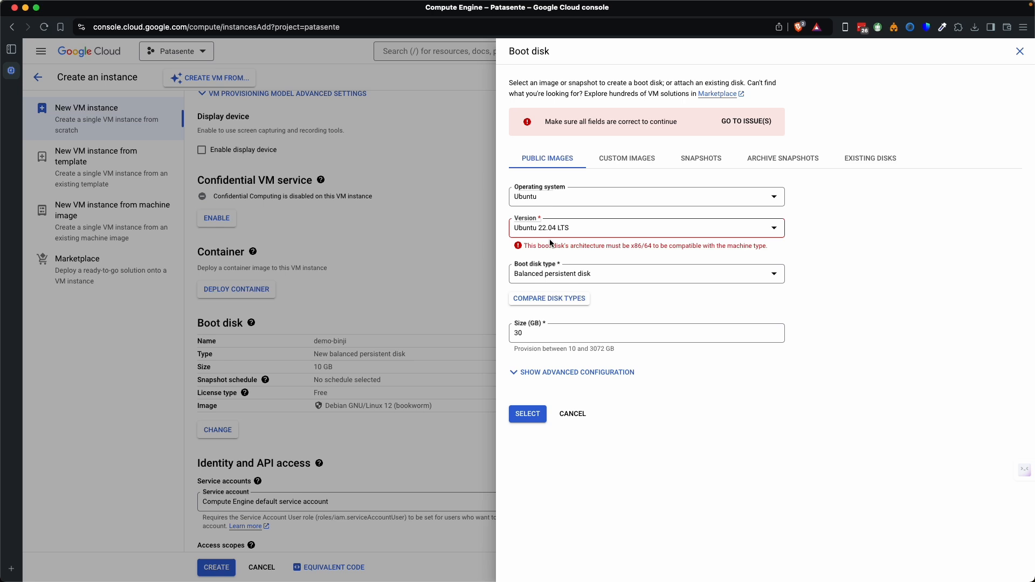
click(646, 228)
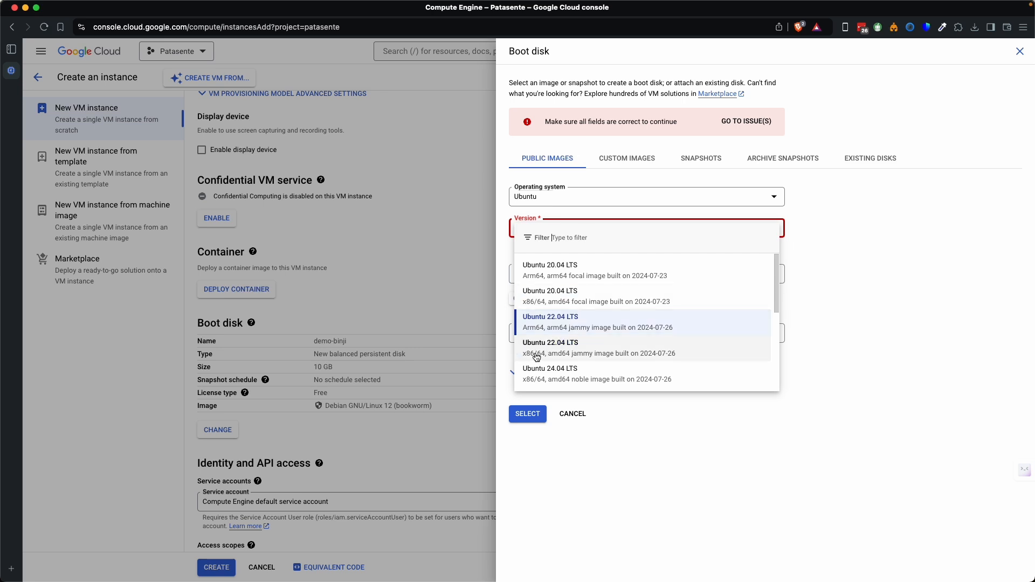
mouse_move(537, 354)
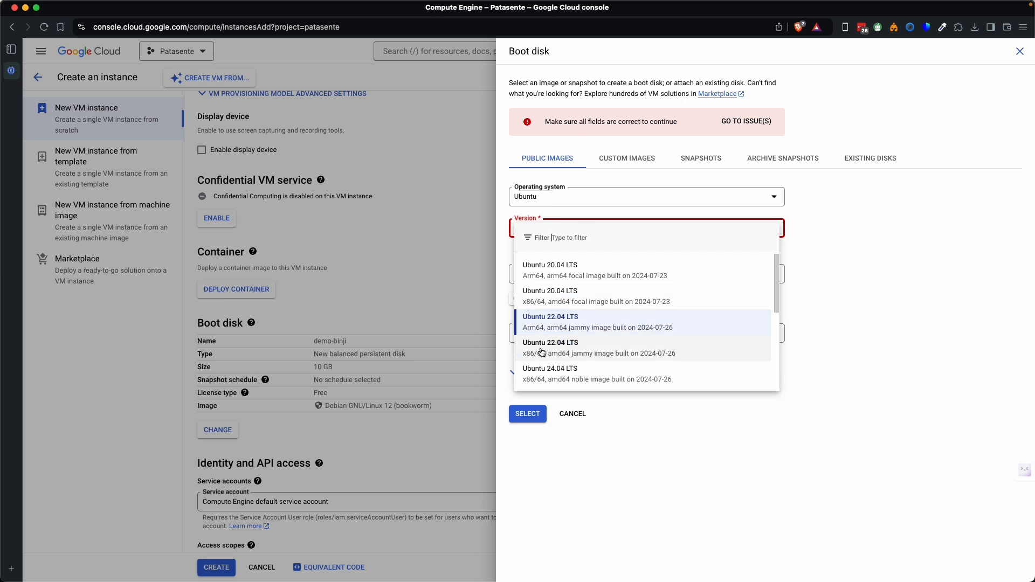
mouse_move(528, 362)
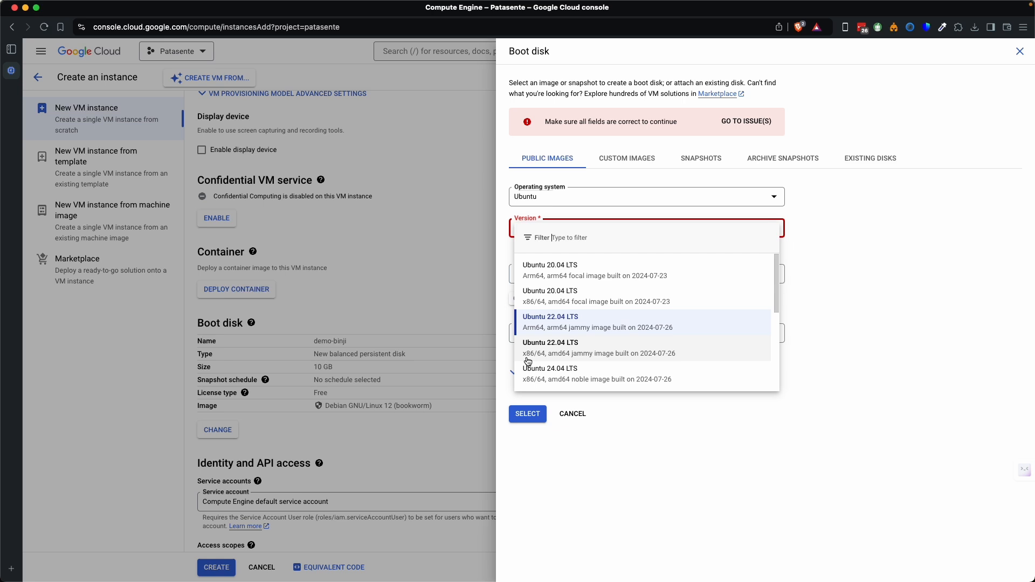
mouse_move(554, 361)
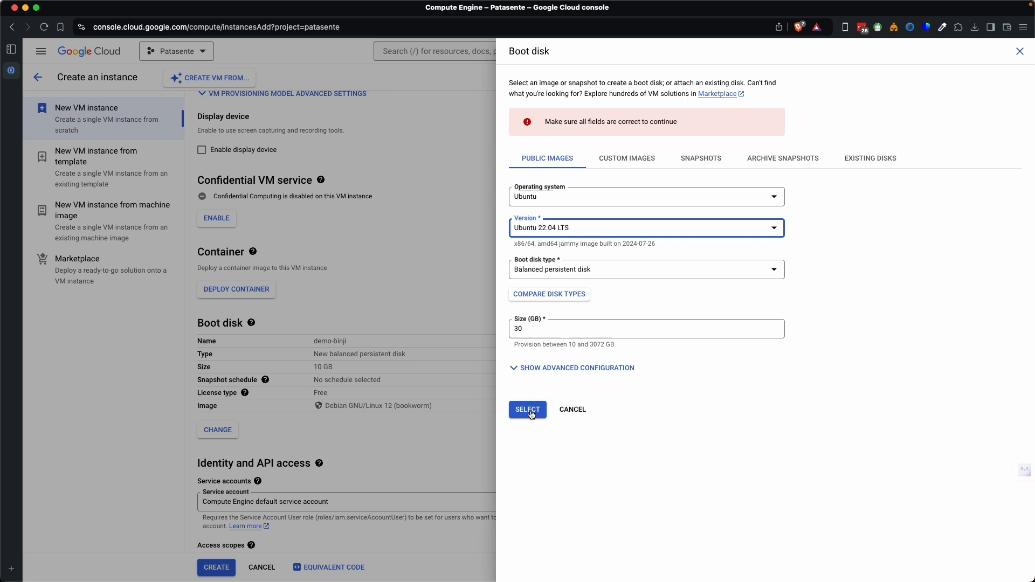
click(527, 410)
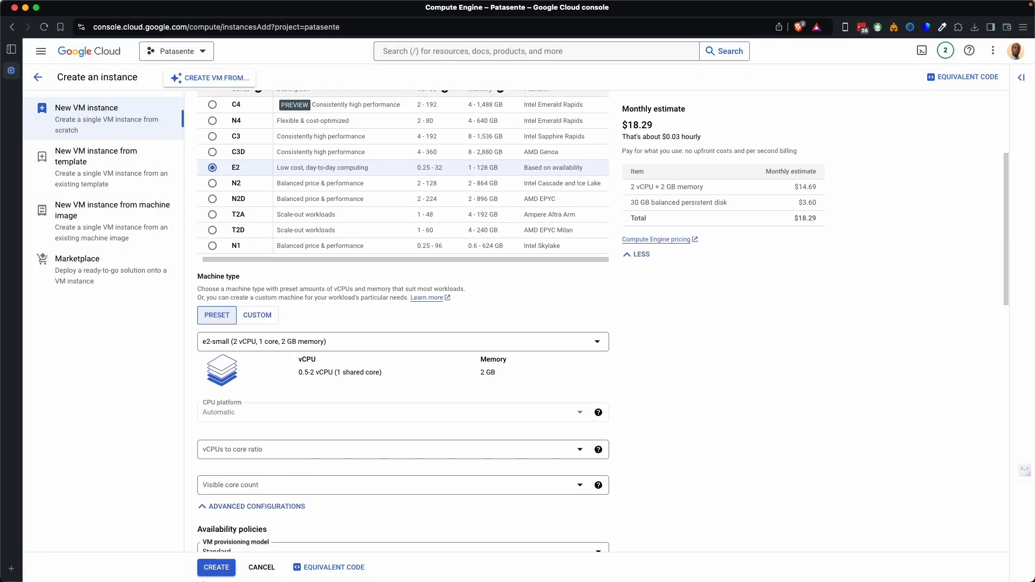
- Create the VM and reload the instance list until demo-binji shows running
click(215, 567)
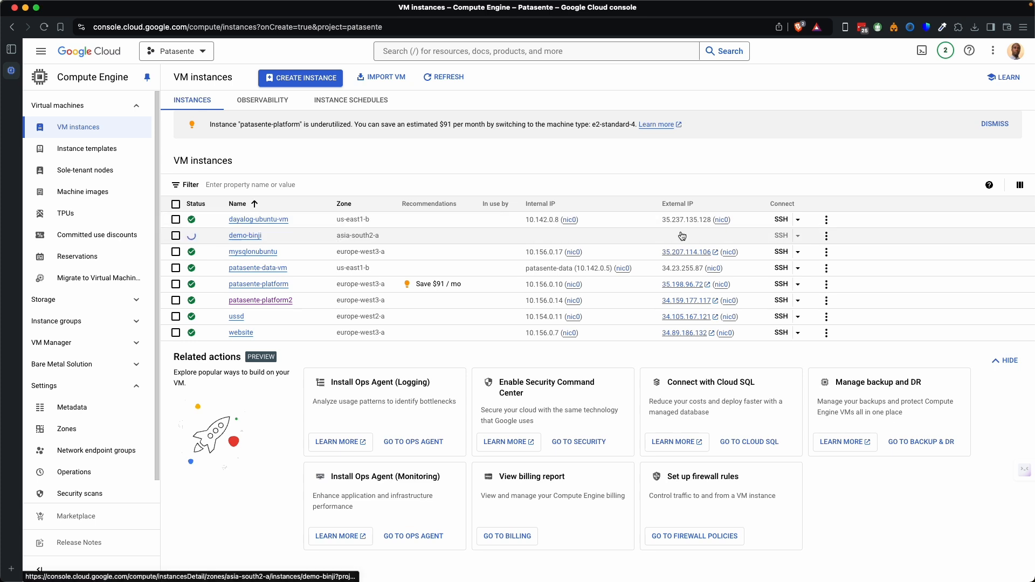
mouse_move(192, 236)
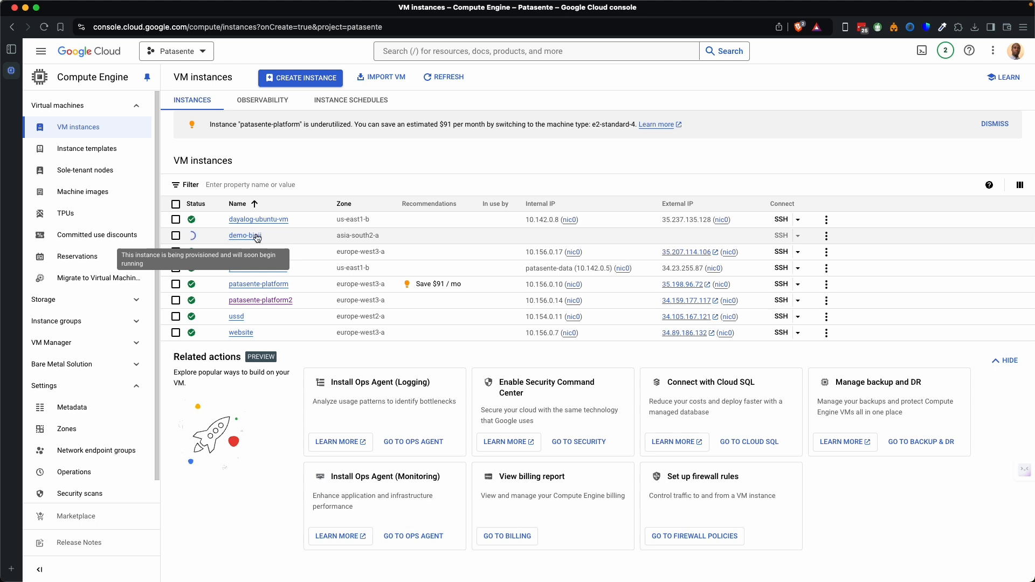
right_click(255, 236)
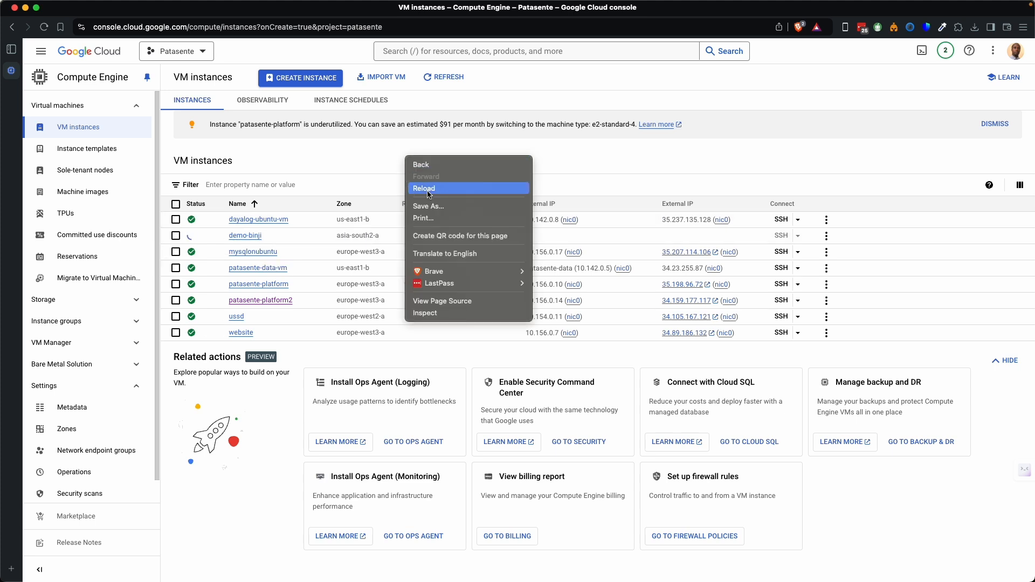
click(423, 188)
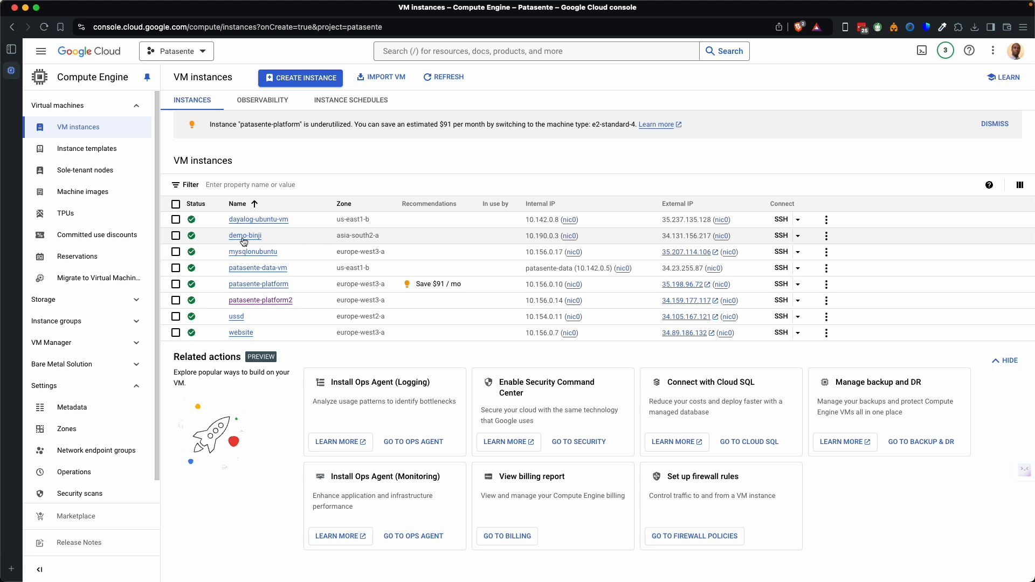
- Review demo-binji's details (firewalls off, no network tags) and return to the list
click(245, 236)
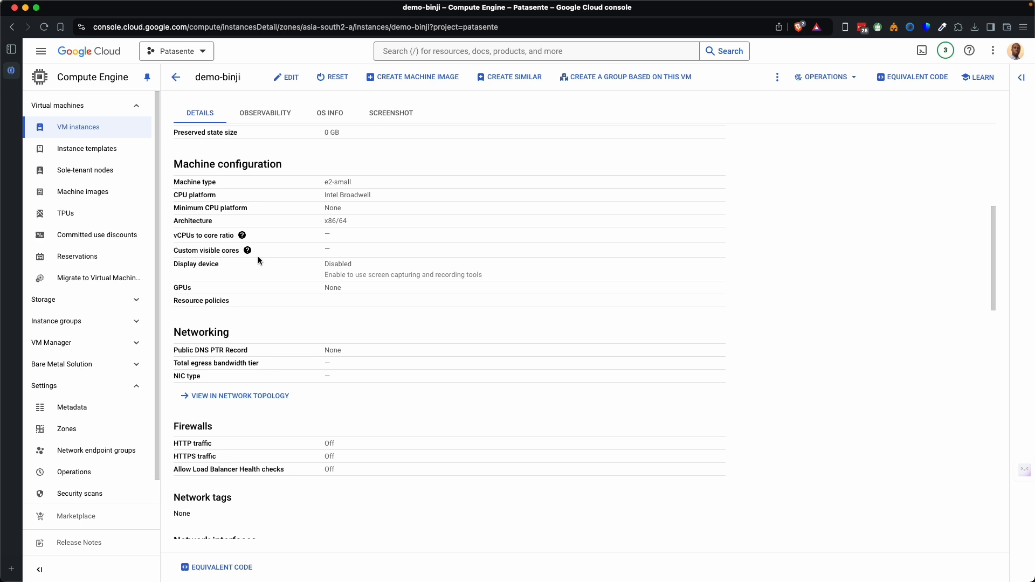
scroll(down, 3)
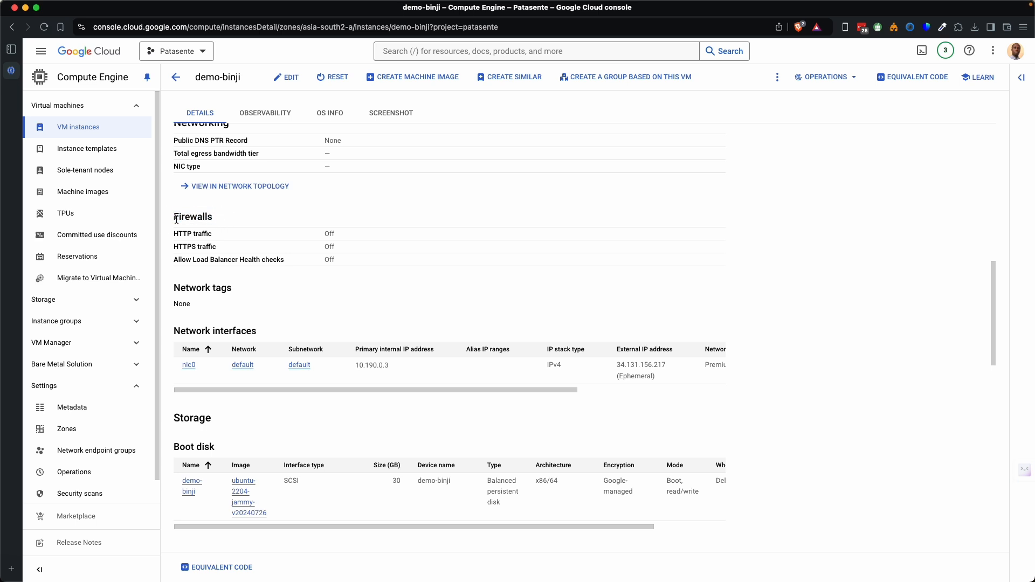
mouse_move(273, 111)
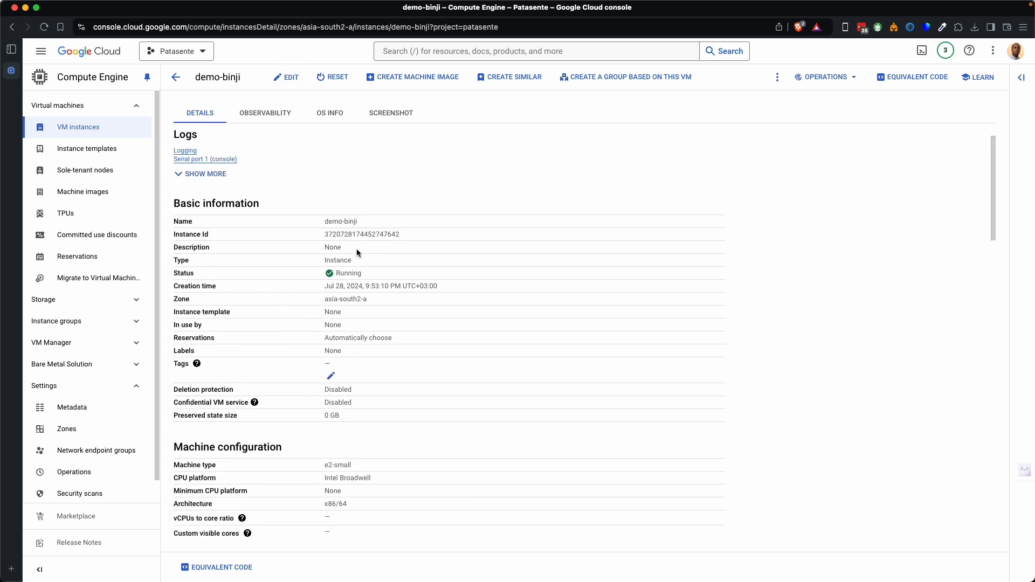
click(176, 77)
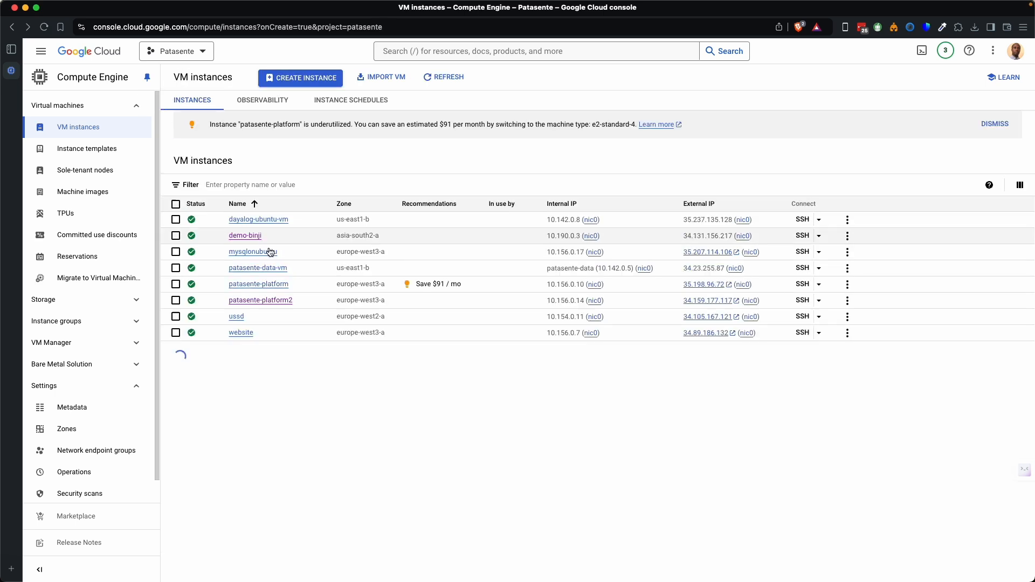
- Select and stop demo-binji, then open its instance details
click(175, 237)
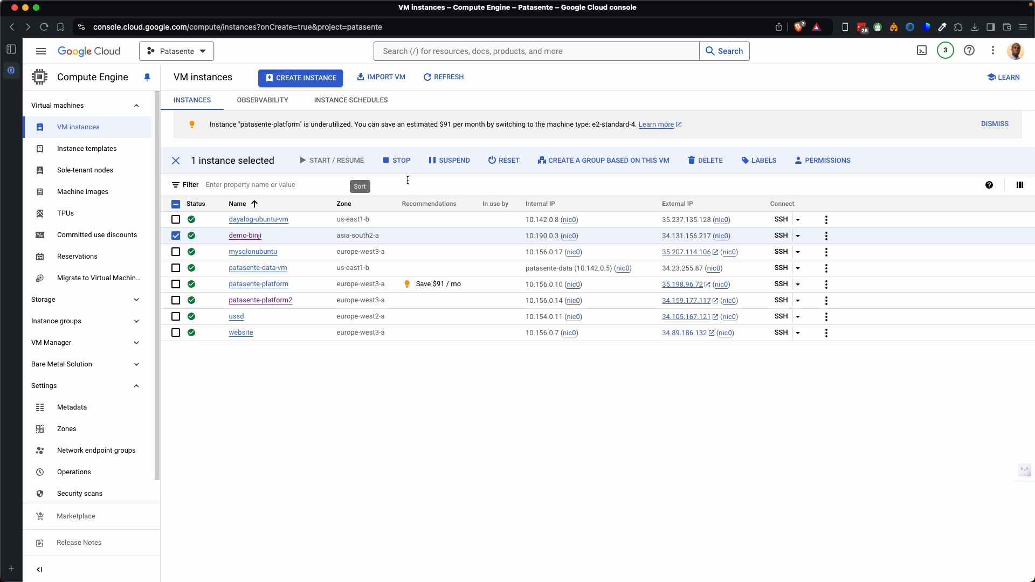
click(396, 160)
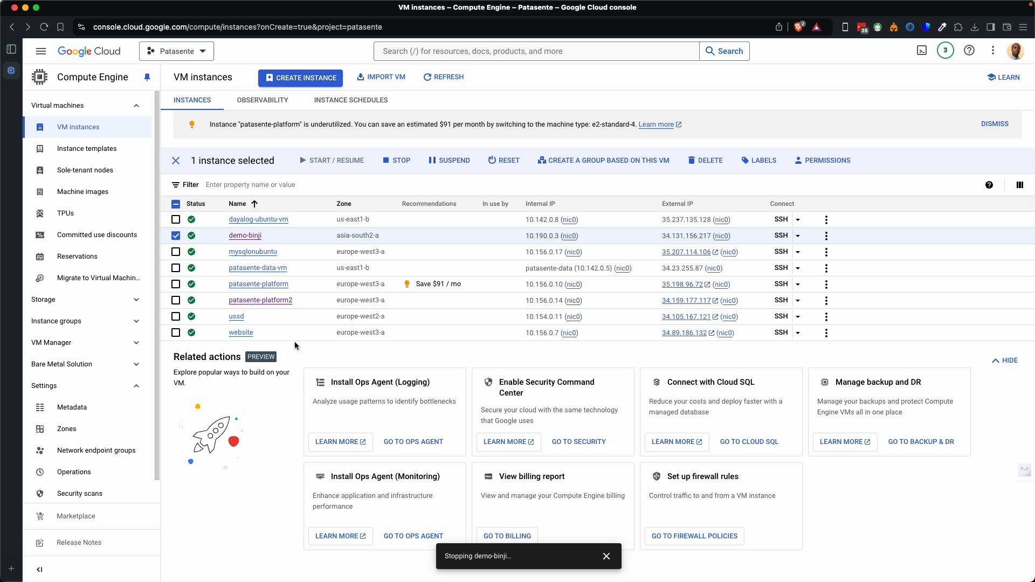
click(271, 185)
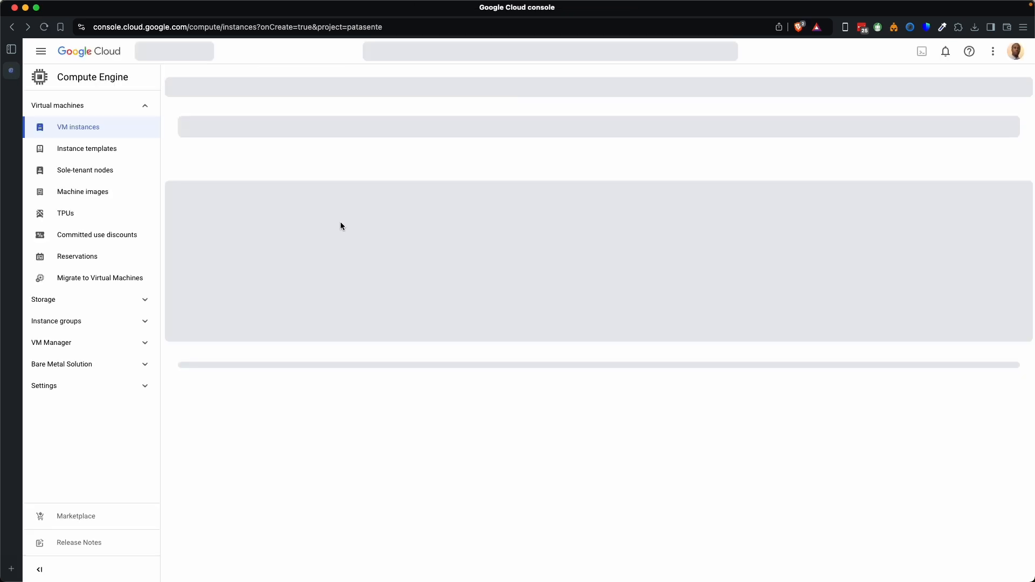
click(43, 386)
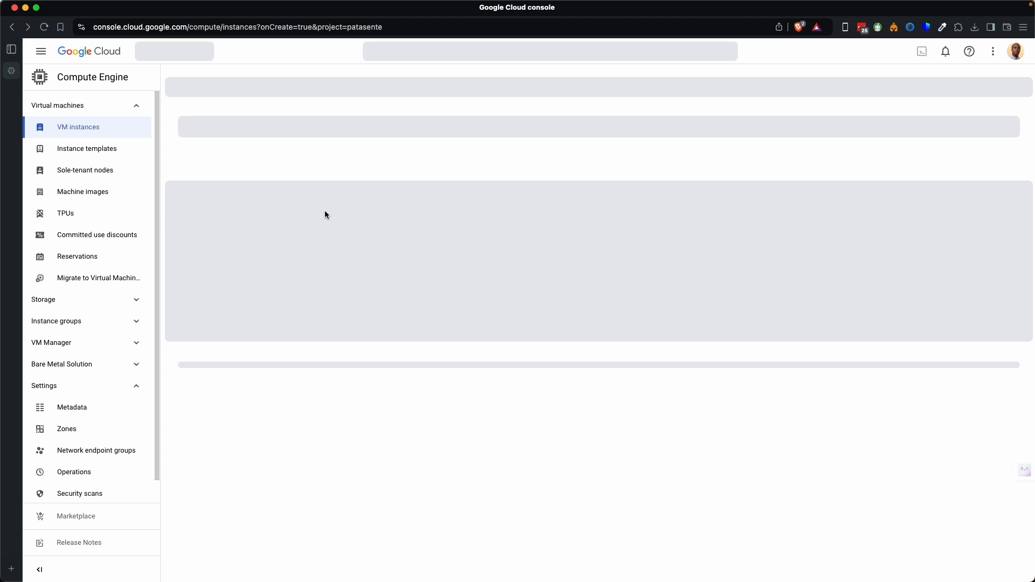
mouse_move(320, 252)
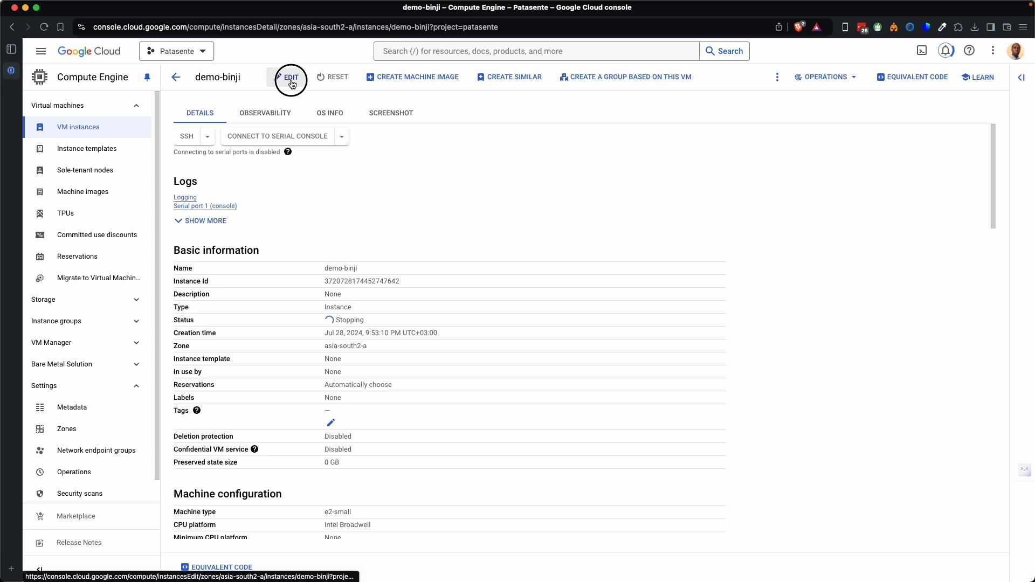
- Review the edit form's Firewalls and Network tags, then return once demo-binji shows Stopped
click(290, 76)
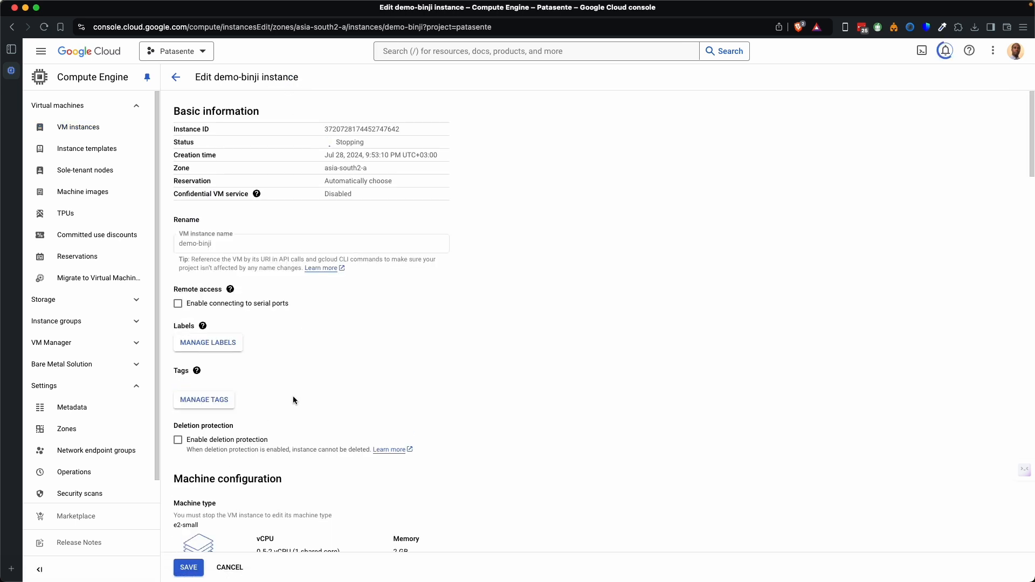
scroll(down, 3)
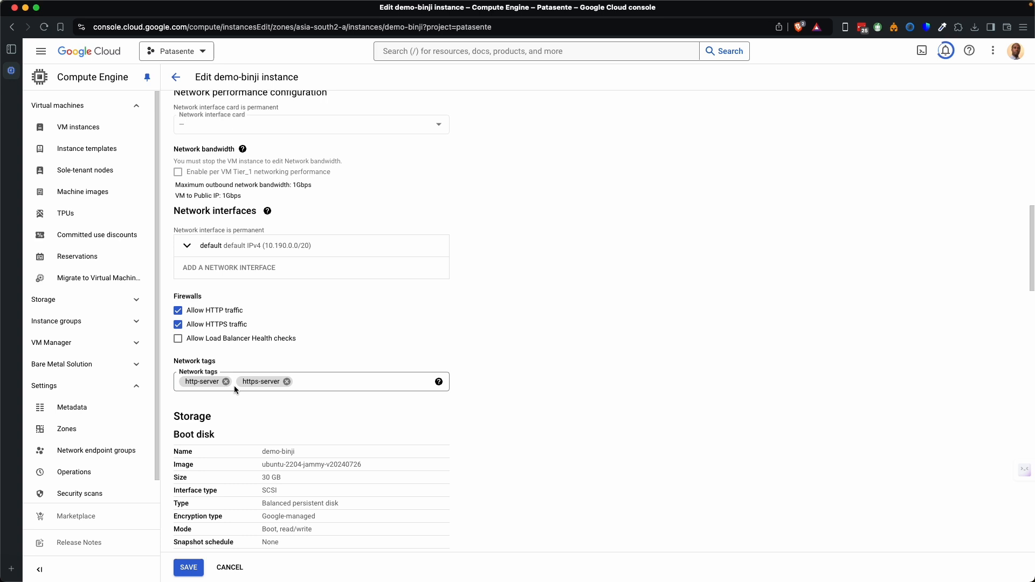
scroll(down, 3)
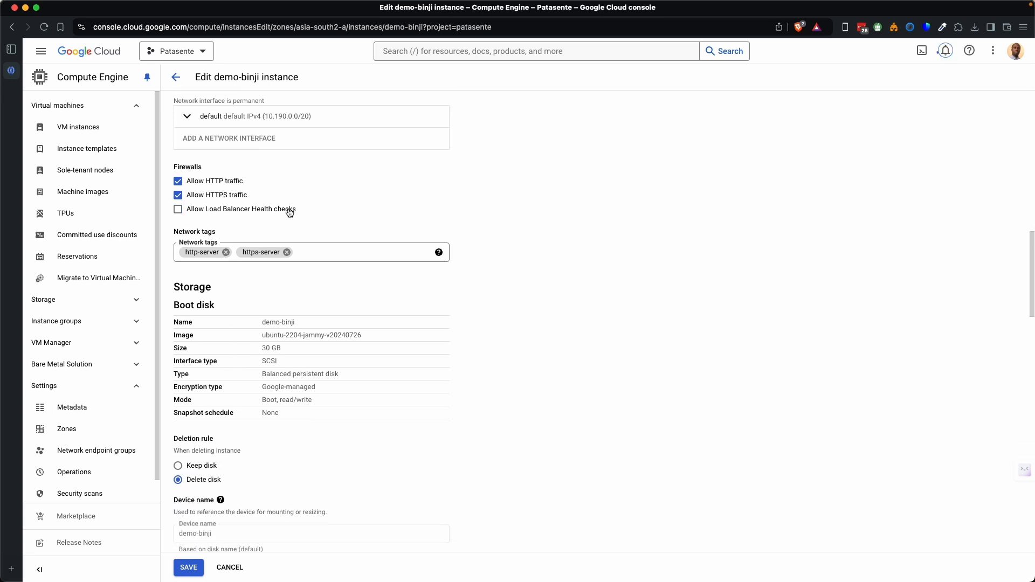
click(188, 568)
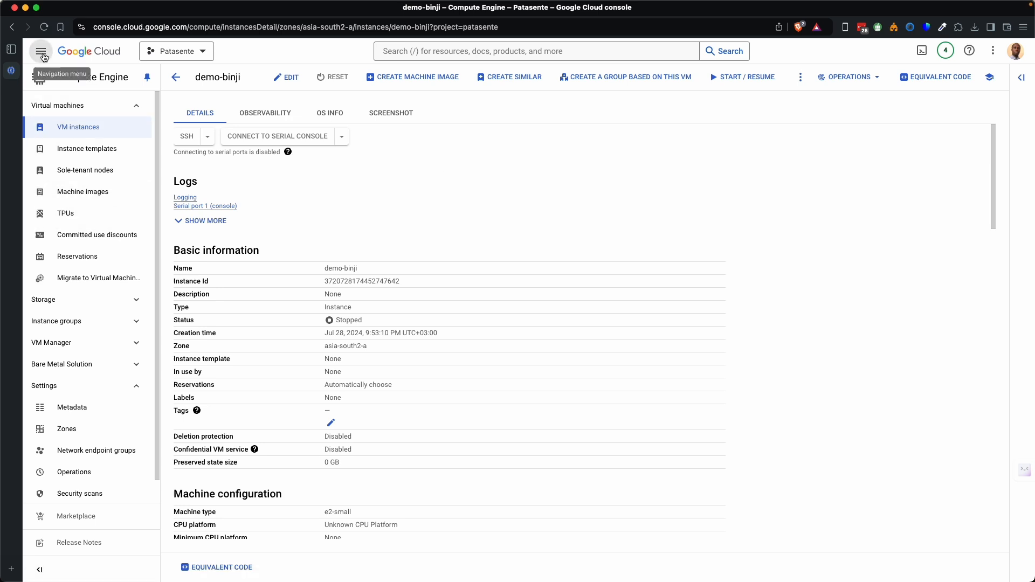
- Go to VPC Network IP addresses and start reserving an external static address
click(40, 51)
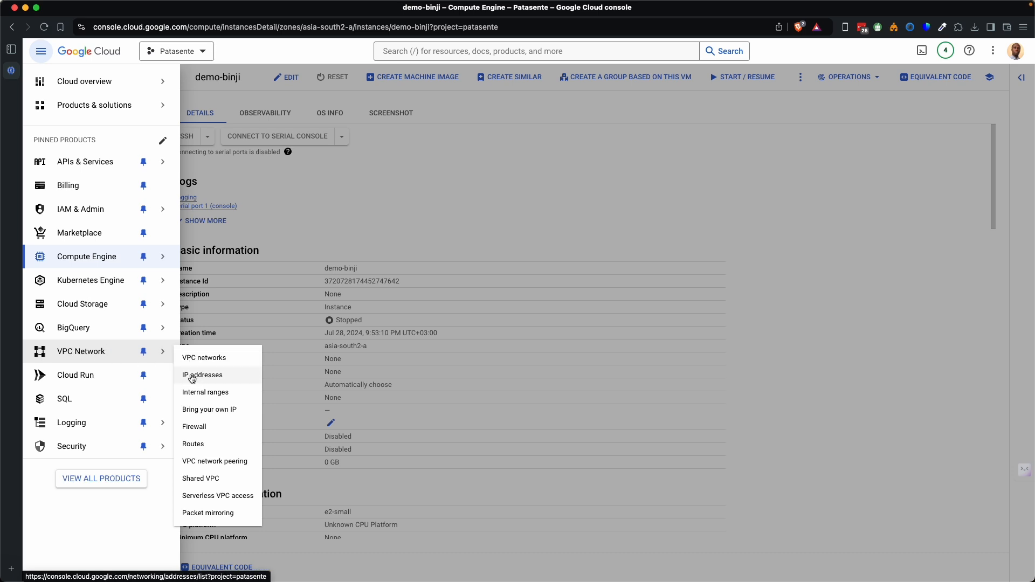
click(203, 375)
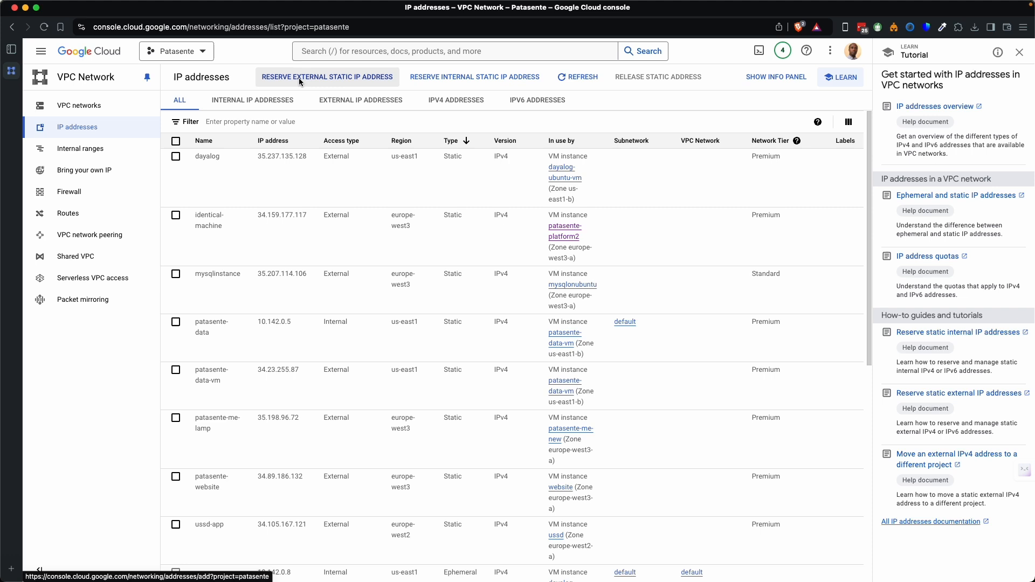
click(326, 76)
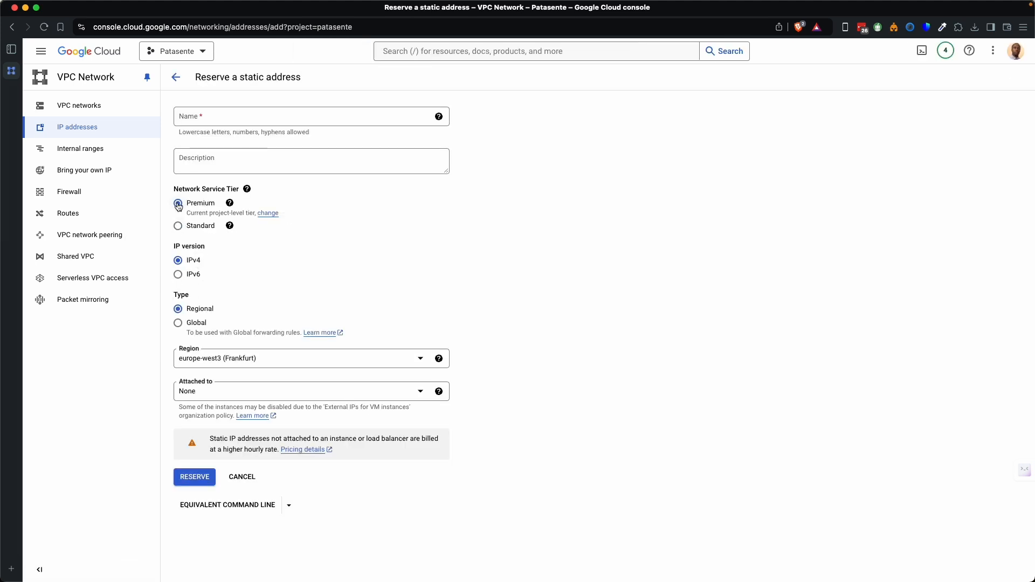
- Set Standard tier, region asia-south2 (Delhi), attached to demo-binji
click(178, 226)
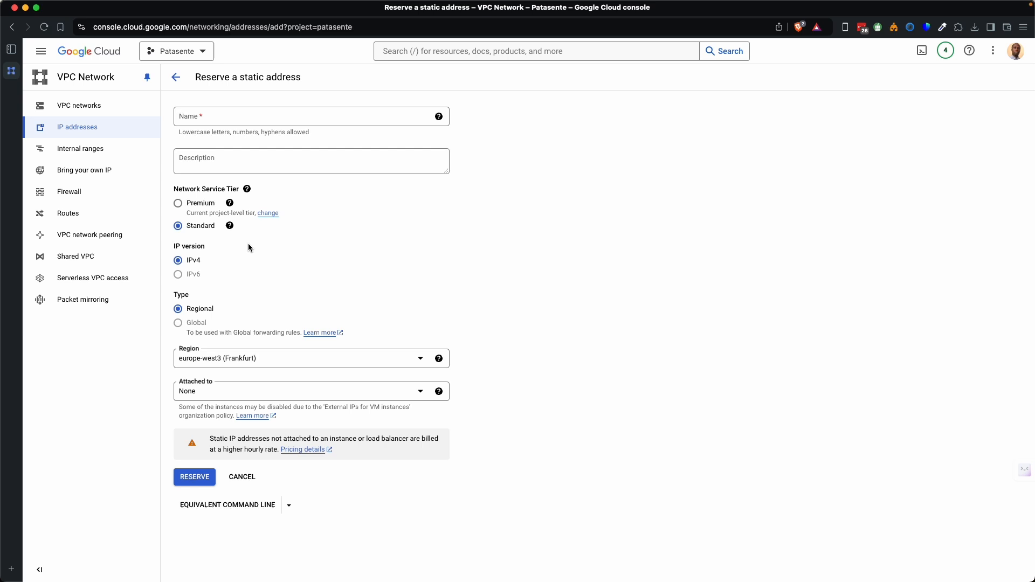
click(218, 358)
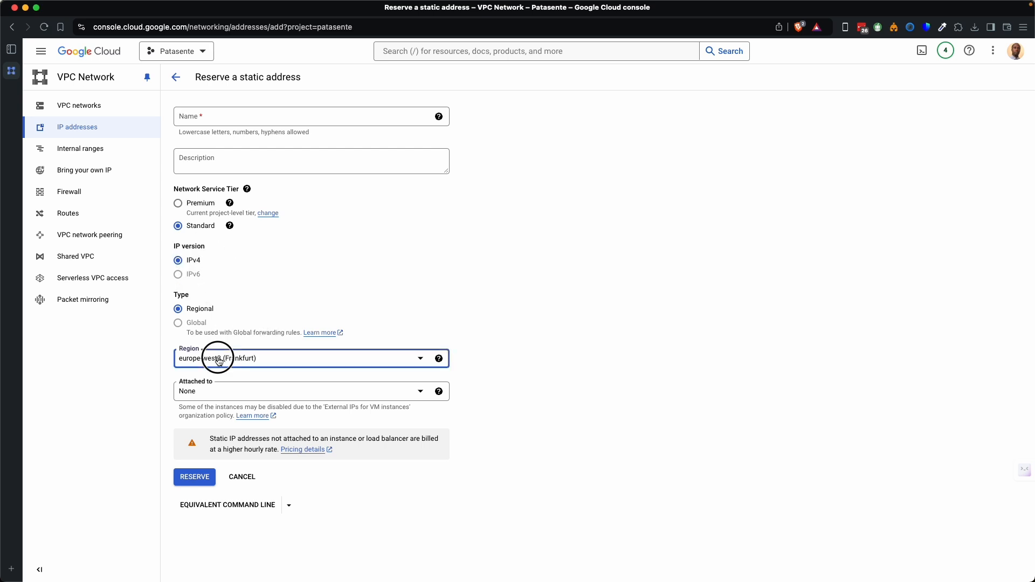
click(310, 358)
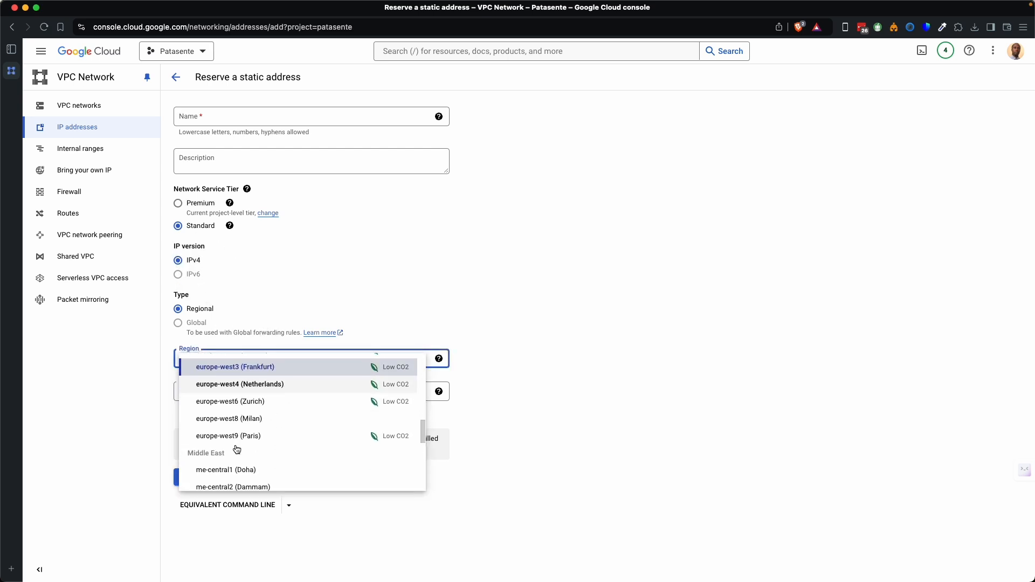
scroll(down, 3)
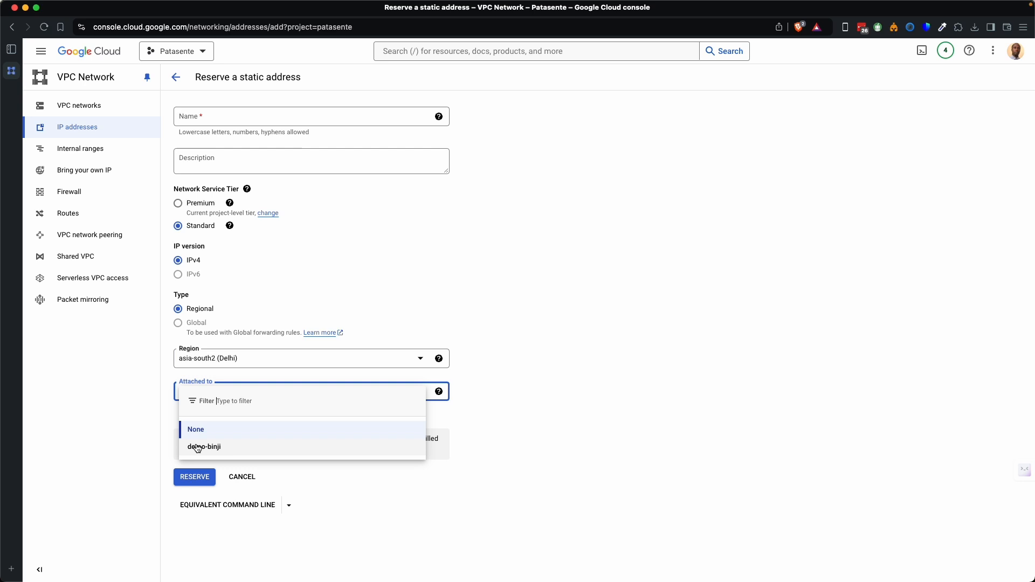
click(204, 446)
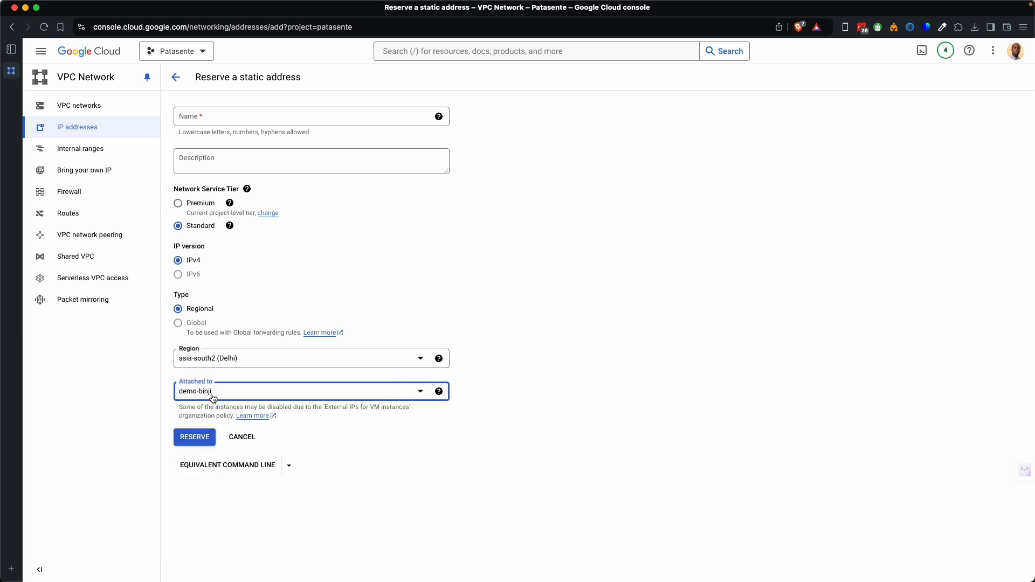
- Name the address demo-binji-ip4 and reserve it
click(310, 117)
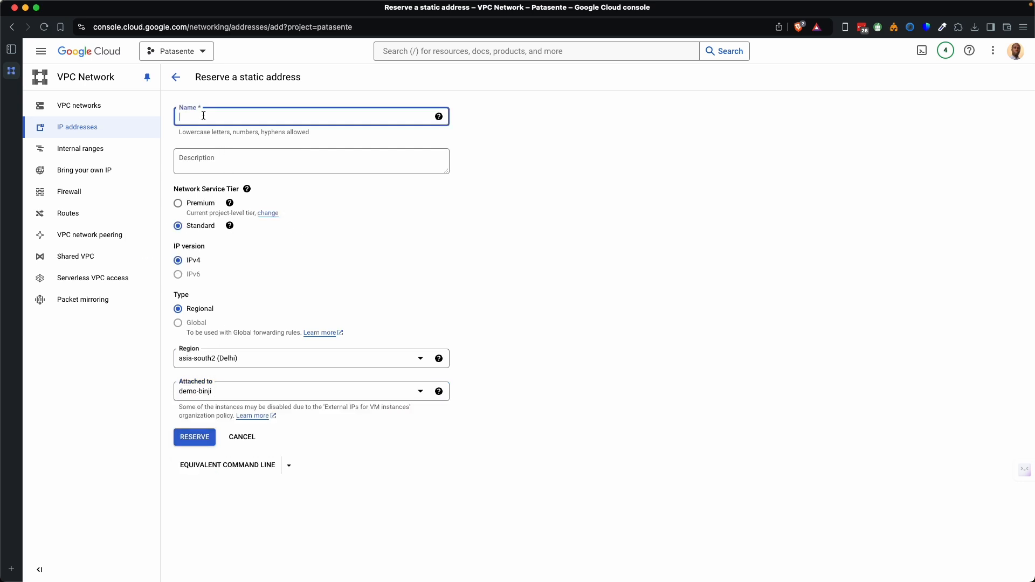
text(Demo-binji-ip4)
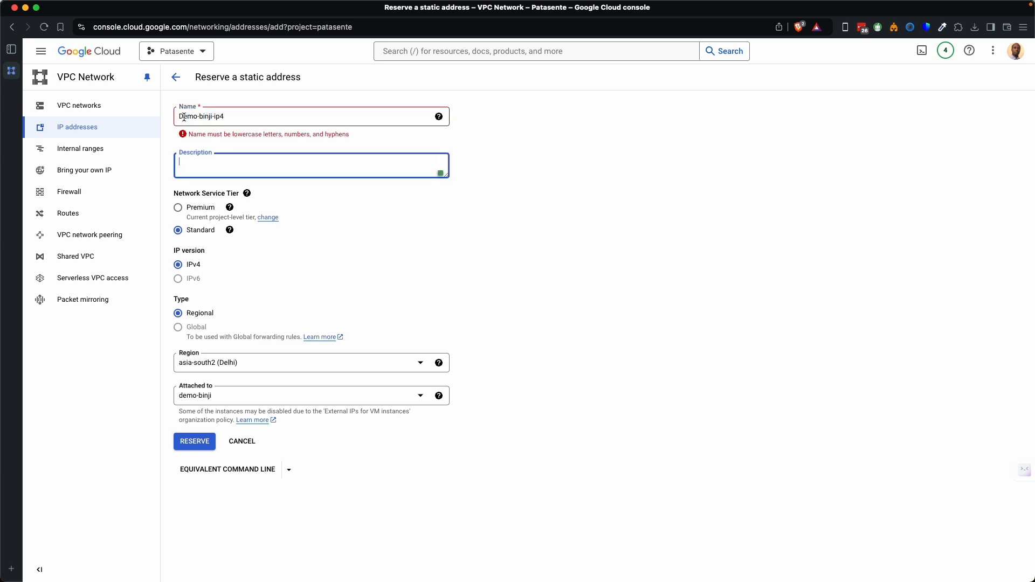
click(195, 441)
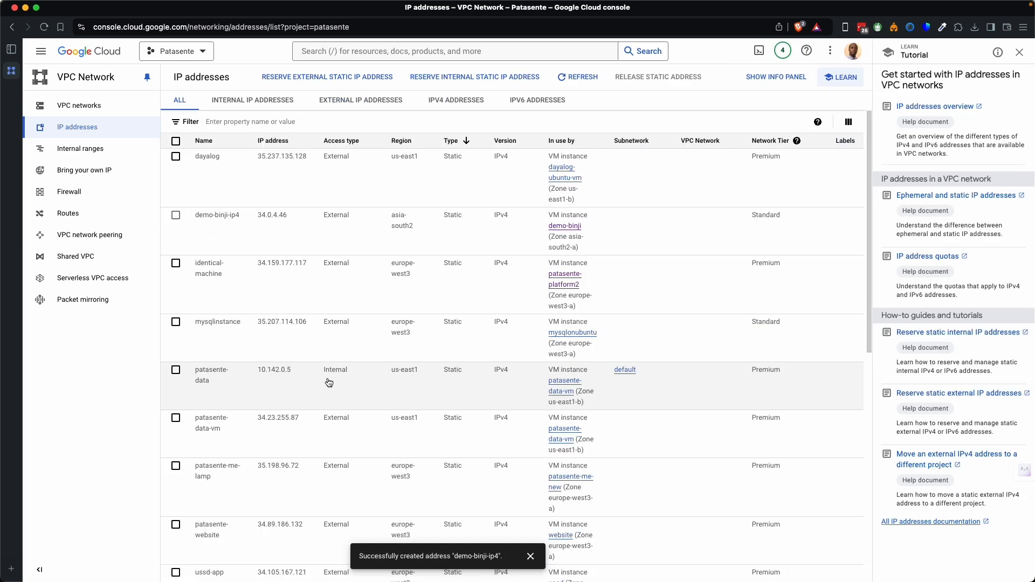
- Return to the VM instances list and locate the demo-binji instance row
click(40, 51)
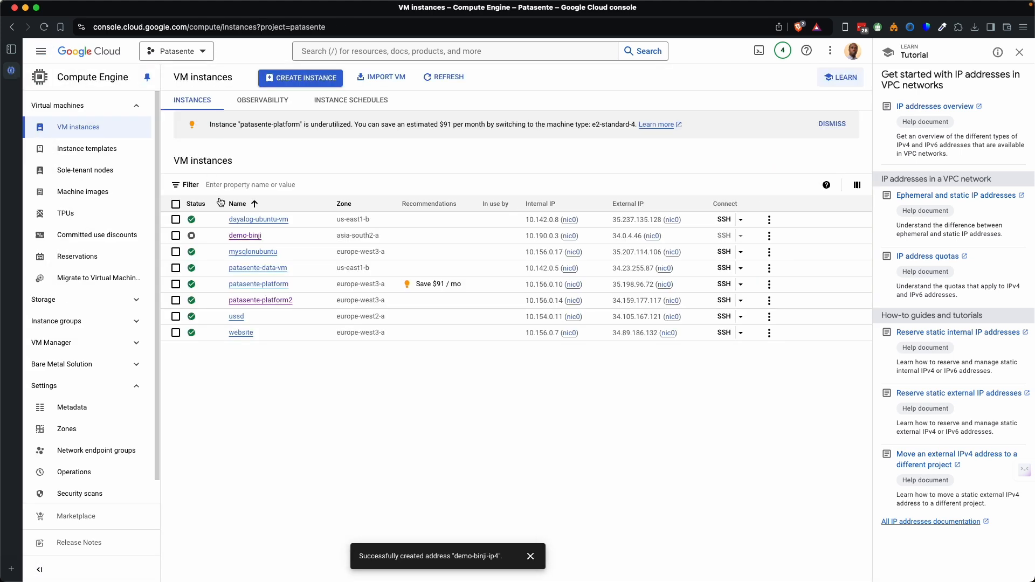
click(176, 236)
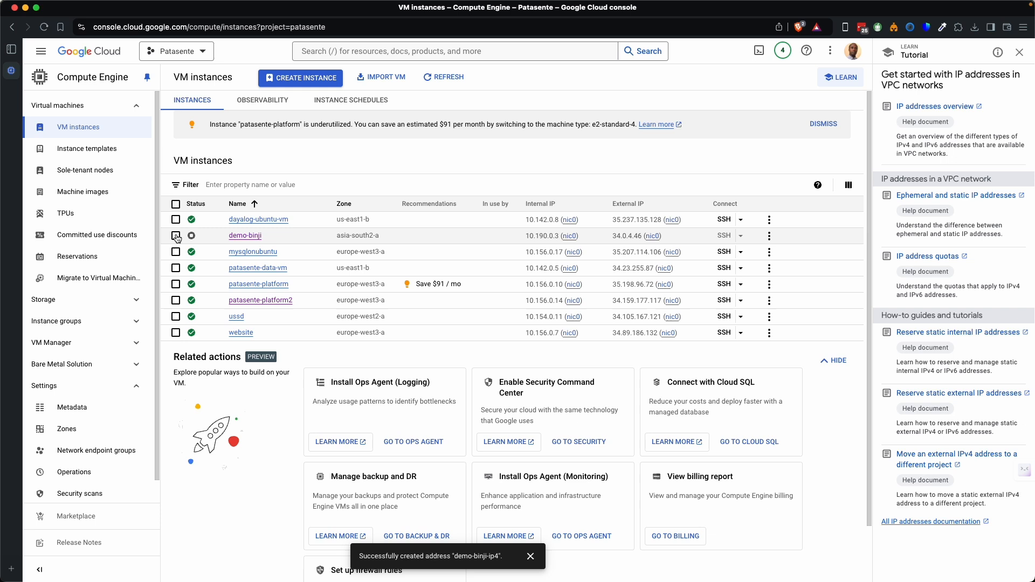
click(176, 236)
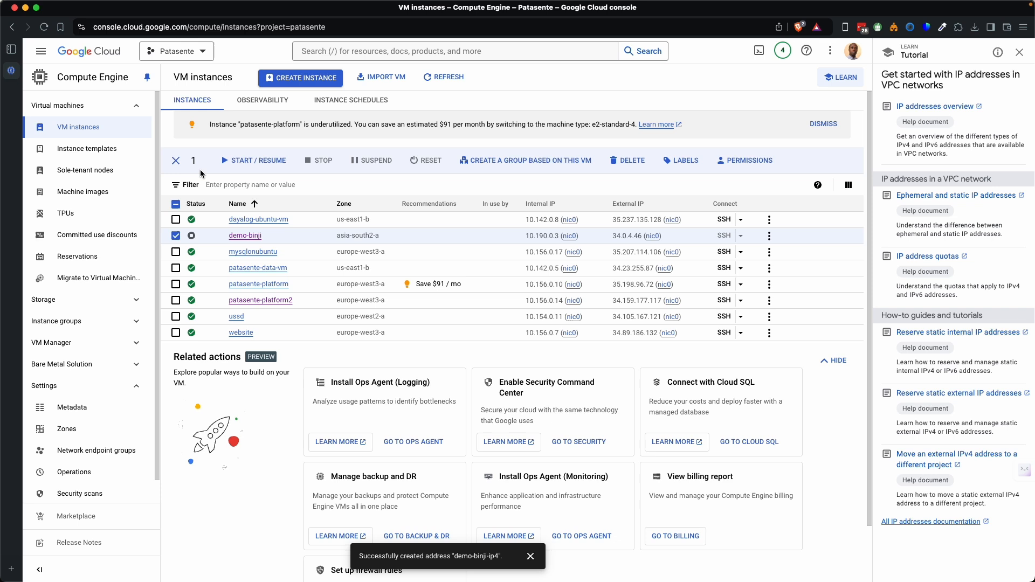
mouse_move(192, 236)
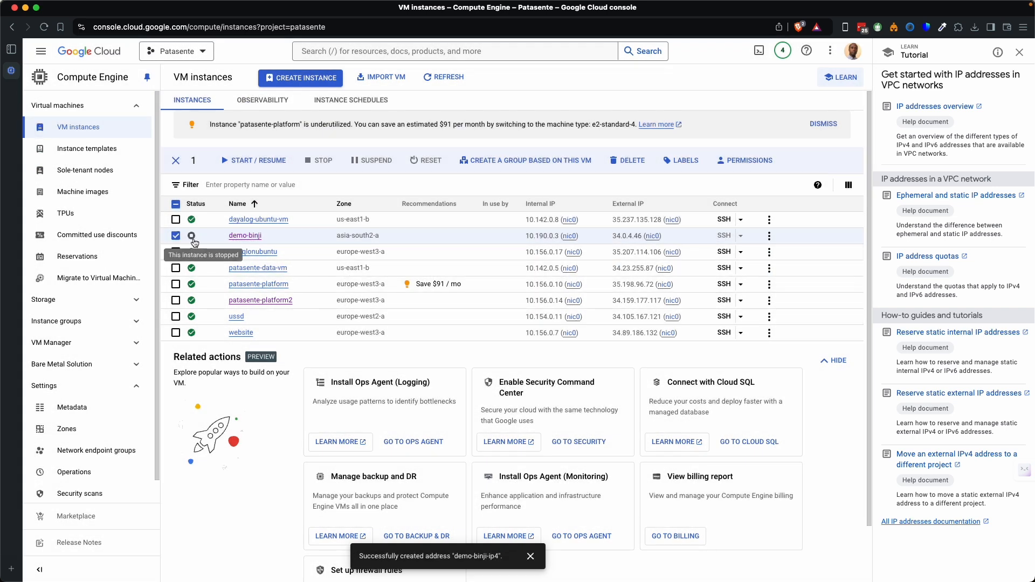
click(176, 236)
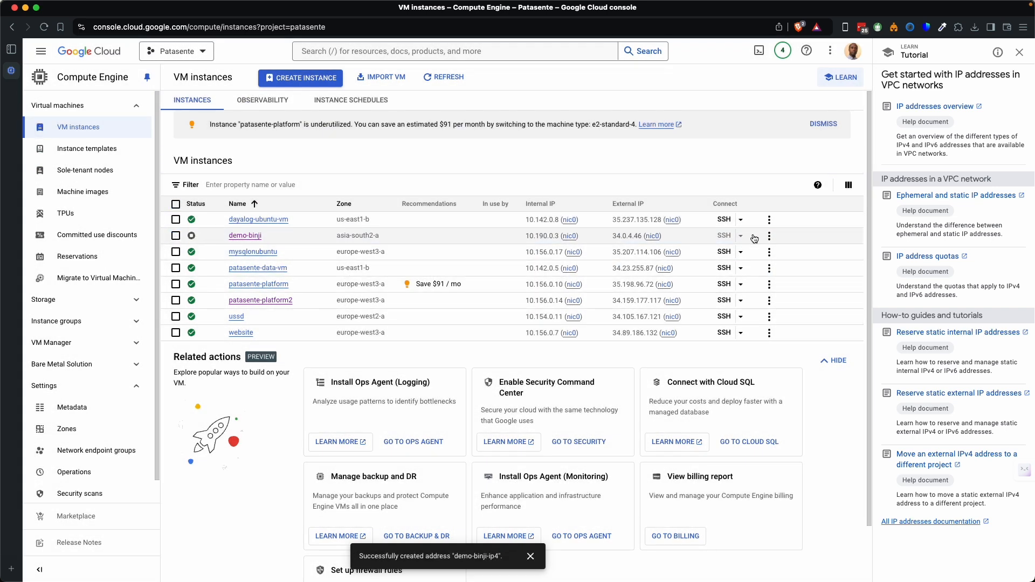
- Start the stopped demo-binji VM via its actions menu and close the tutorial side panel
click(768, 236)
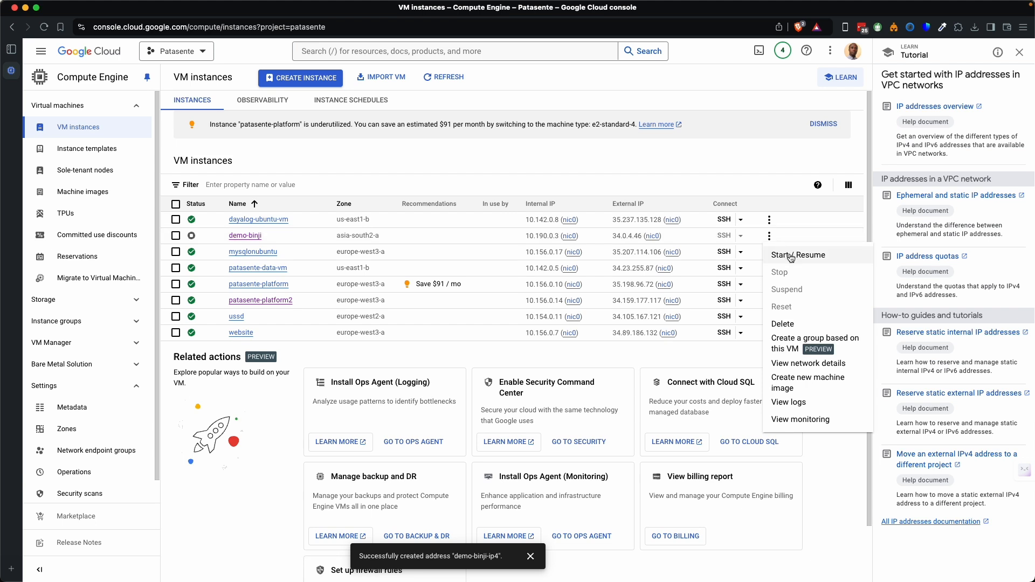
click(798, 254)
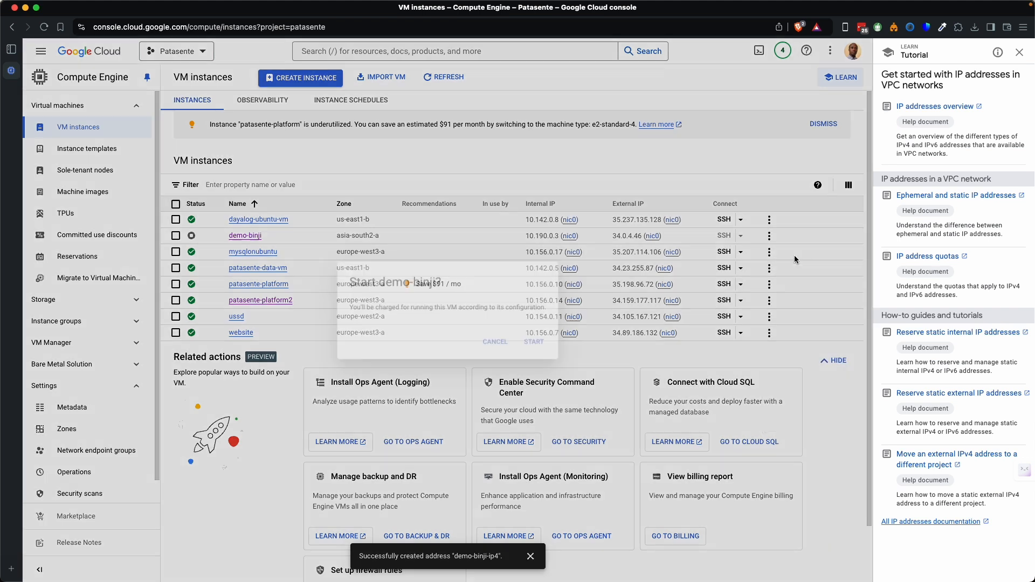
click(532, 341)
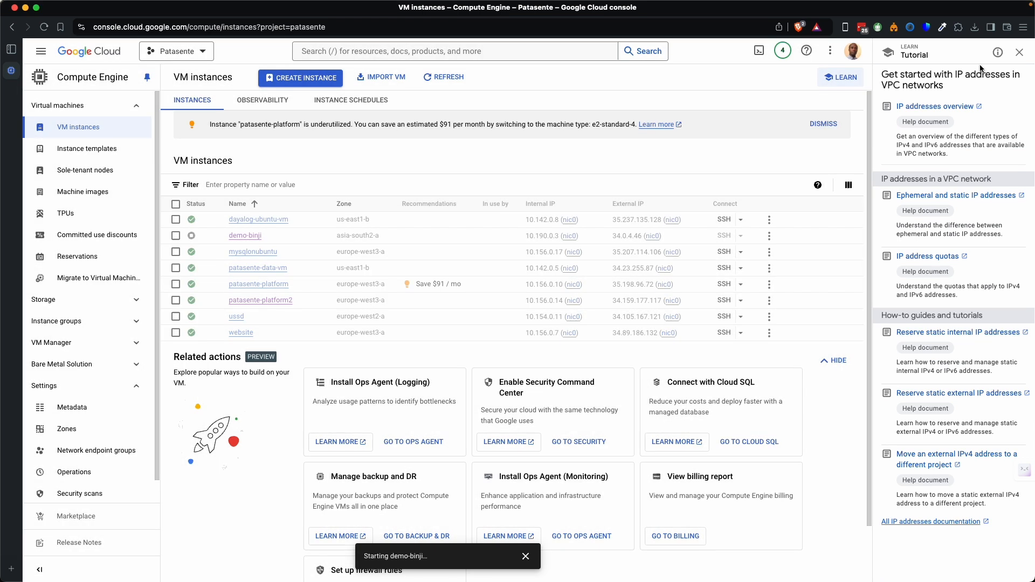
click(1019, 52)
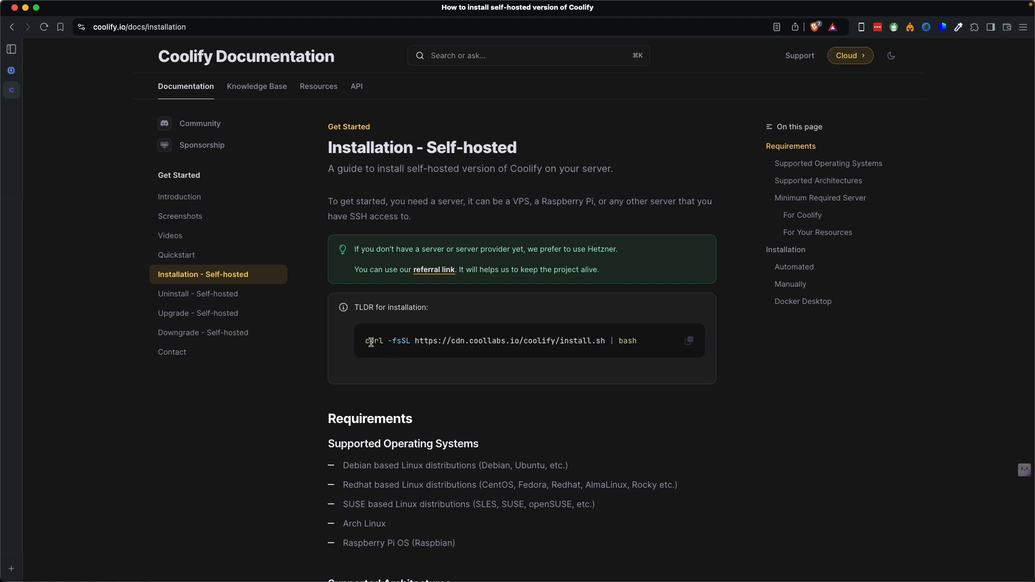
- Copy the one-line Coolify install command from the installation guide
click(687, 341)
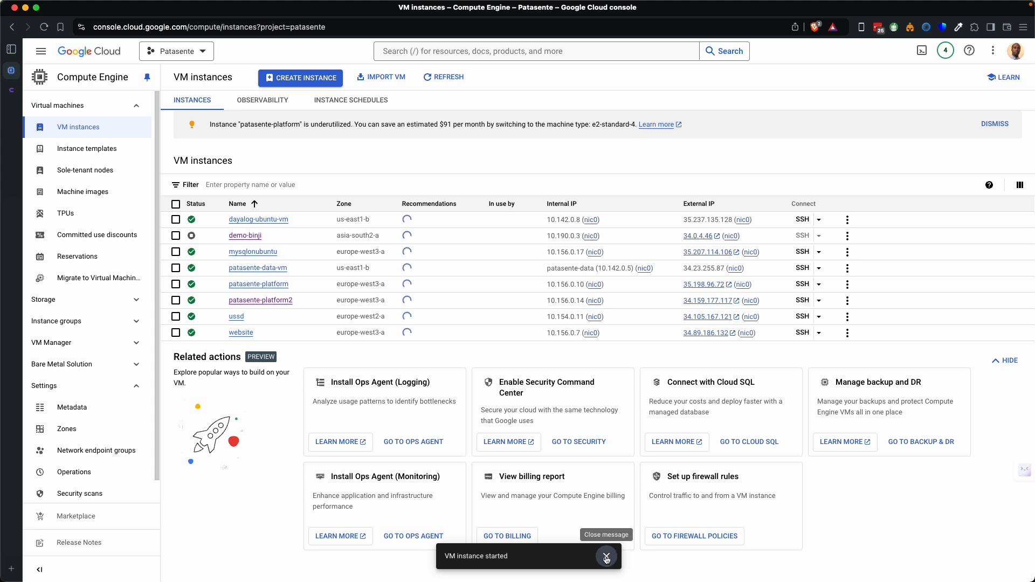
- Dismiss the 'VM instance started' notice and open an SSH session to demo-binji
click(604, 557)
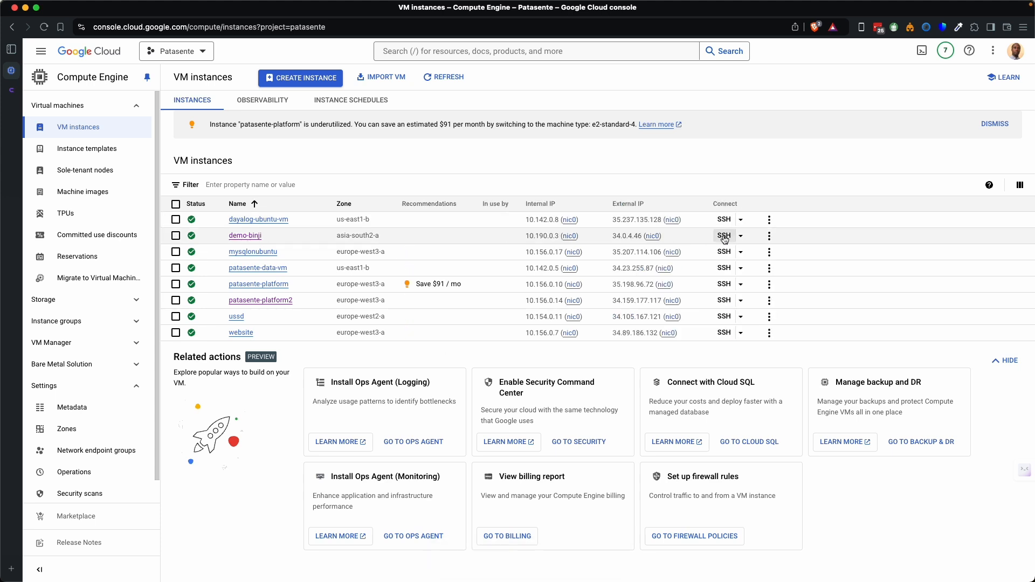
click(723, 236)
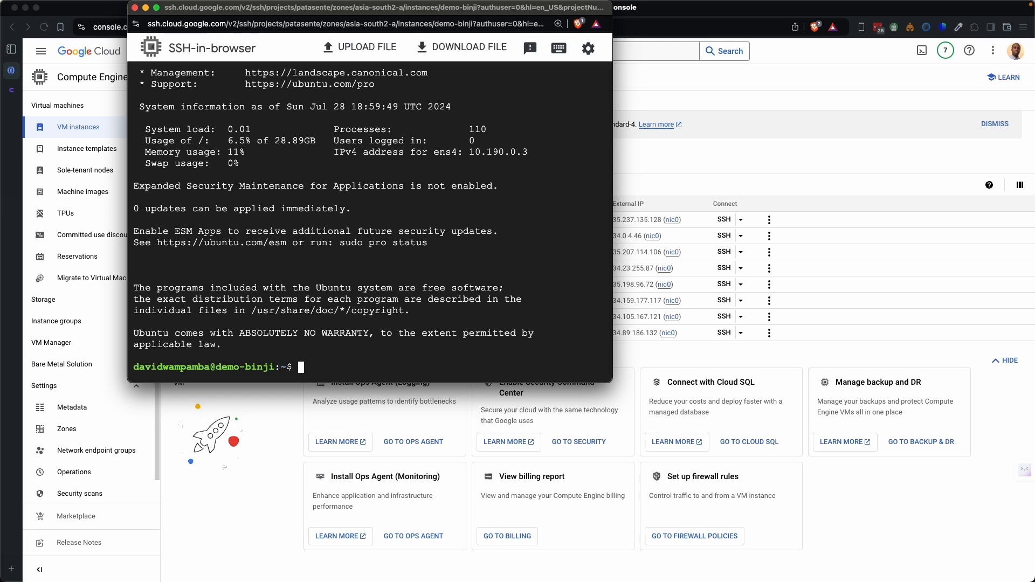
text(sudo su -)
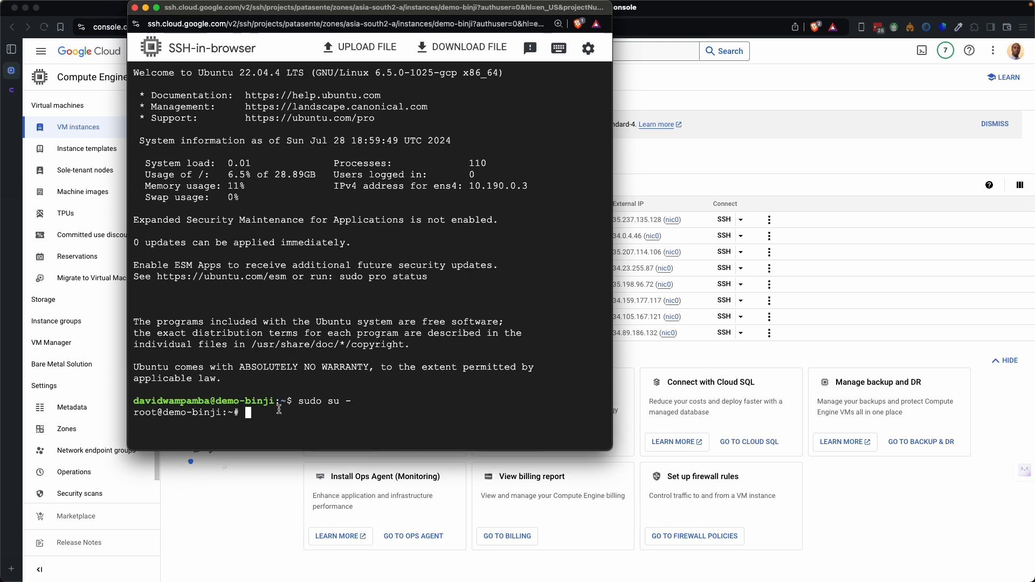
text(curl -fsSL https://cdn.coollabs.io/coolify/install.sh | bash)
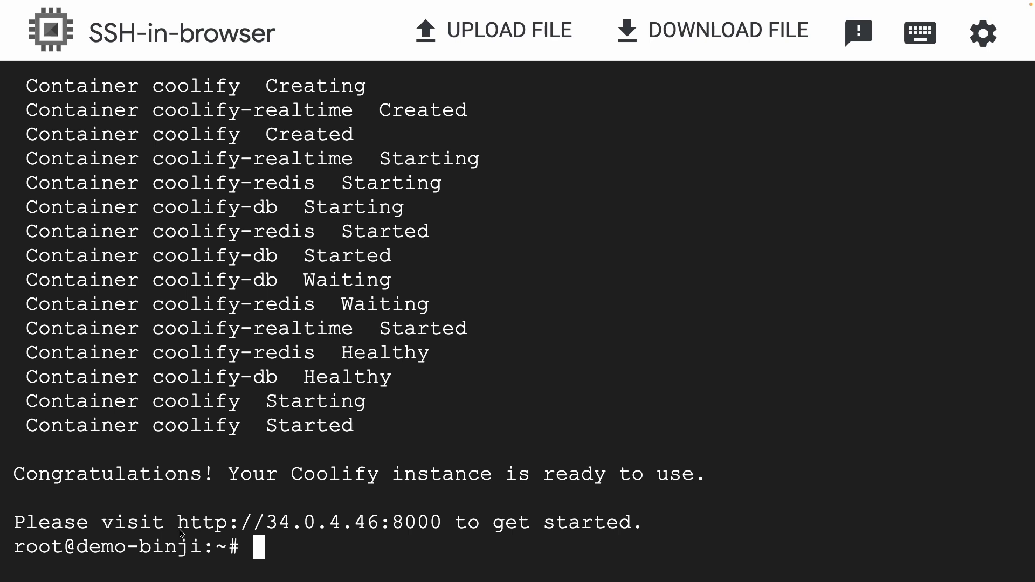
drag(178, 522, 455, 521)
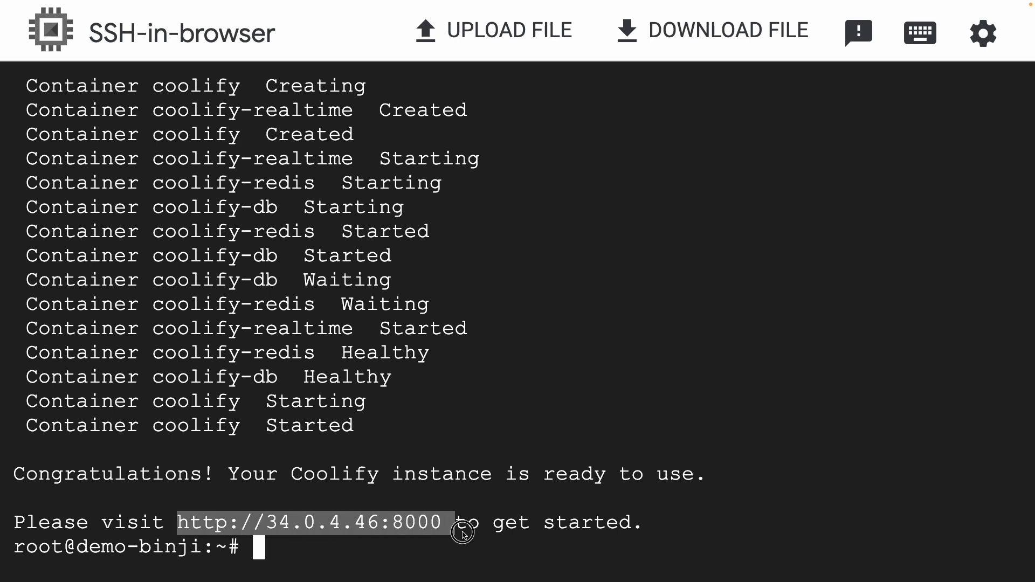
right_click(462, 532)
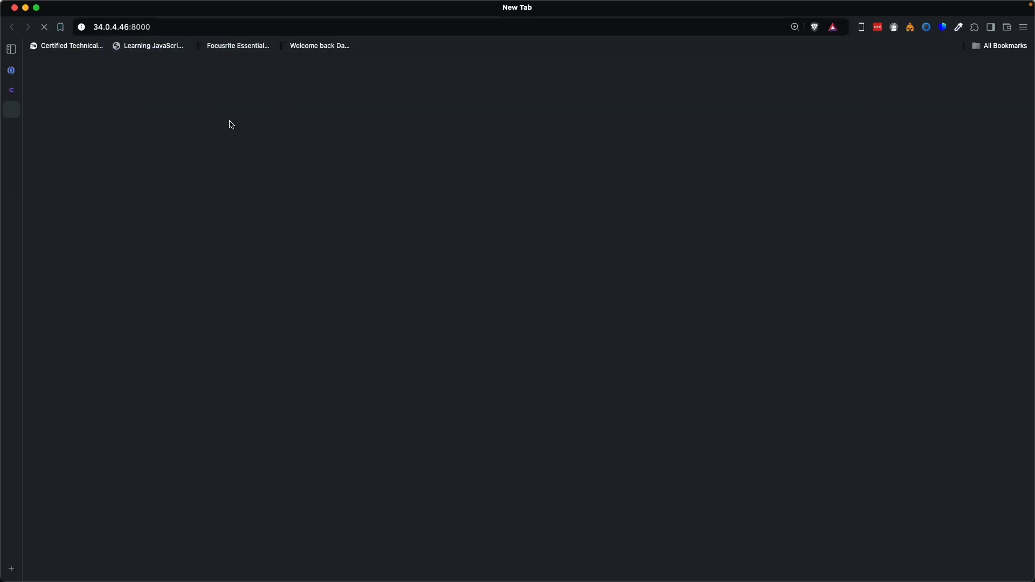
- Switch back to the VM instances tab while 34.0.4.46:8000 loads in a new tab
click(140, 27)
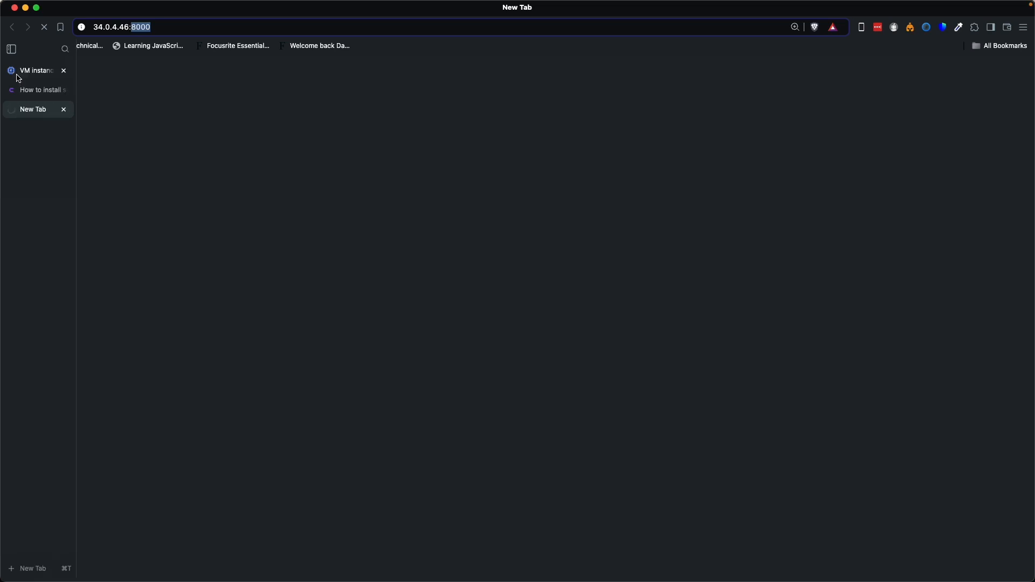
mouse_move(38, 71)
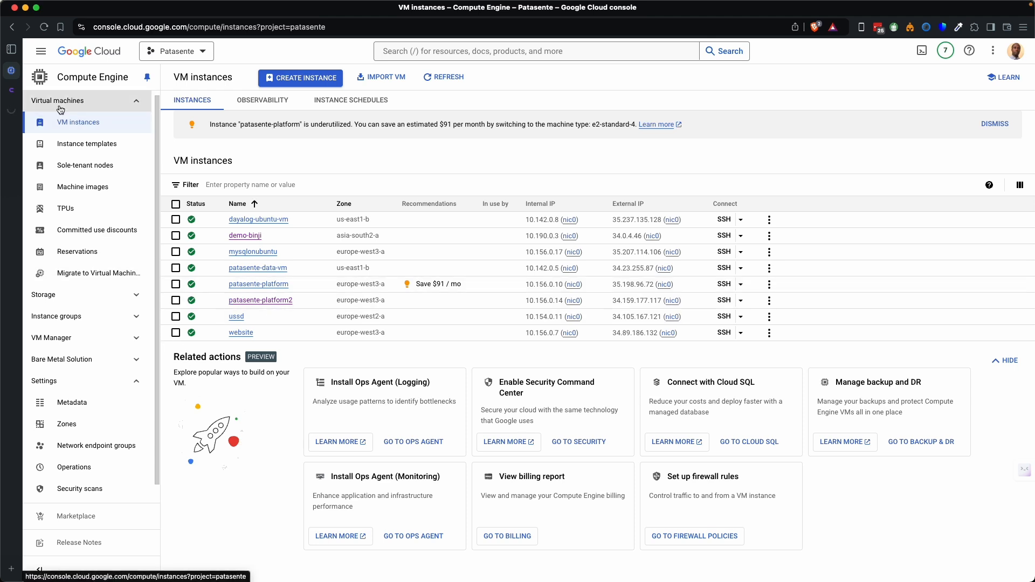
- Navigate to the VPC Network firewall rules page
click(40, 51)
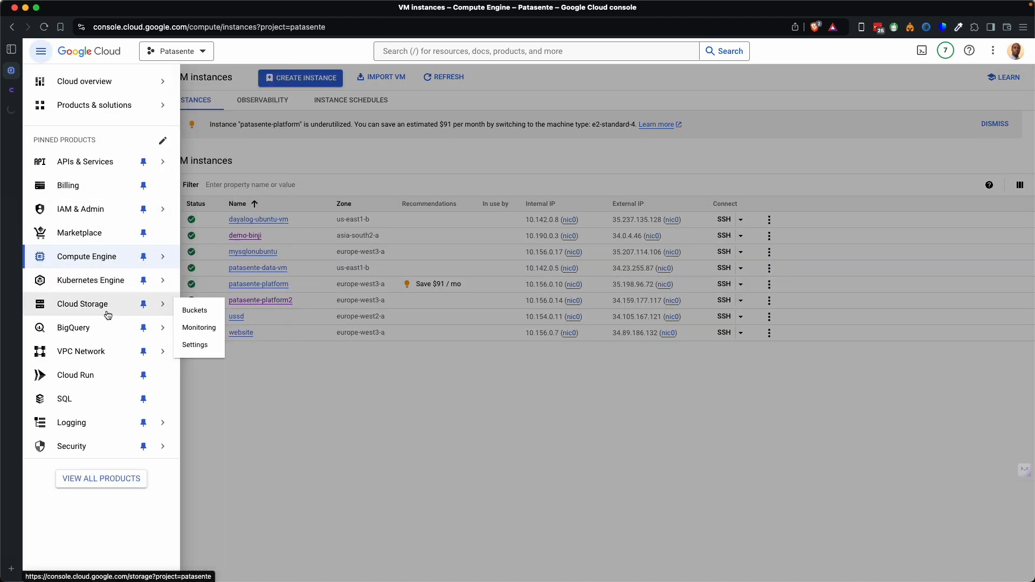
click(195, 427)
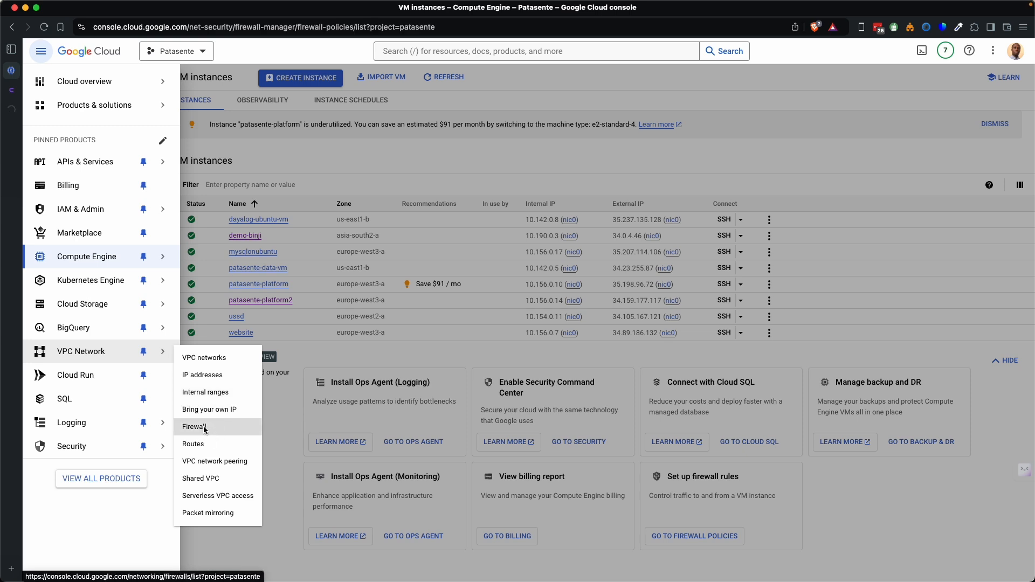
click(195, 427)
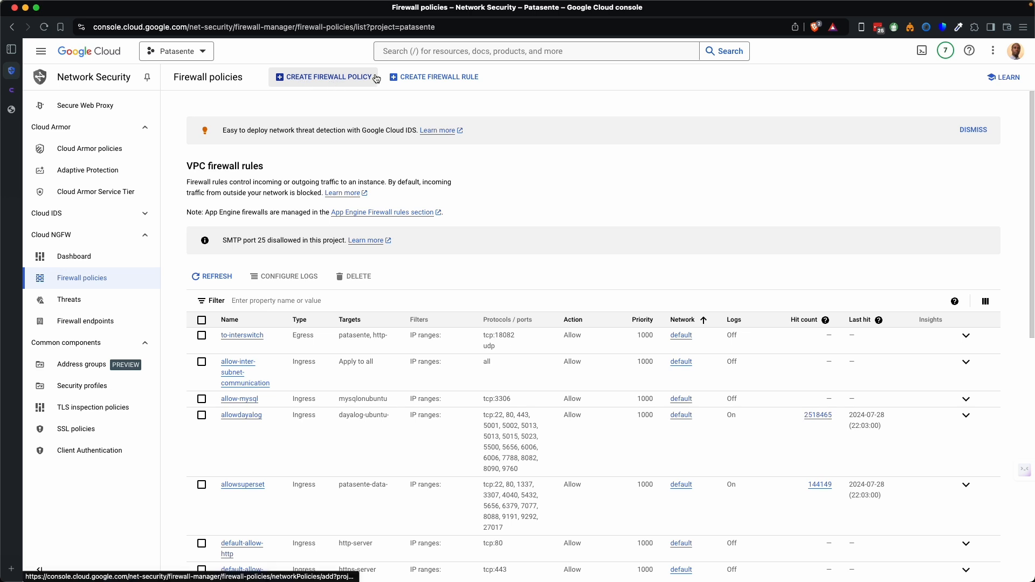
- Begin a new firewall rule targeting tag coolify with source range 0.0.0.0/0
click(439, 77)
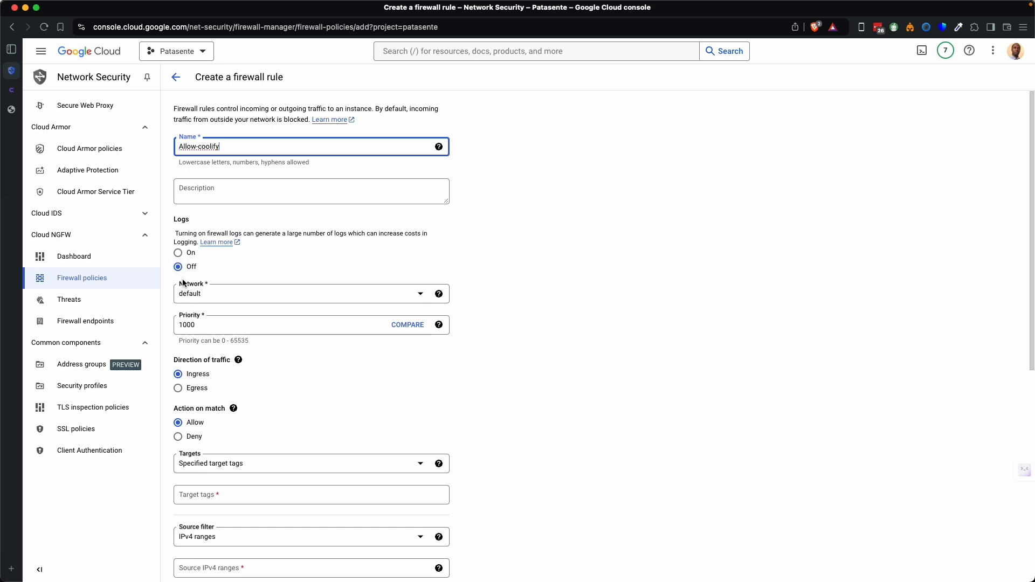
mouse_move(210, 296)
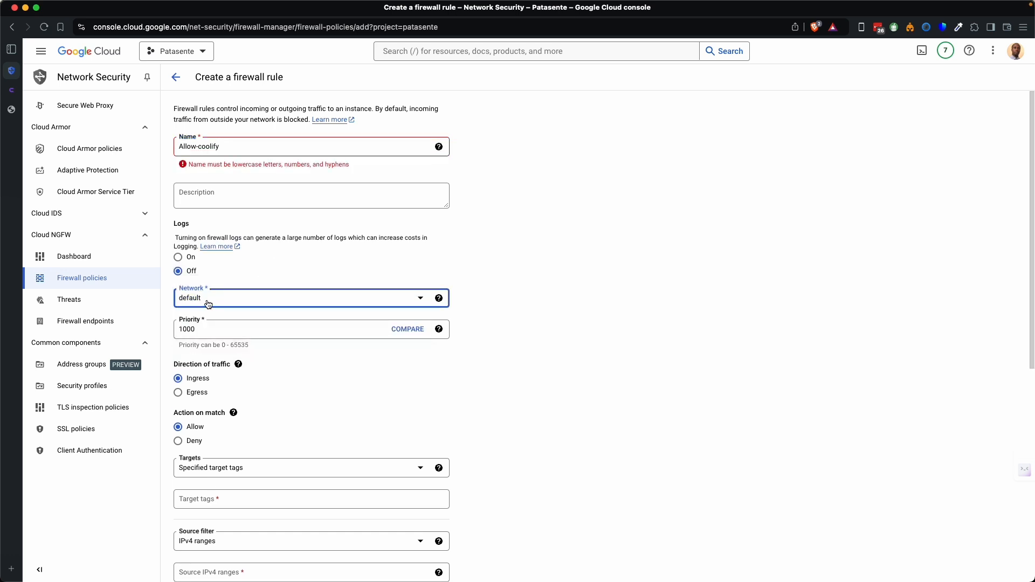
scroll(down, 3)
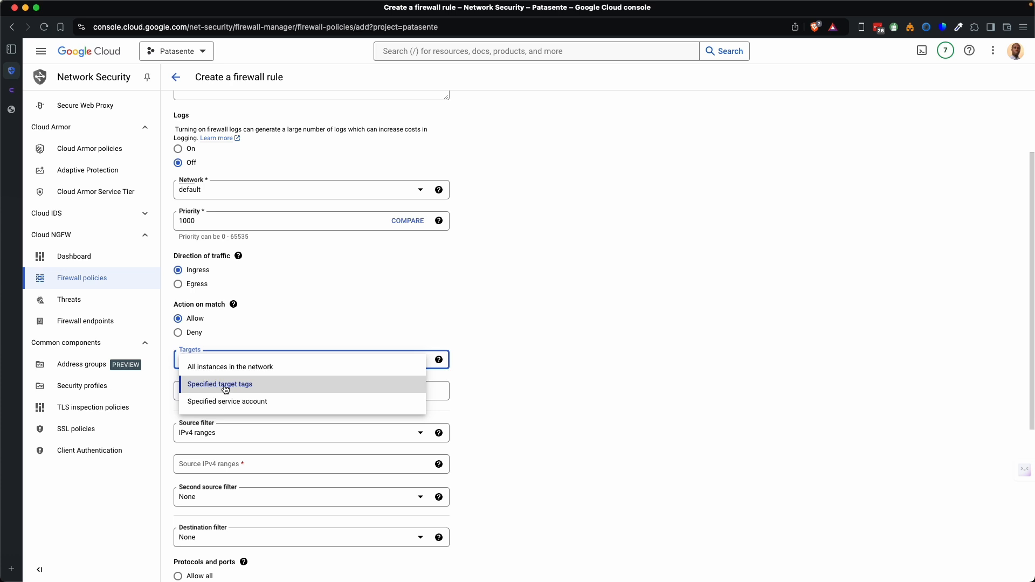
click(220, 384)
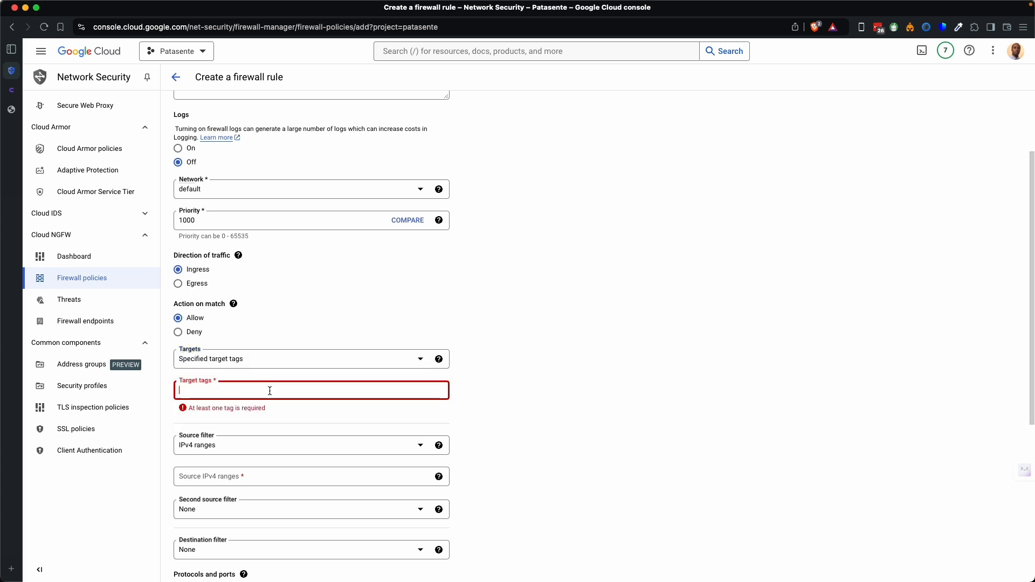
text(coolo)
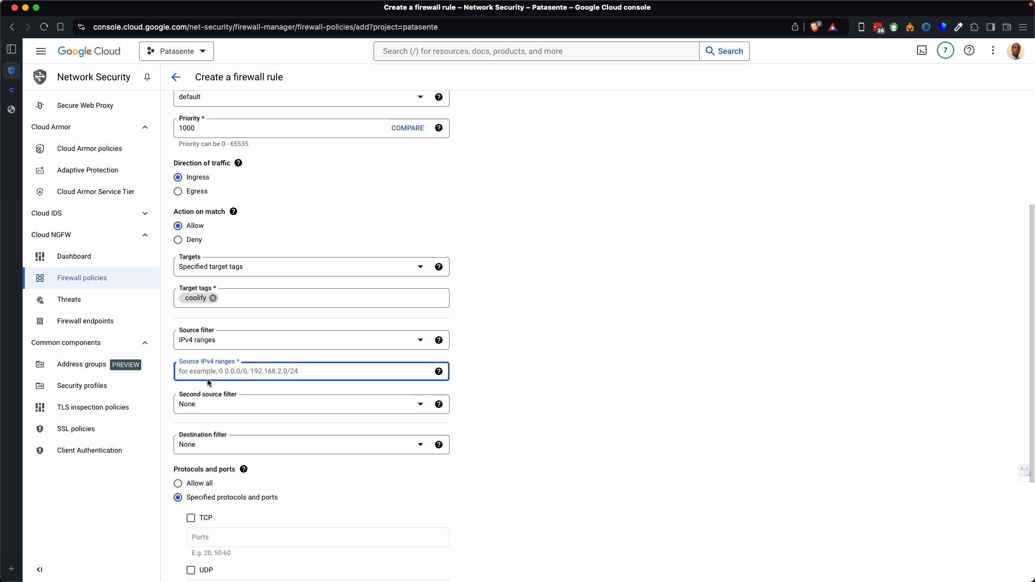
text(0.0)
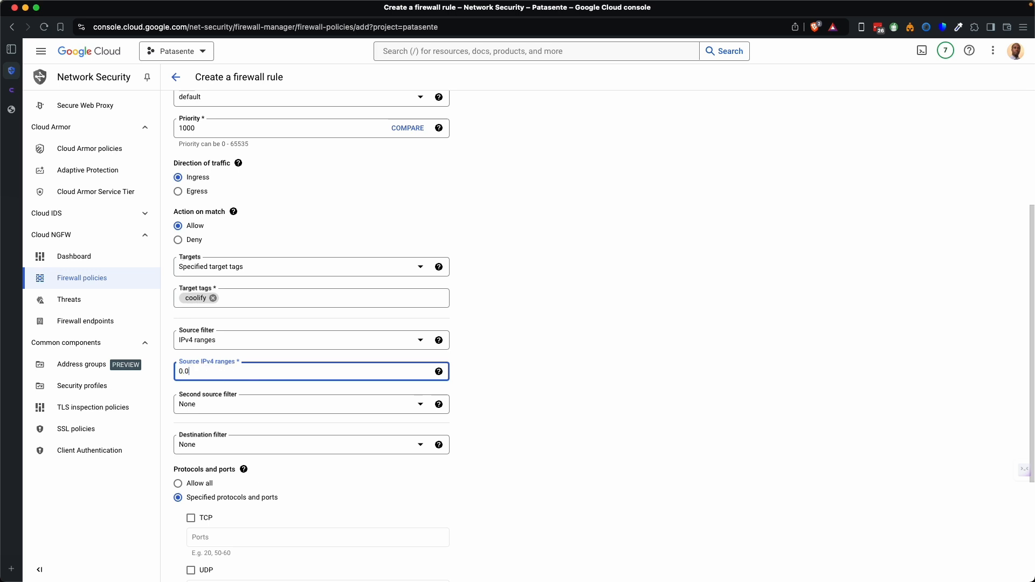
text(.0.0)
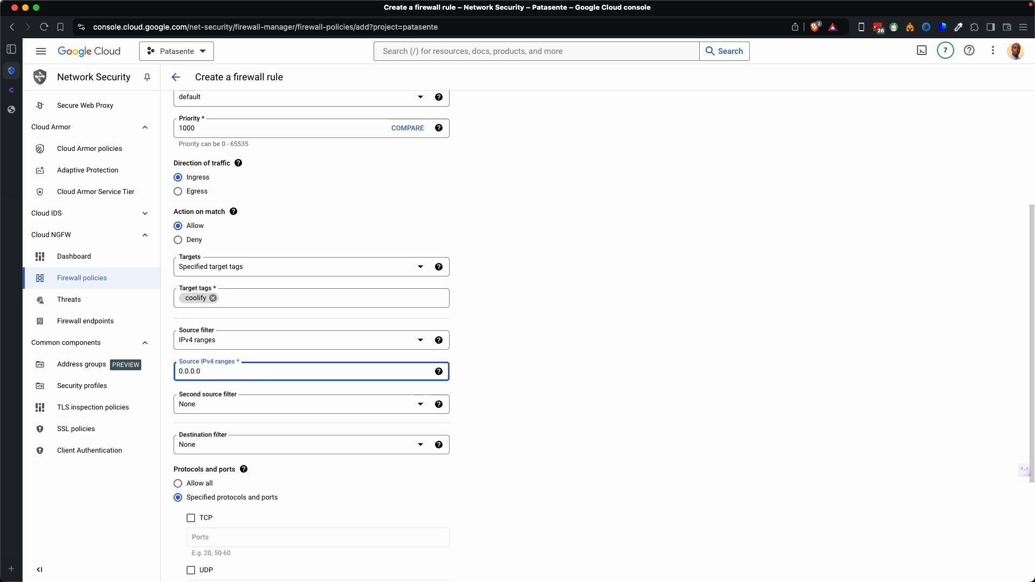
text(/0)
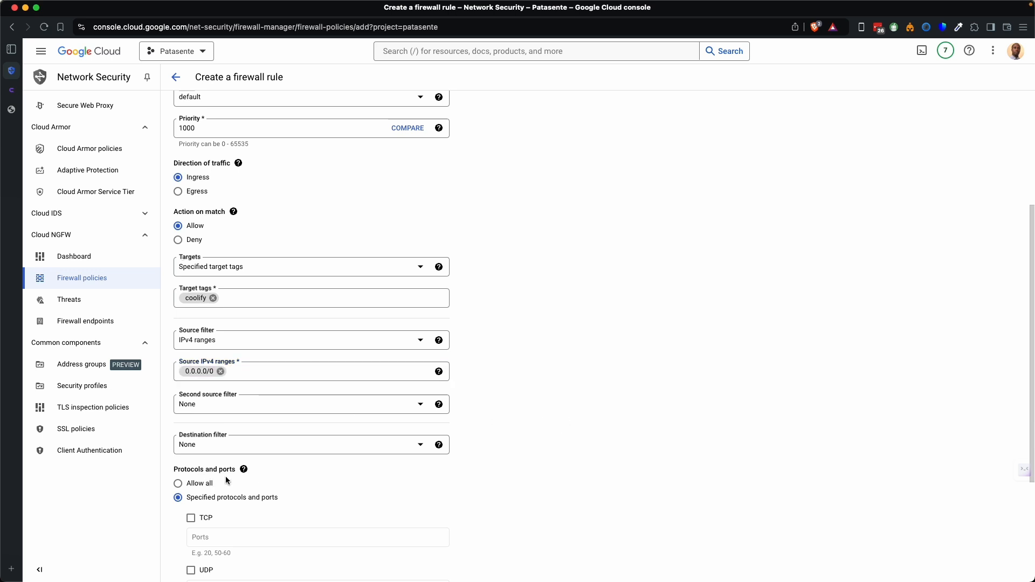
- Allow TCP port 8000, name the rule allow-coolify and create it
scroll(down, 3)
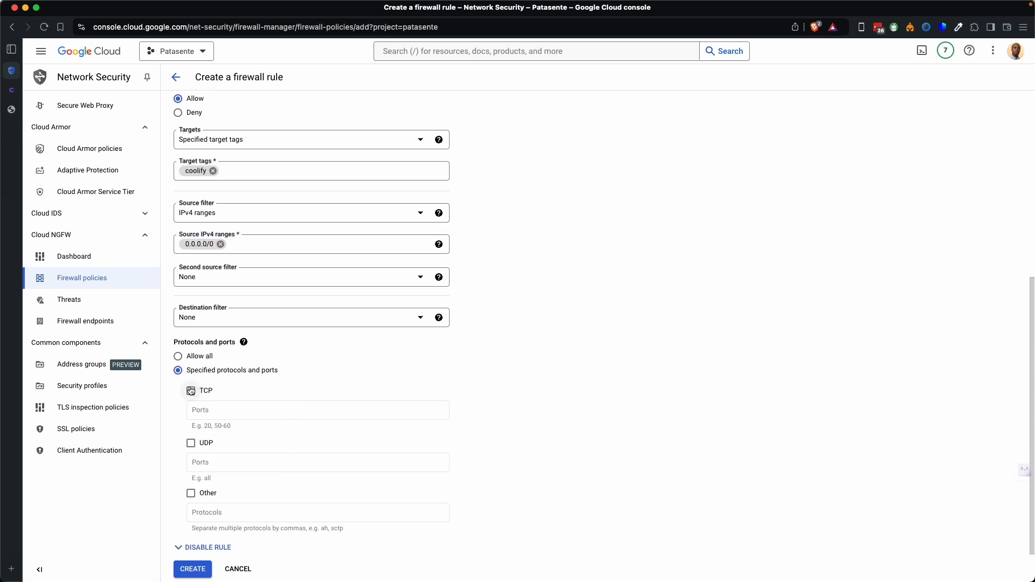
click(191, 390)
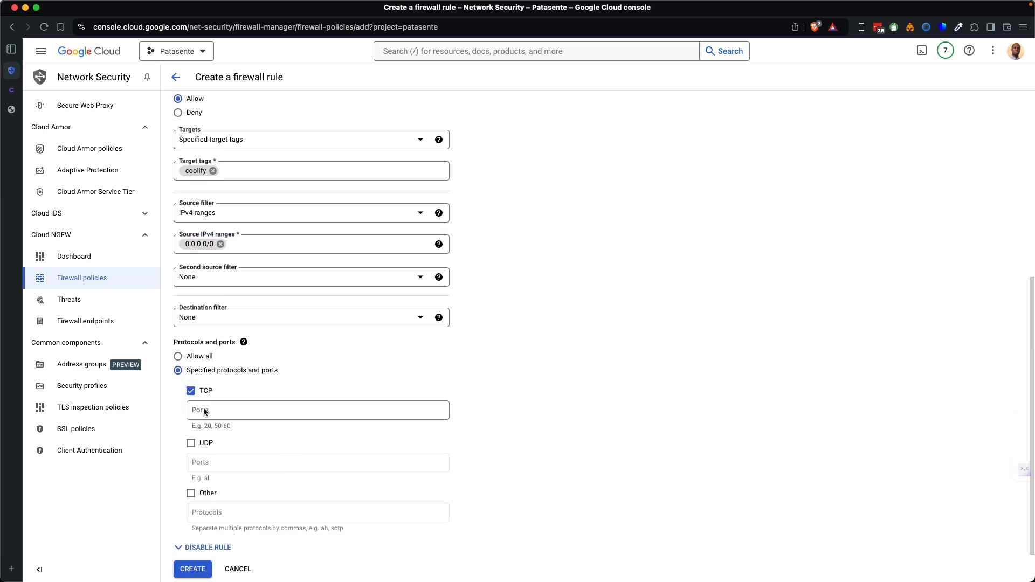
mouse_move(205, 408)
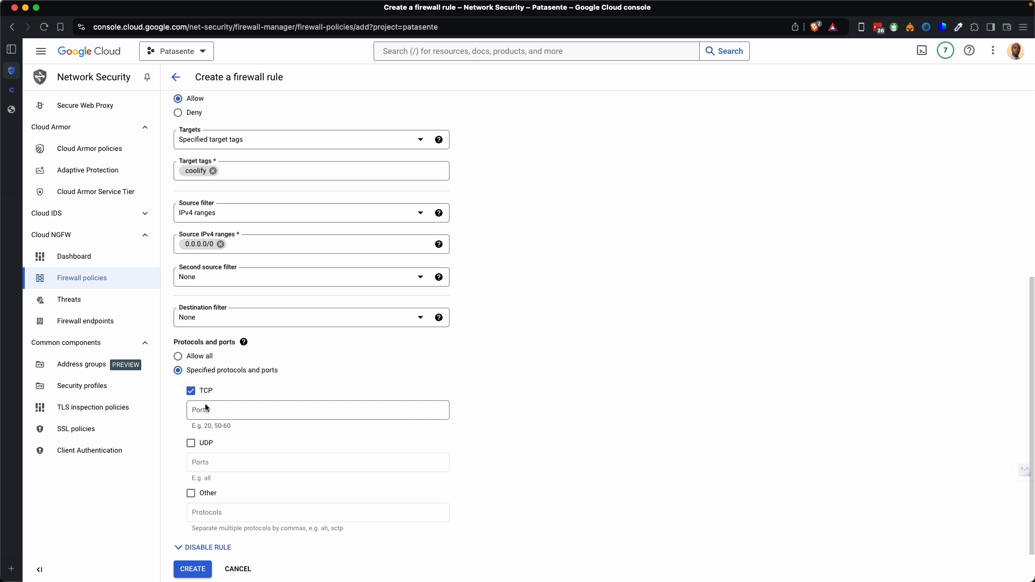
text(800)
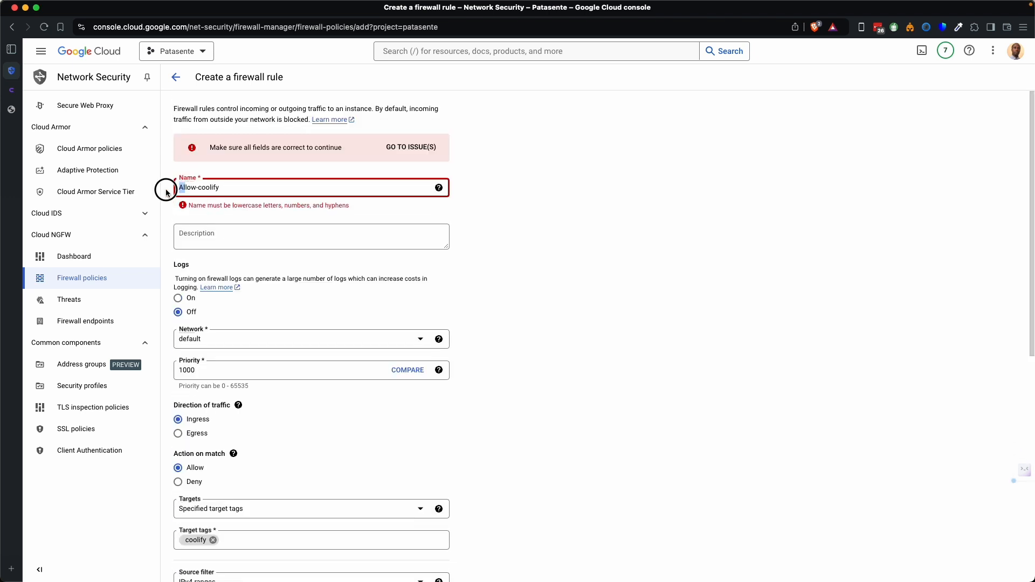
text(allow-coolify)
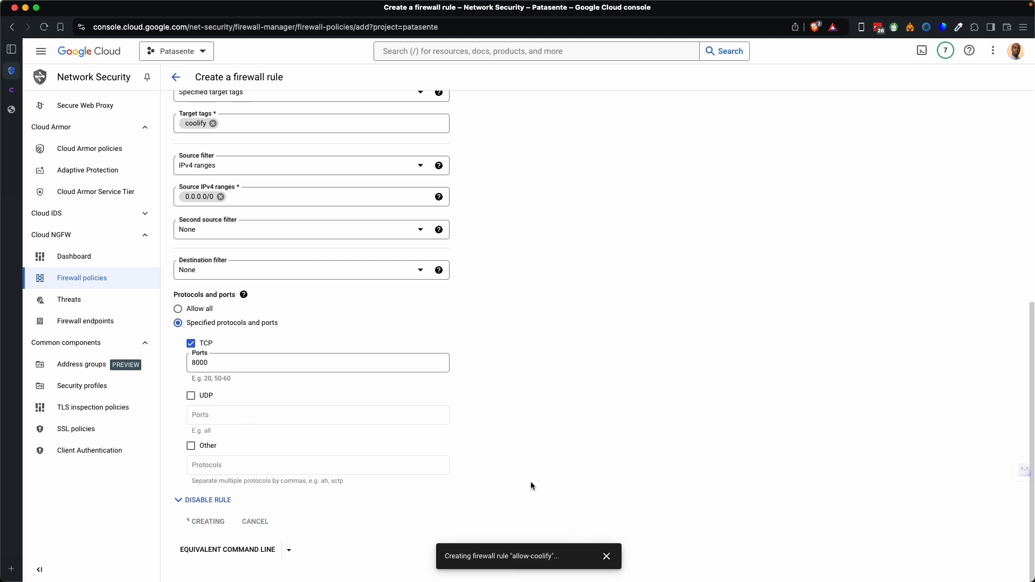
click(209, 521)
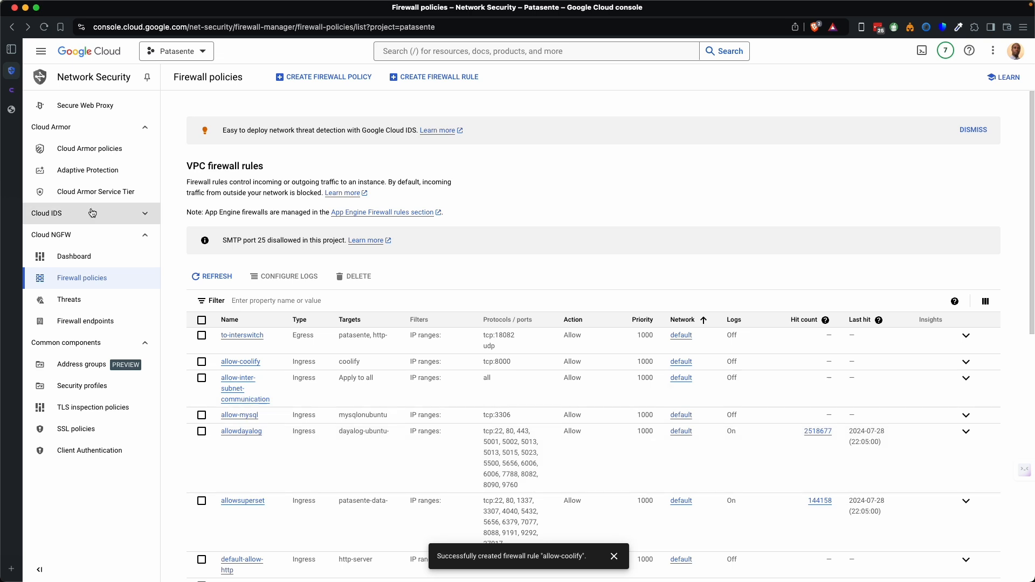
- Go to VM instances and stop the demo-binji VM from its actions menu
click(39, 51)
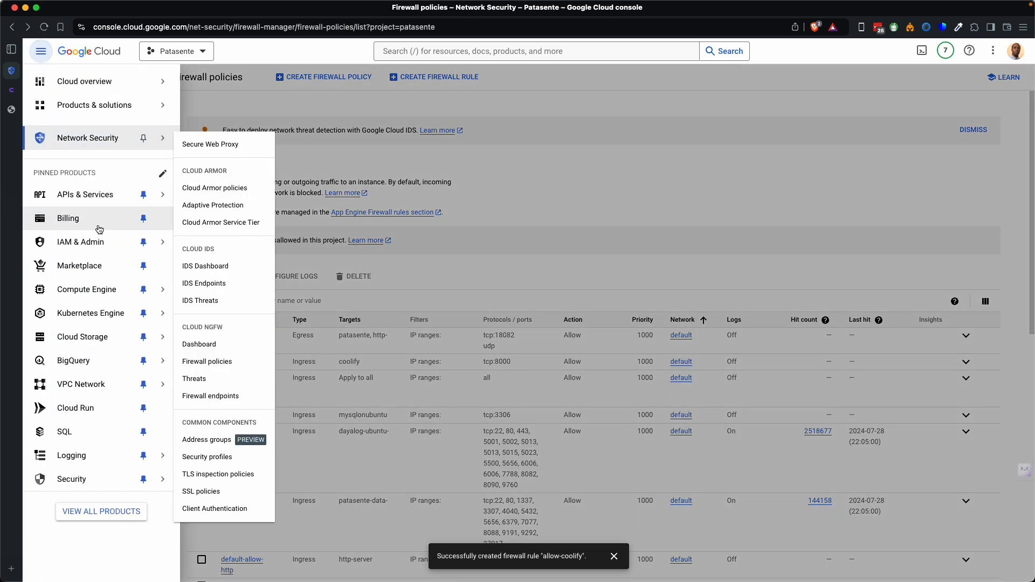
mouse_move(87, 289)
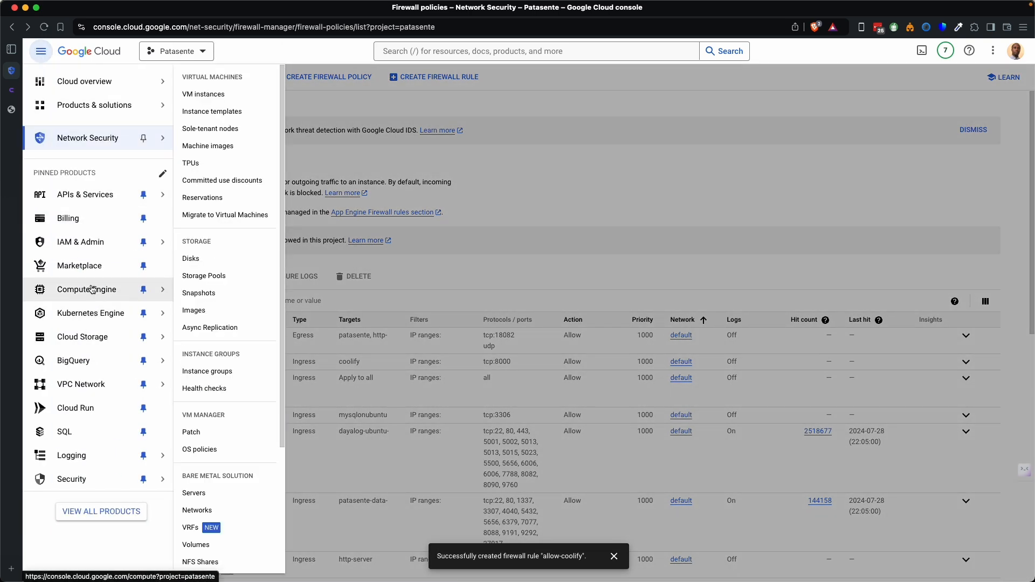
click(204, 93)
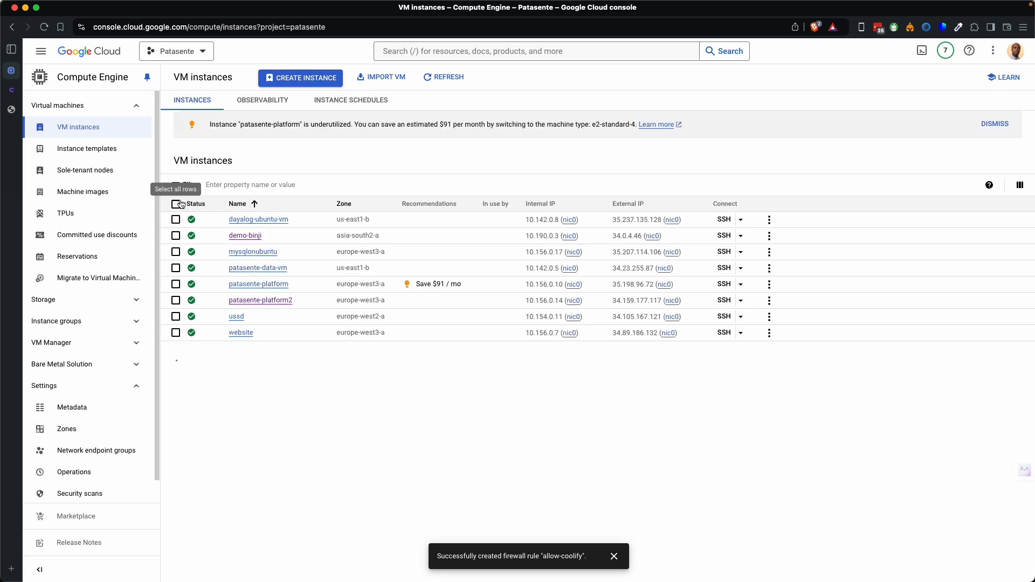
click(176, 236)
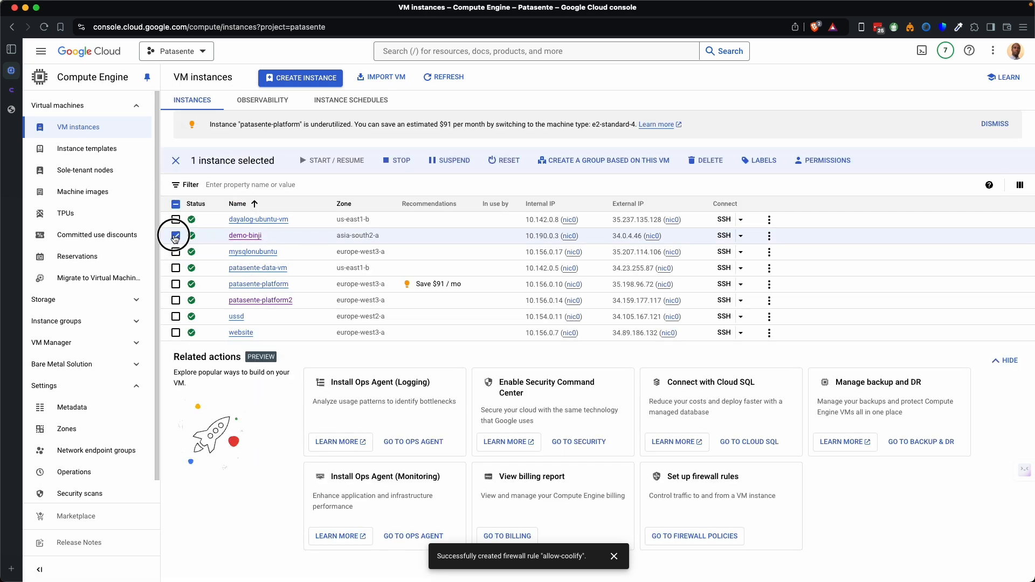
click(769, 236)
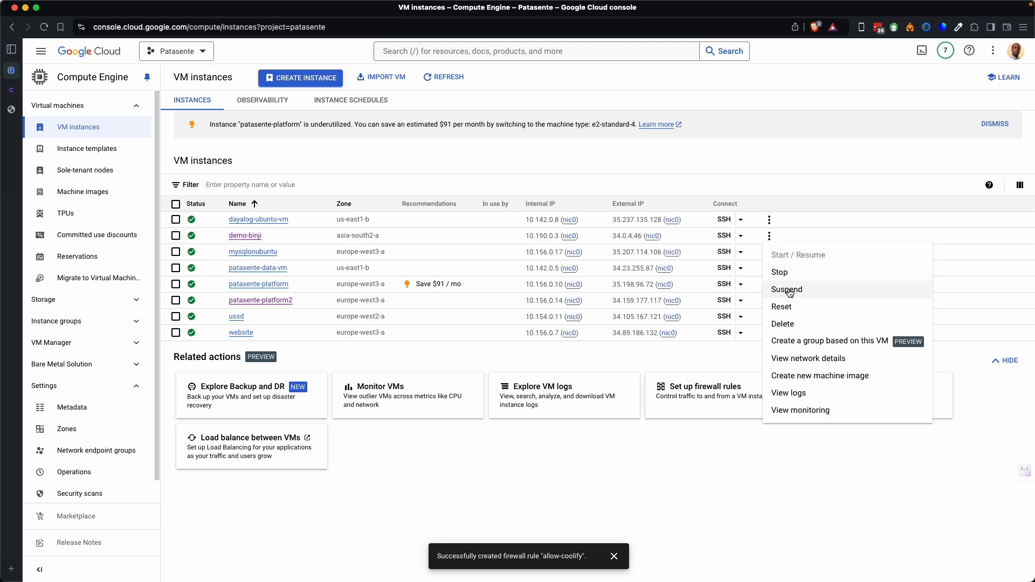
click(778, 272)
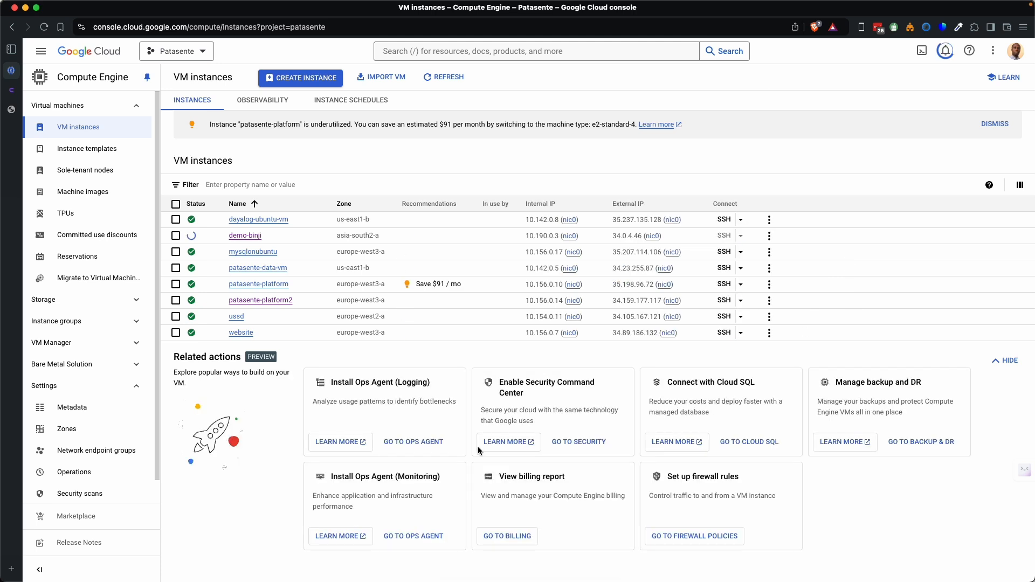
mouse_move(296, 265)
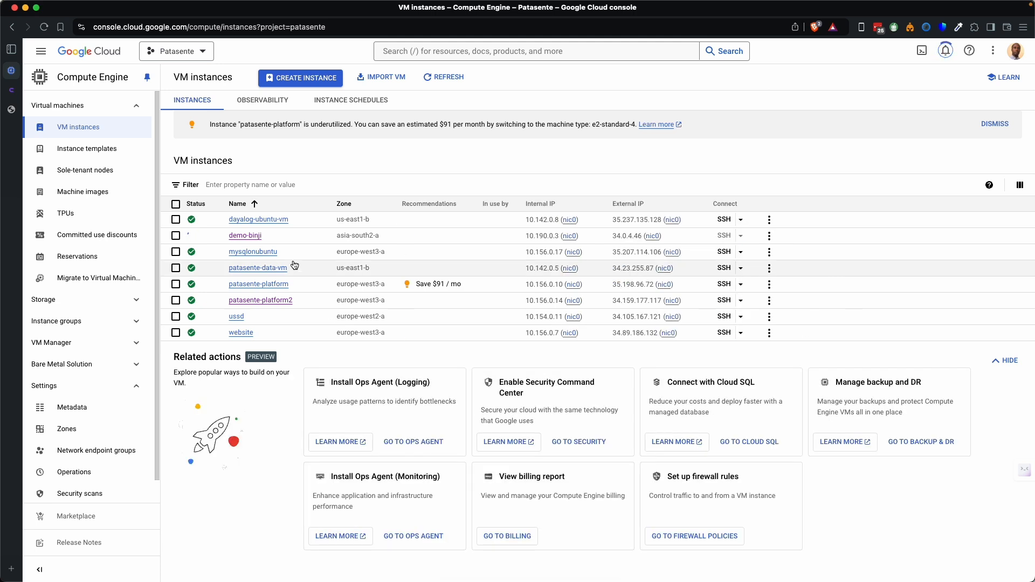
- Open the demo-binji instance details page showing its Stopping status
click(245, 237)
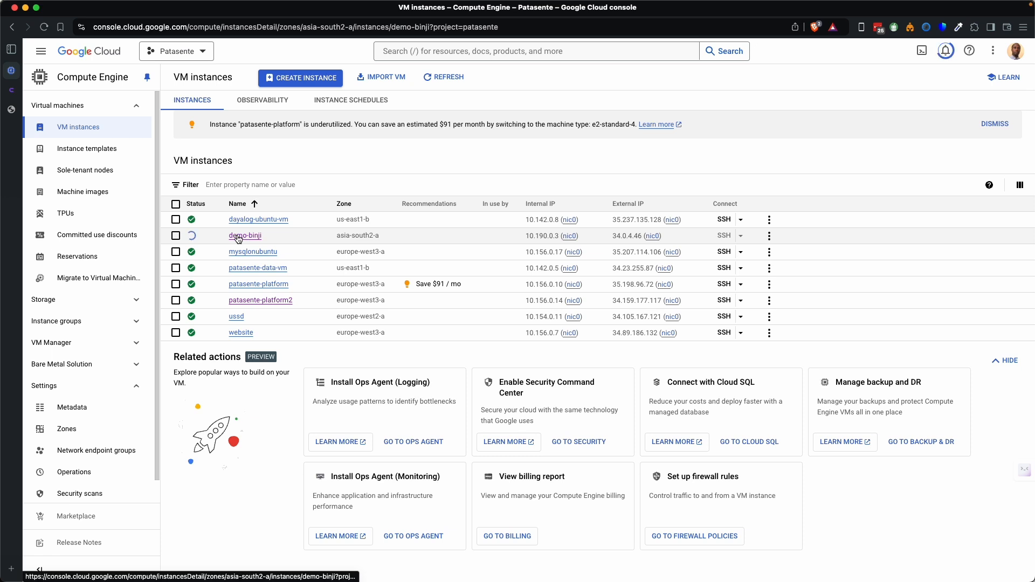
click(245, 236)
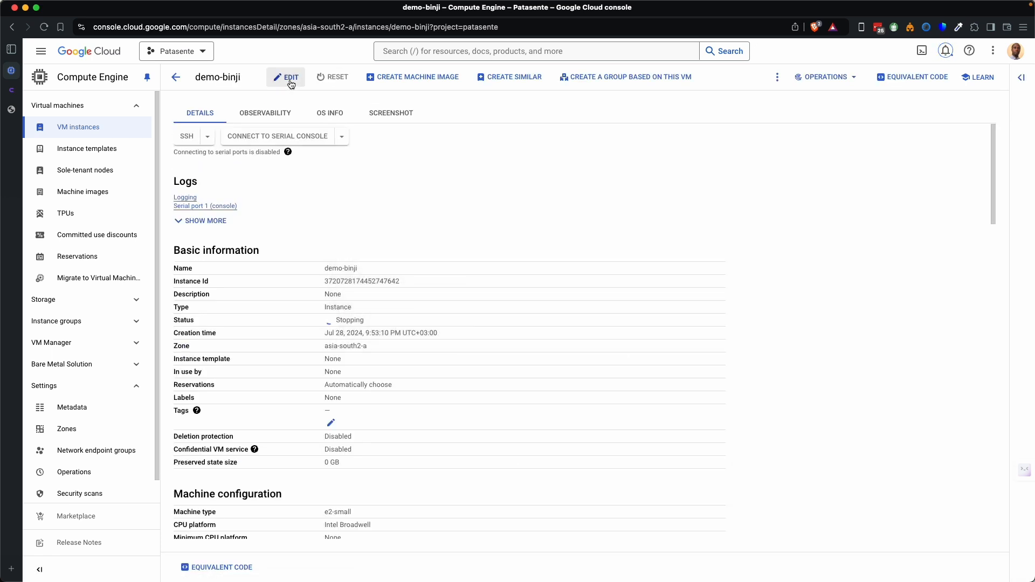
- Edit demo-binji to add the coolify network tag and save
click(284, 77)
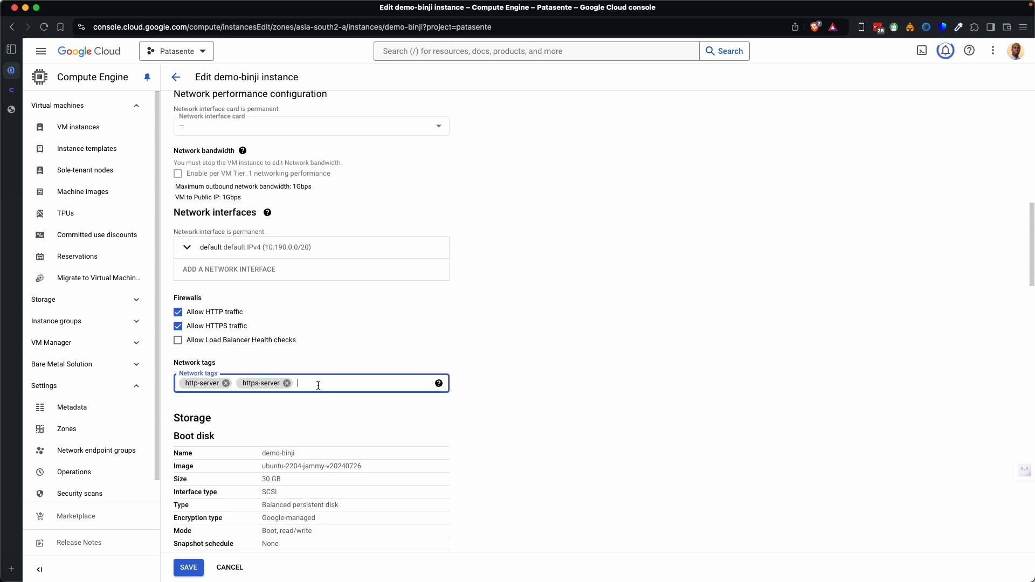
text(coolify)
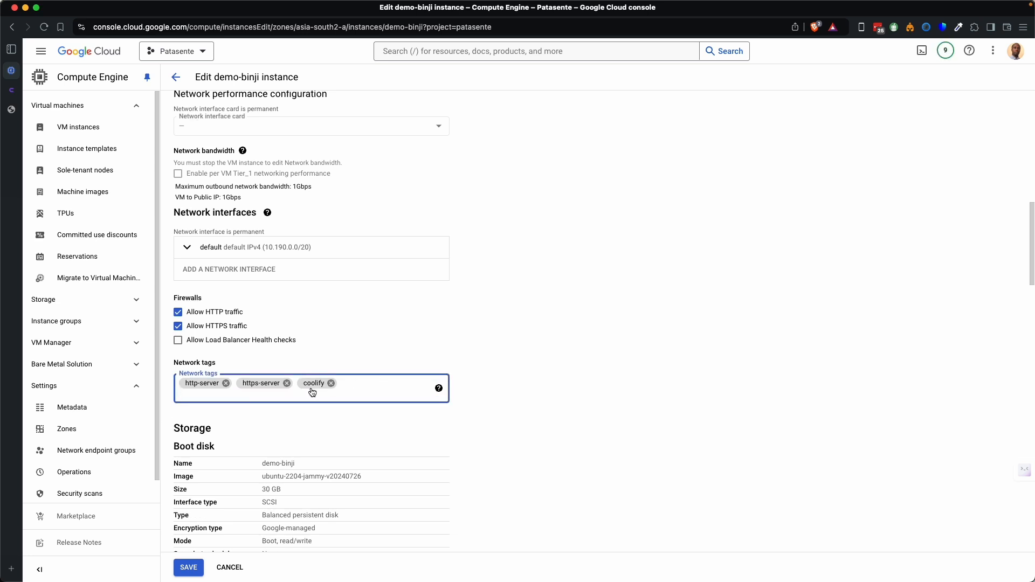
scroll(down, 3)
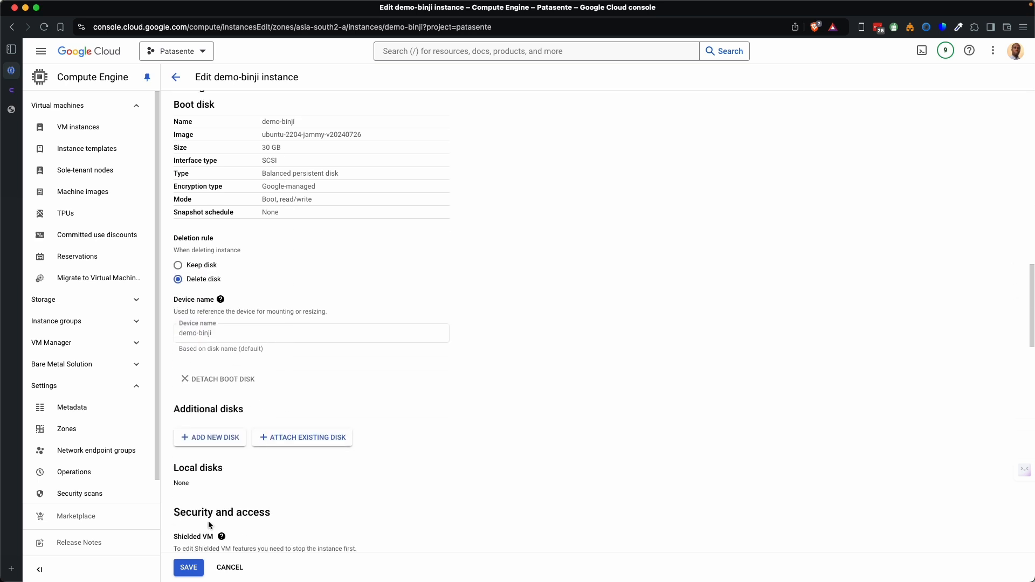
click(187, 567)
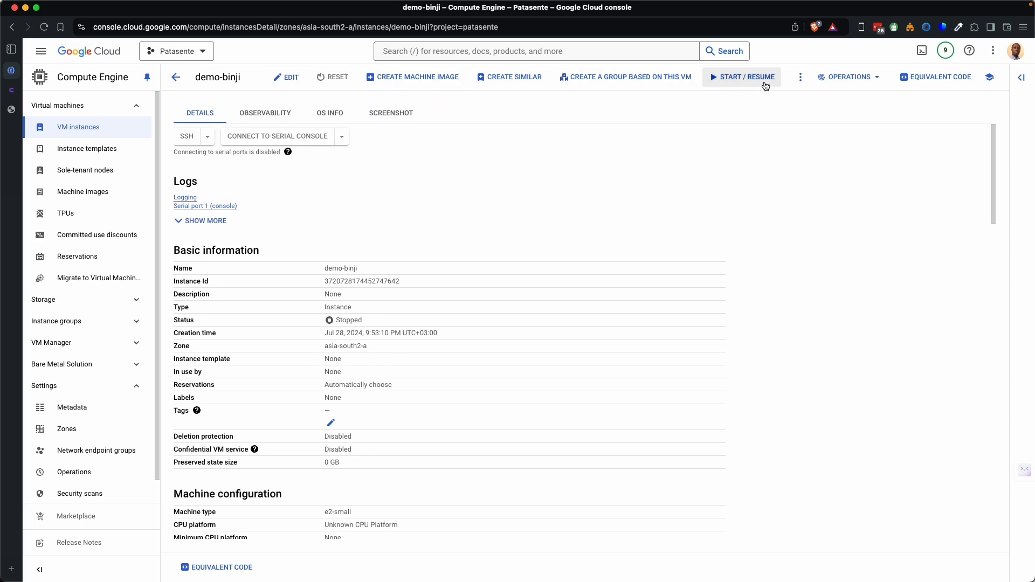
- Start the demo-binji VM again from its instance details page
click(746, 77)
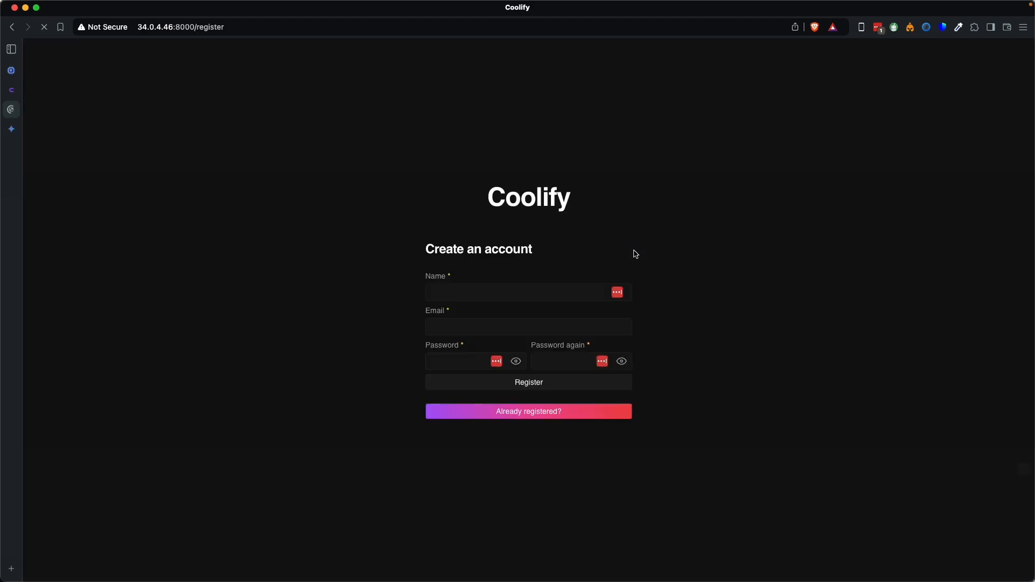
click(527, 381)
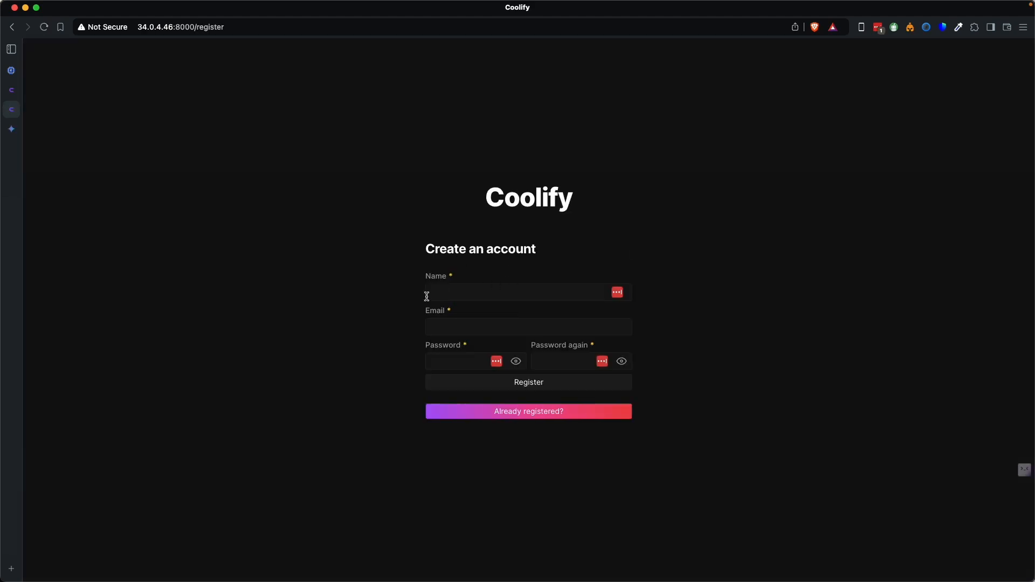
text(David Wa)
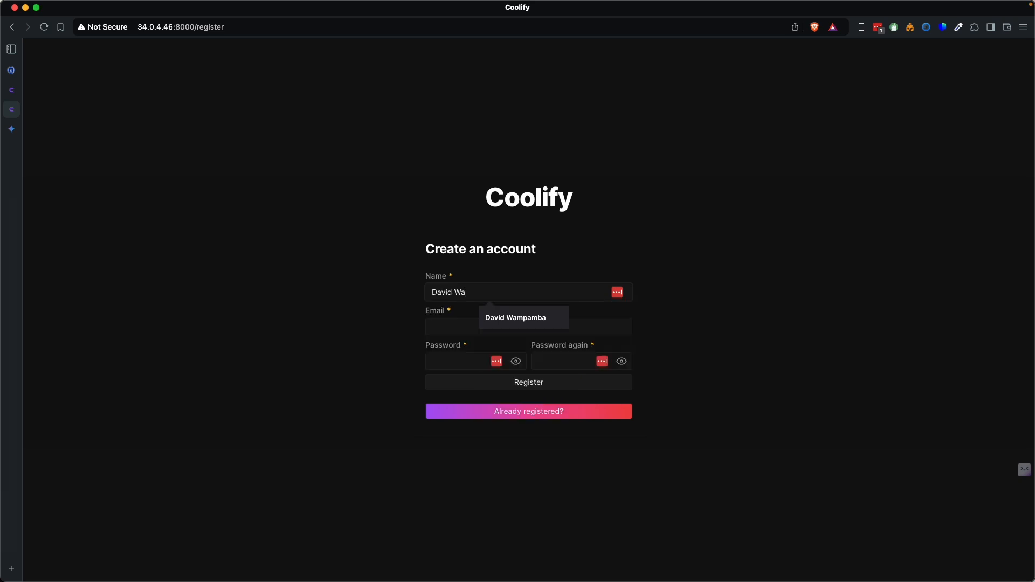
click(521, 326)
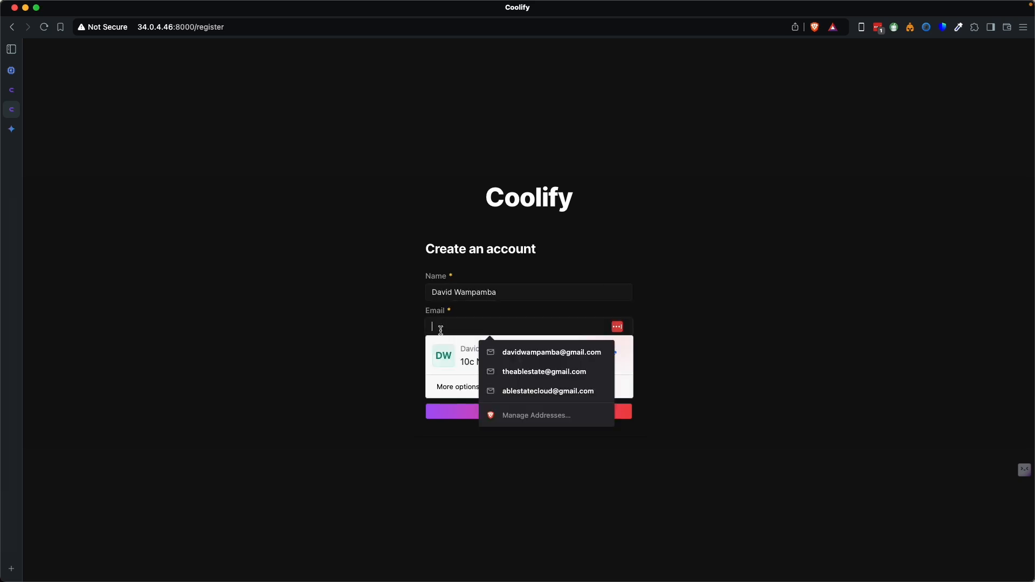
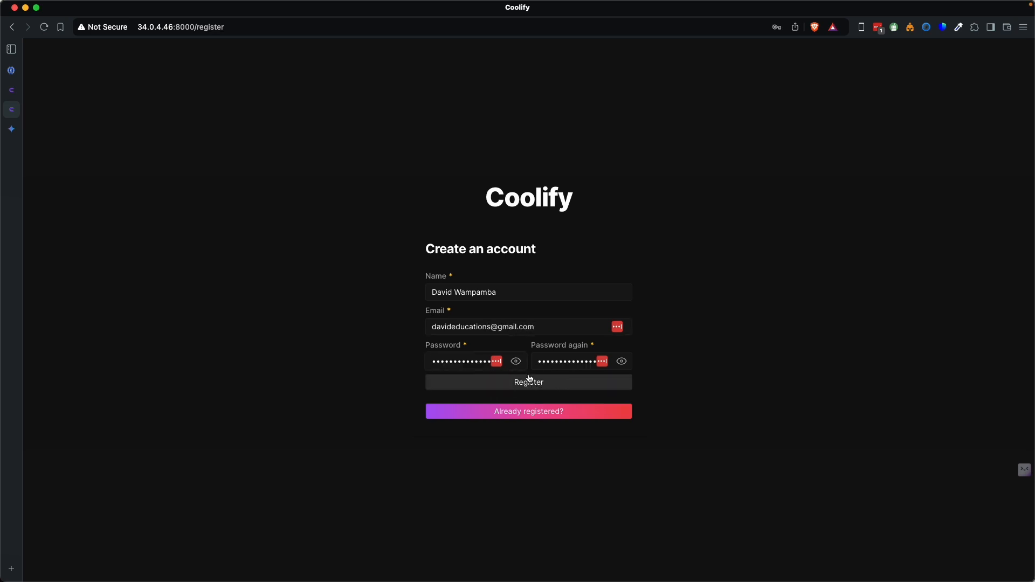
click(528, 382)
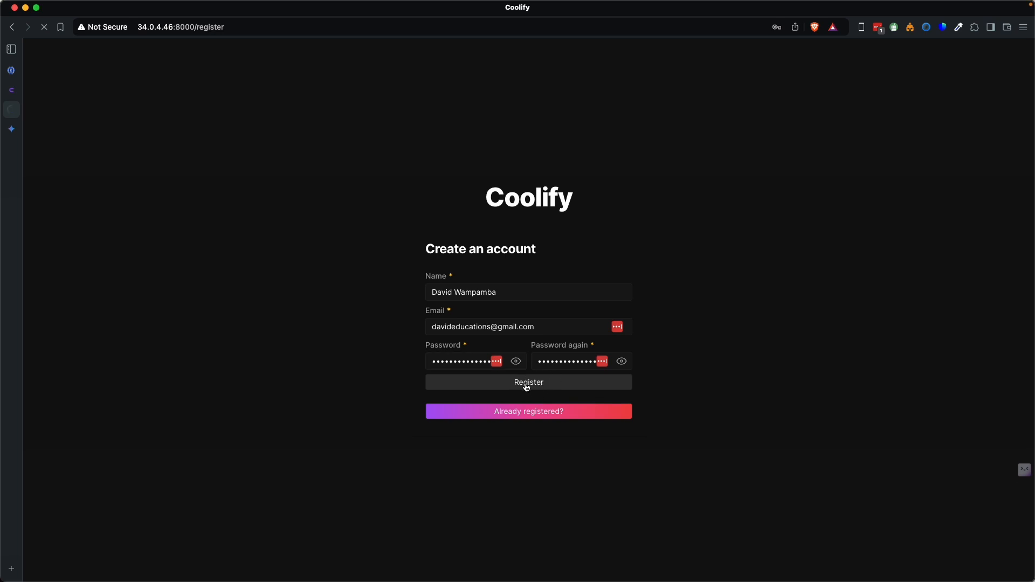
click(528, 382)
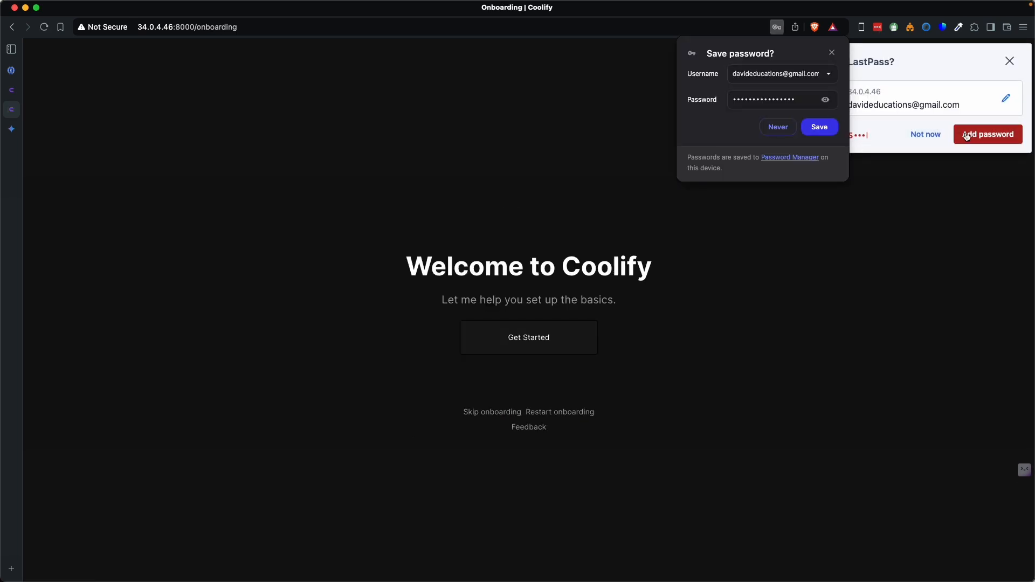
- Save the login in LastPass and get started with onboarding to reach 'What is Coolify?'
click(988, 133)
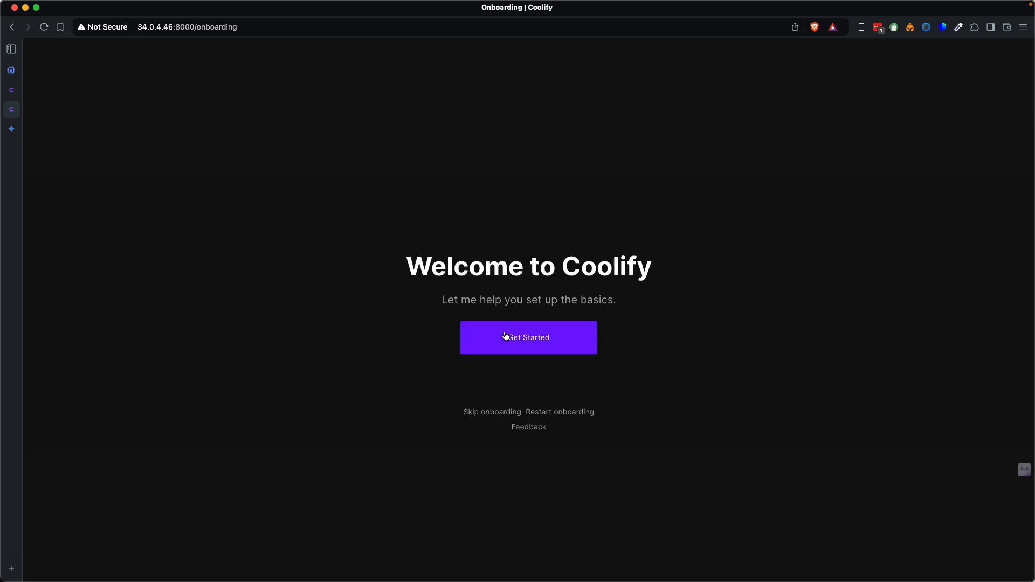
click(528, 338)
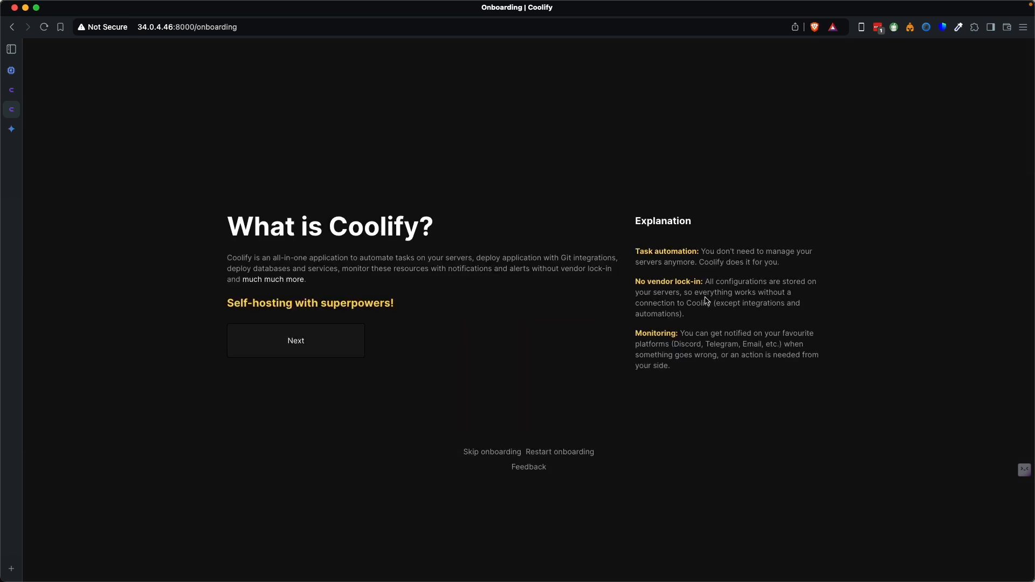
mouse_move(269, 292)
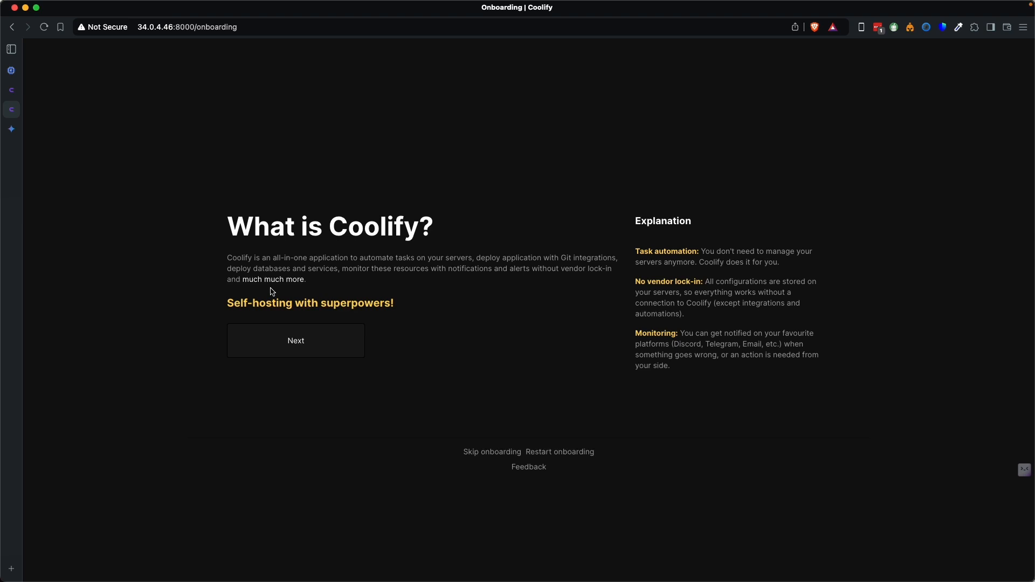